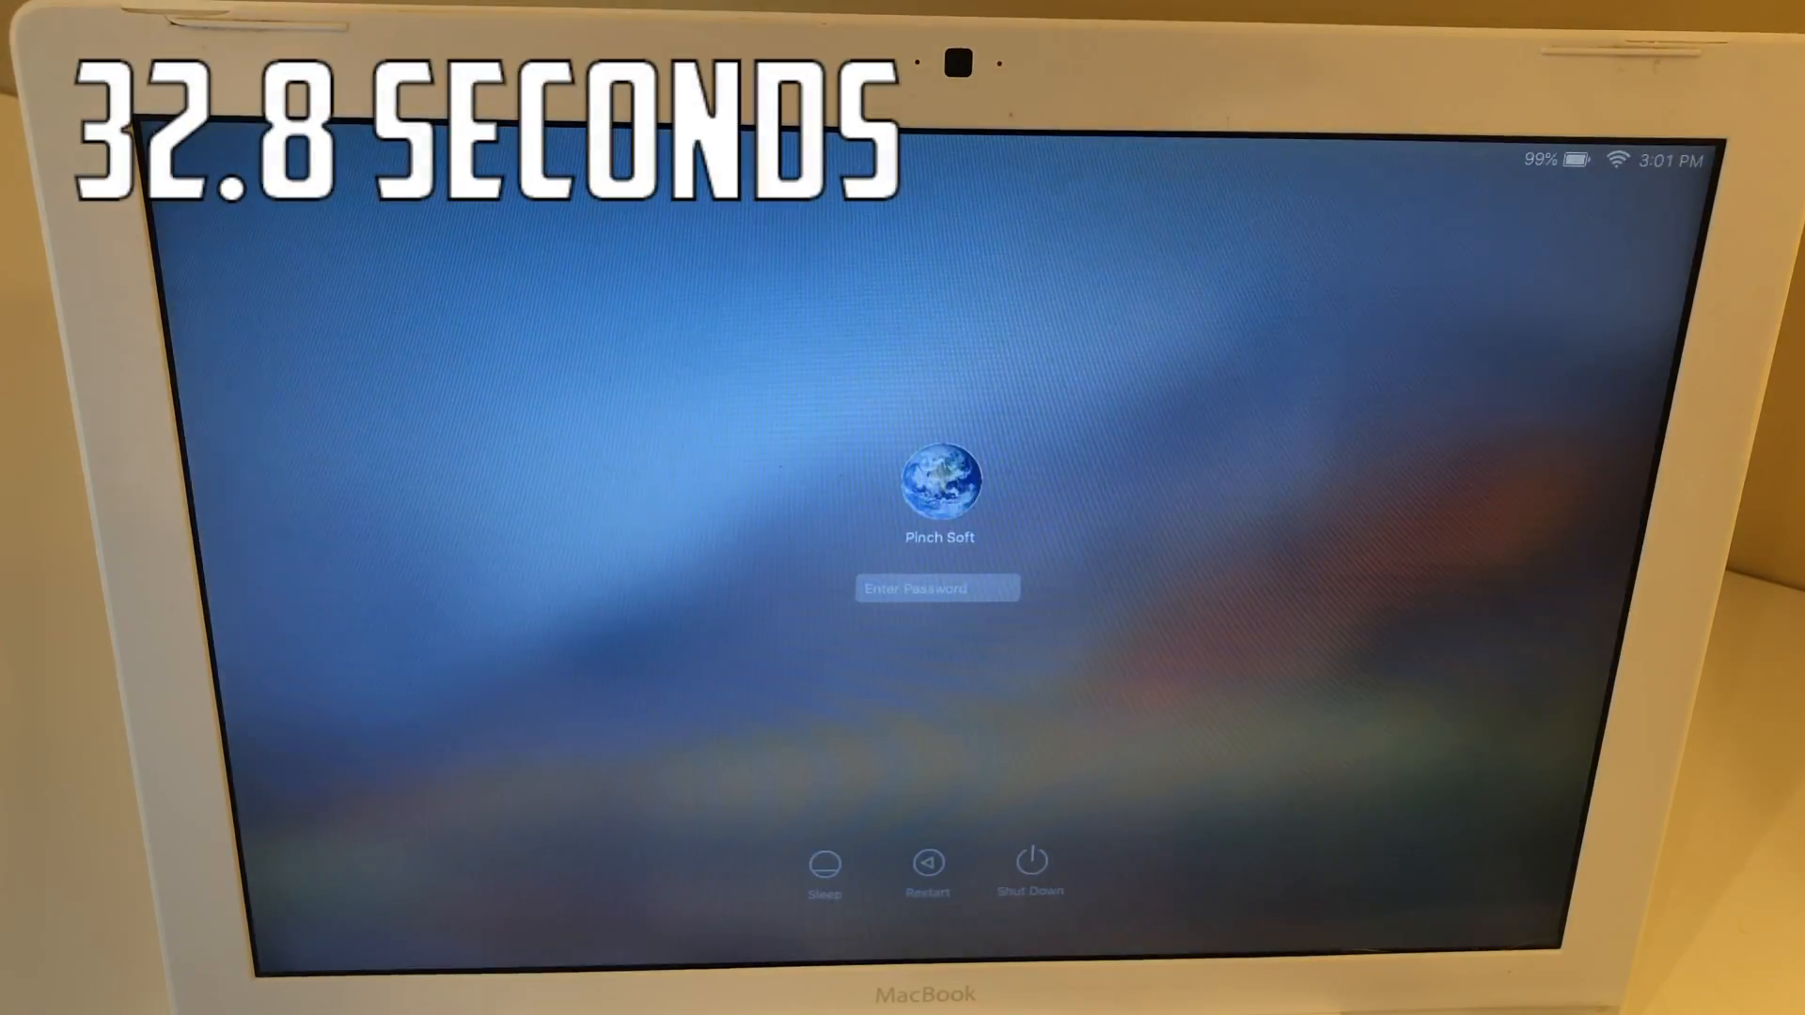
Enter the account password and submit it to reach the High Sierra desktop.
{"action": "type", "text": "•"}
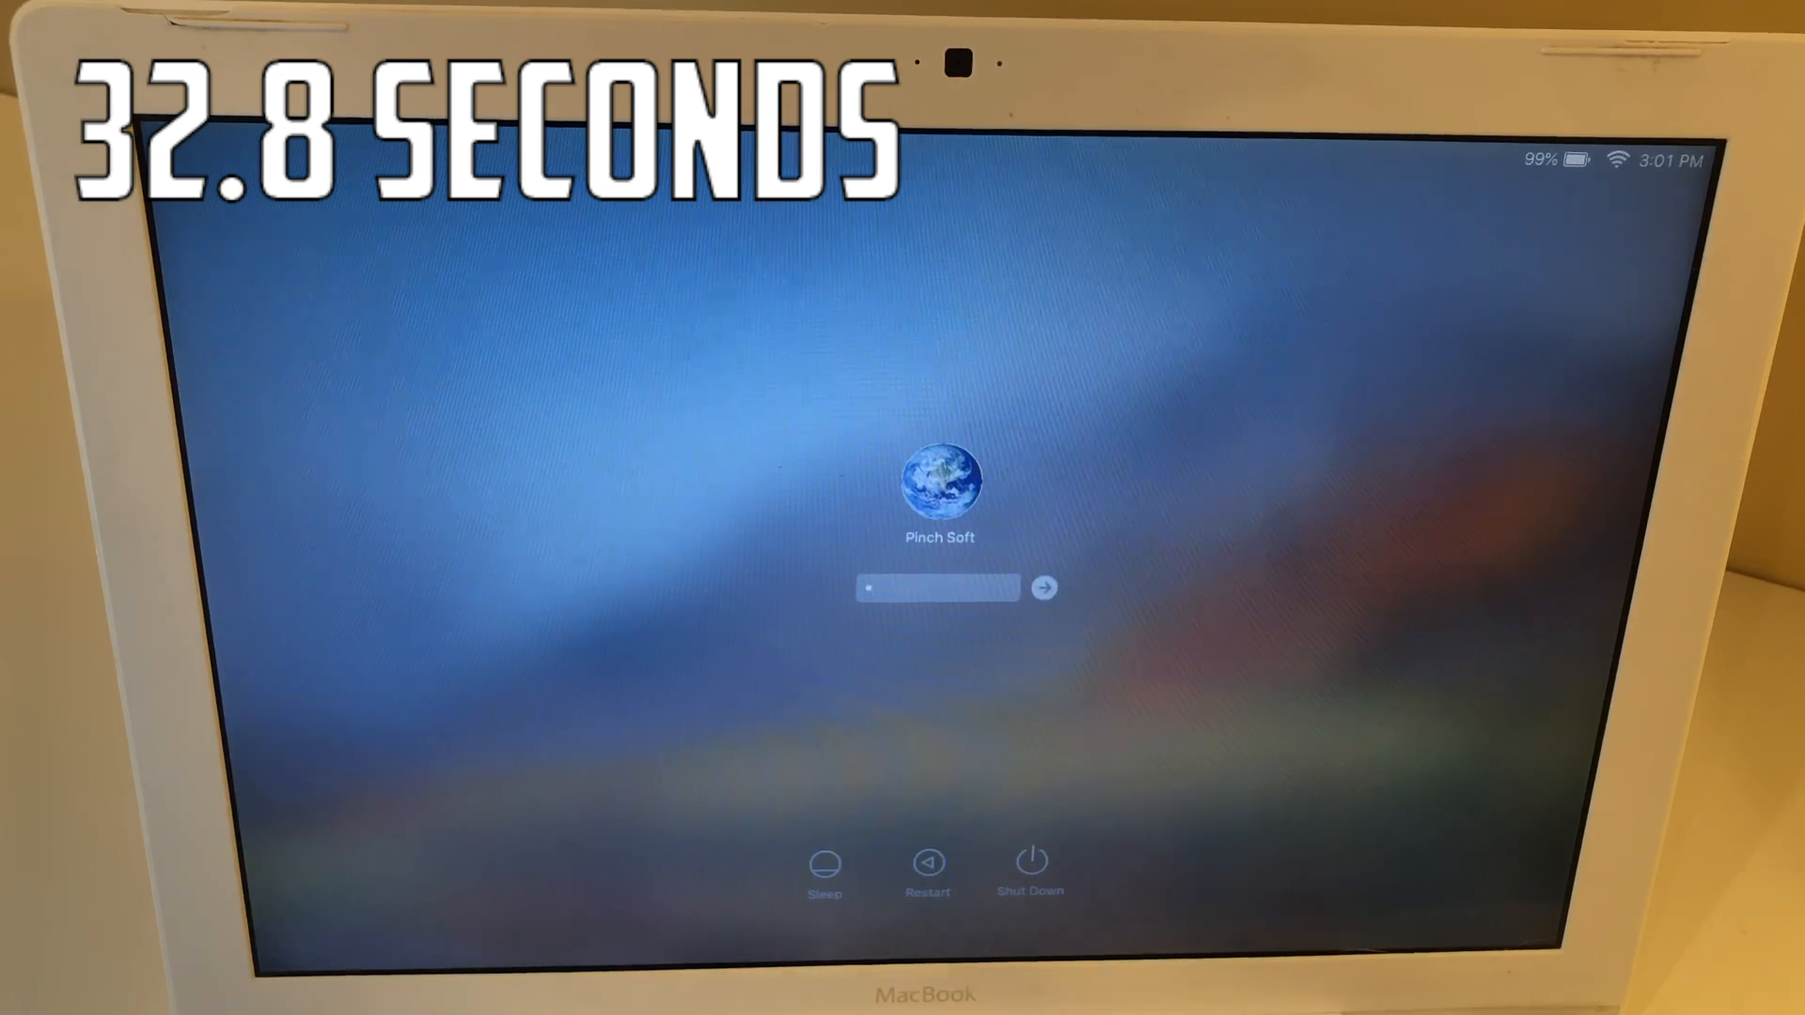
{"action": "left_click", "coordinate": [1041, 589]}
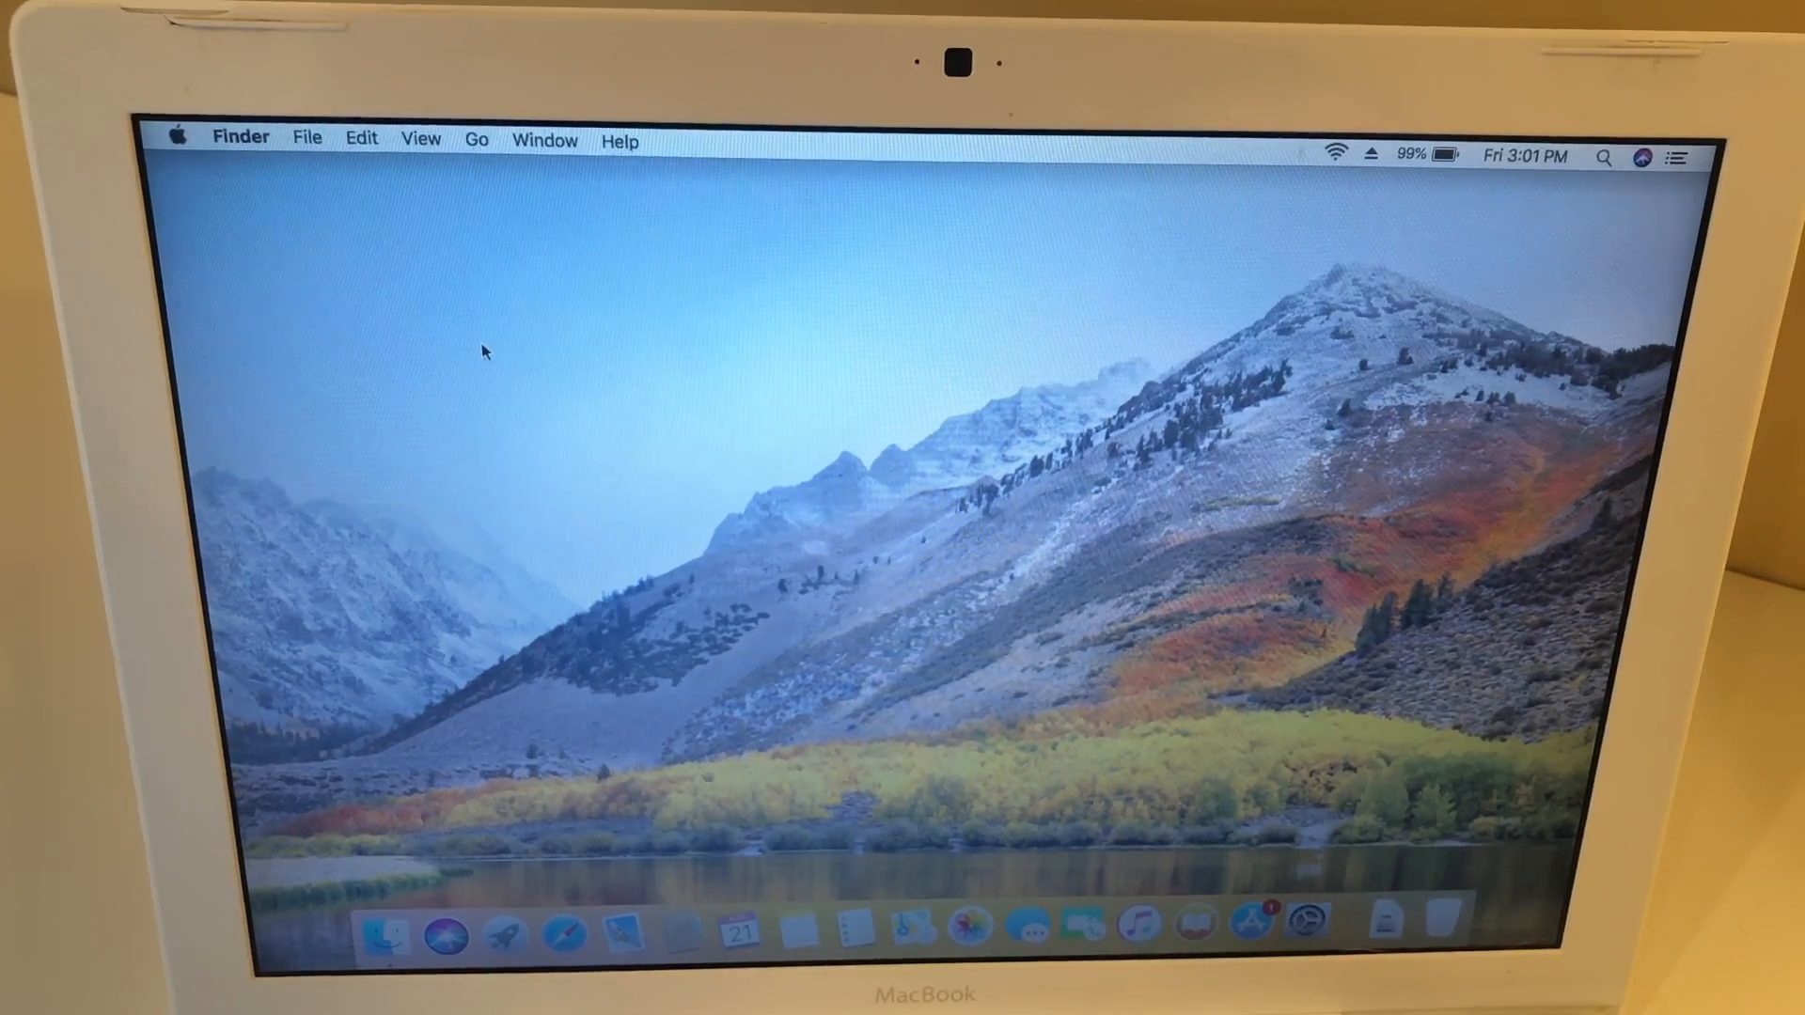
{"action": "mouse_move", "coordinate": [1002, 294]}
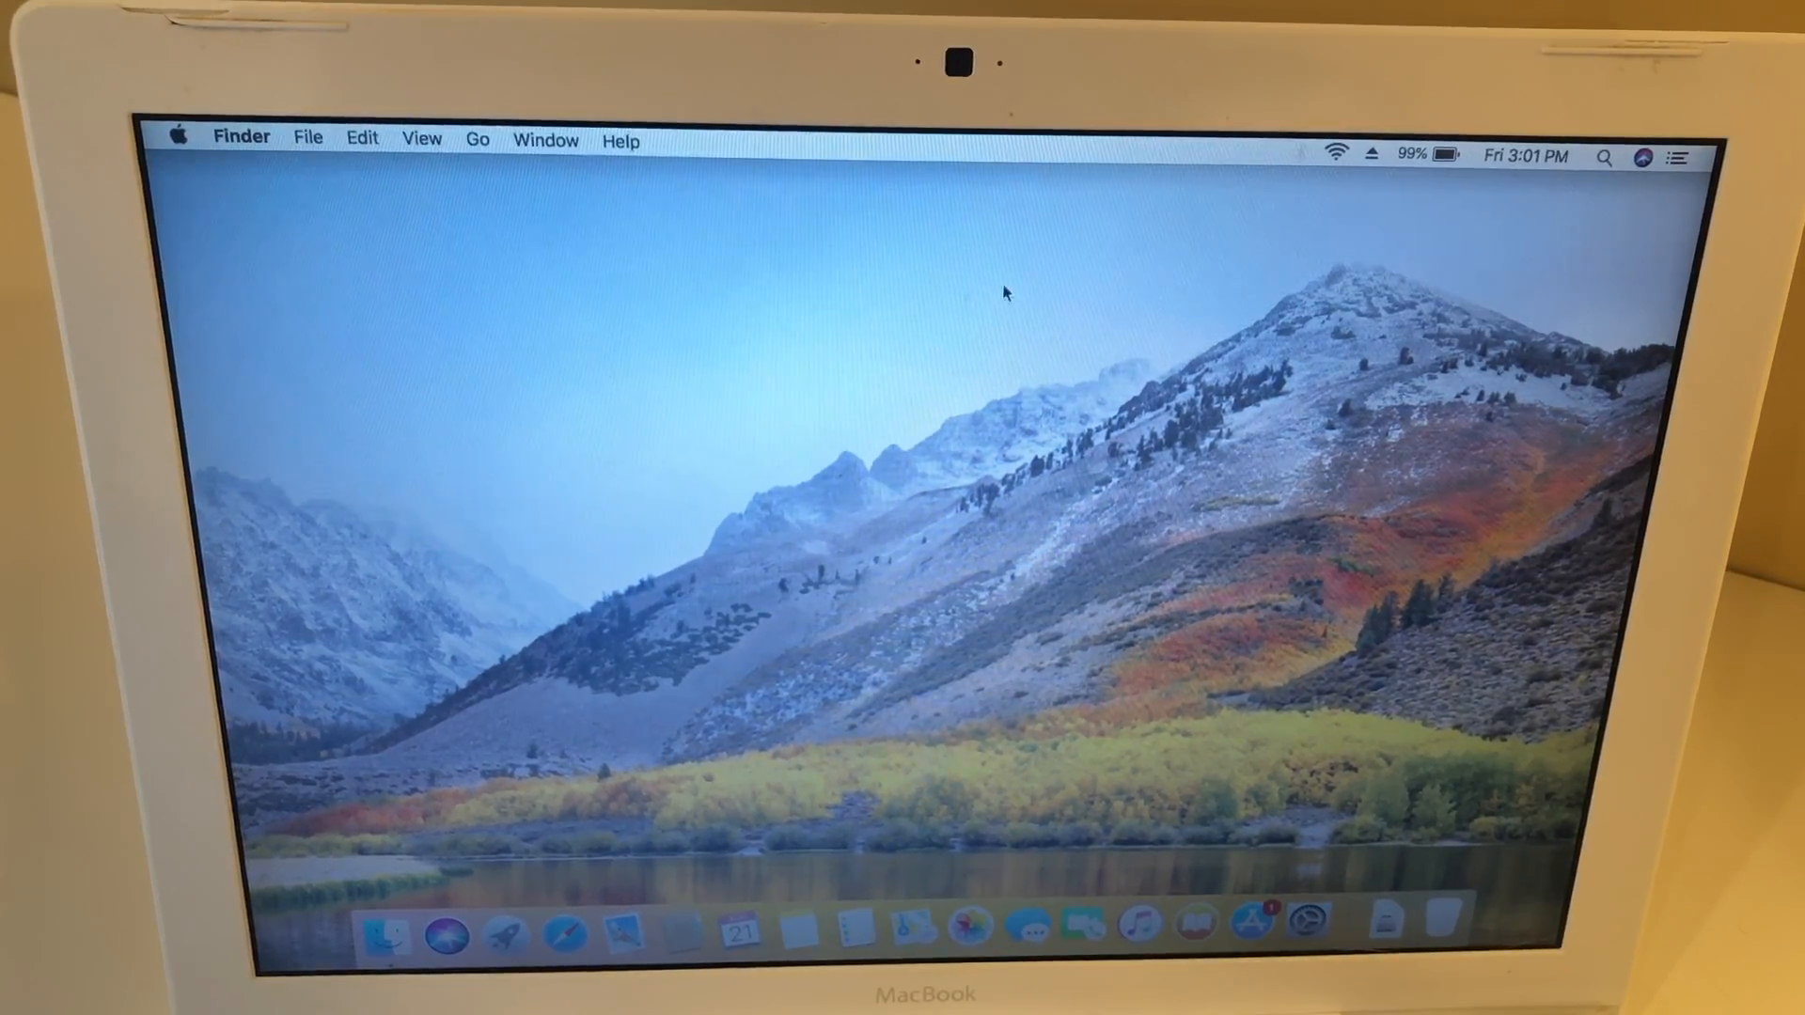
{"action": "mouse_move", "coordinate": [890, 538]}
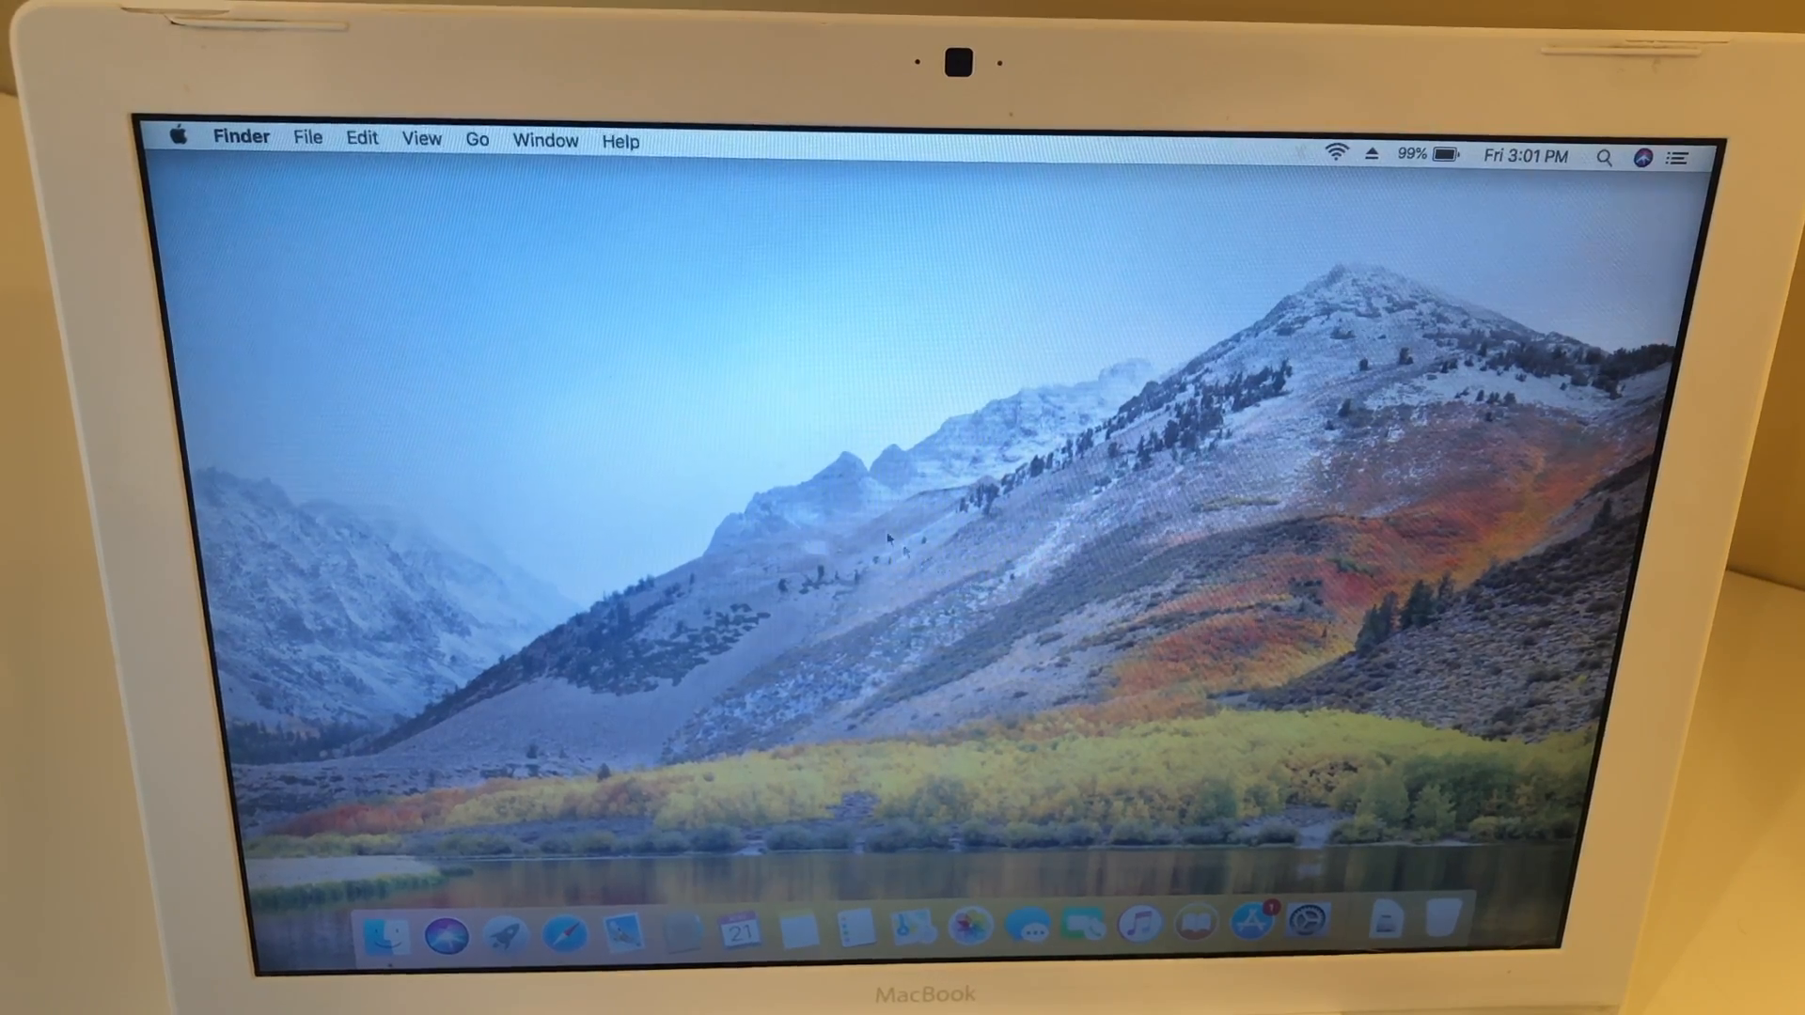
{"action": "mouse_move", "coordinate": [853, 378]}
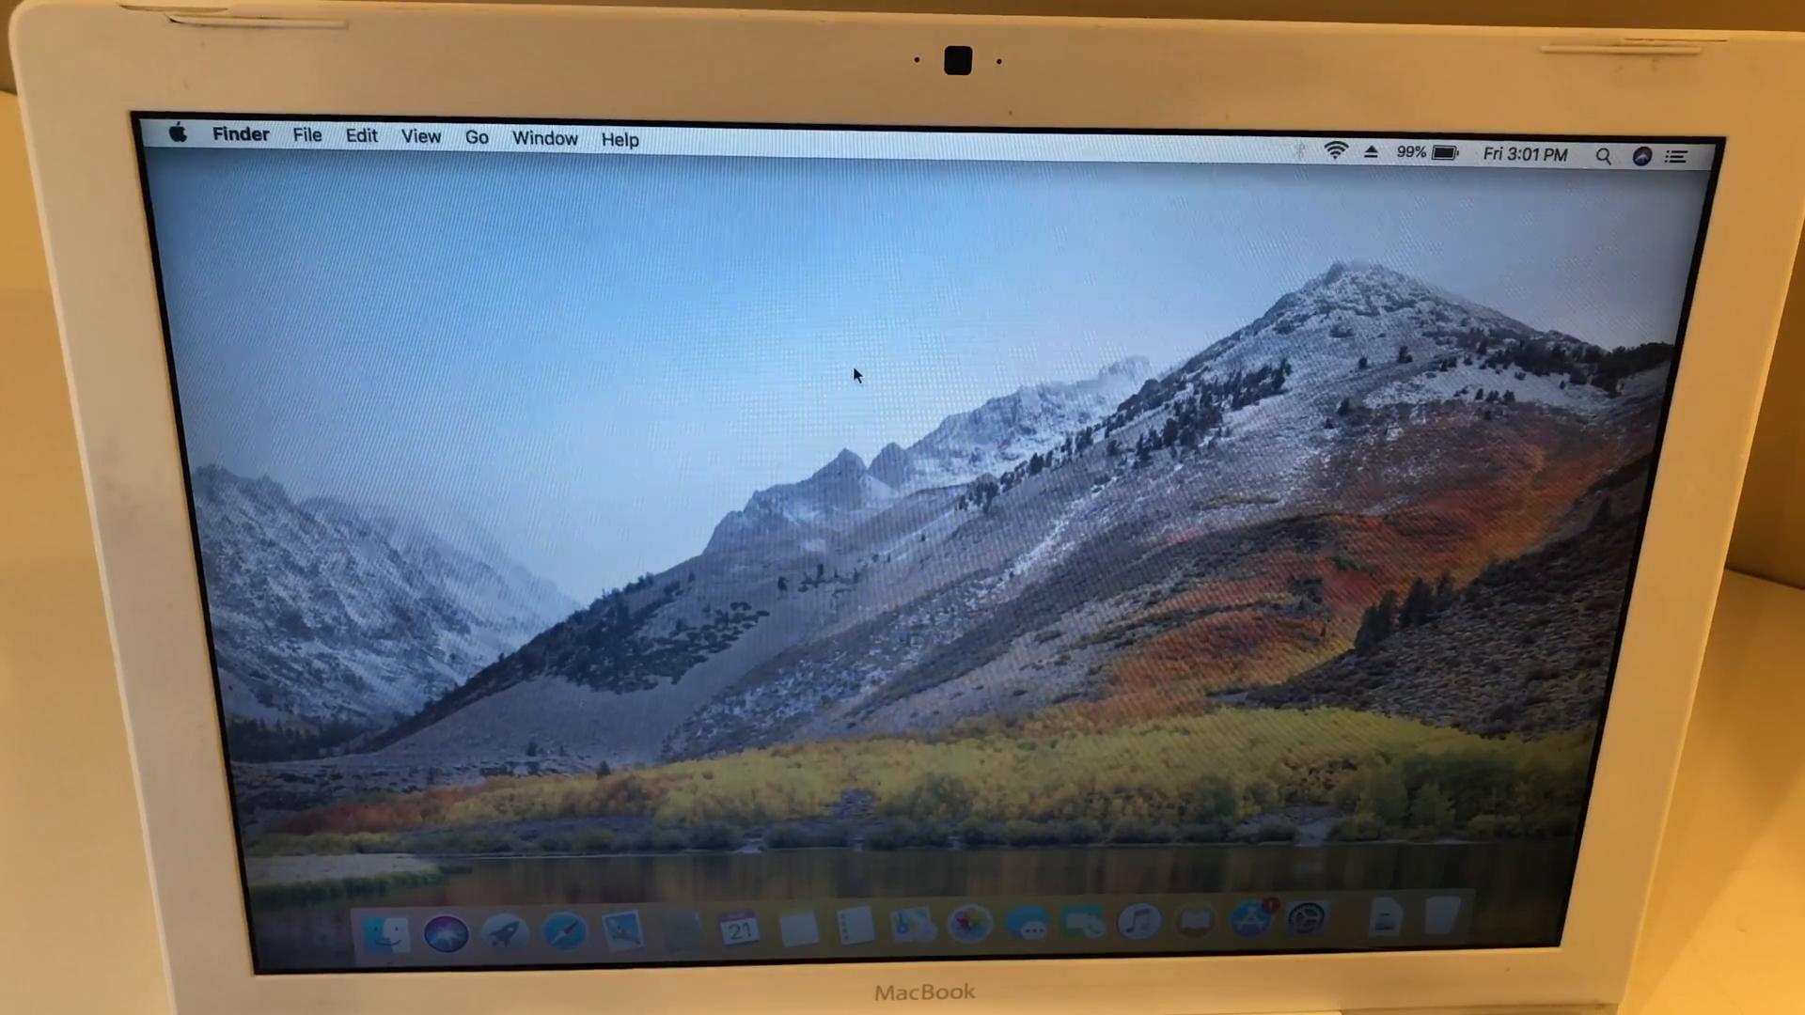
{"action": "left_click", "coordinate": [177, 135]}
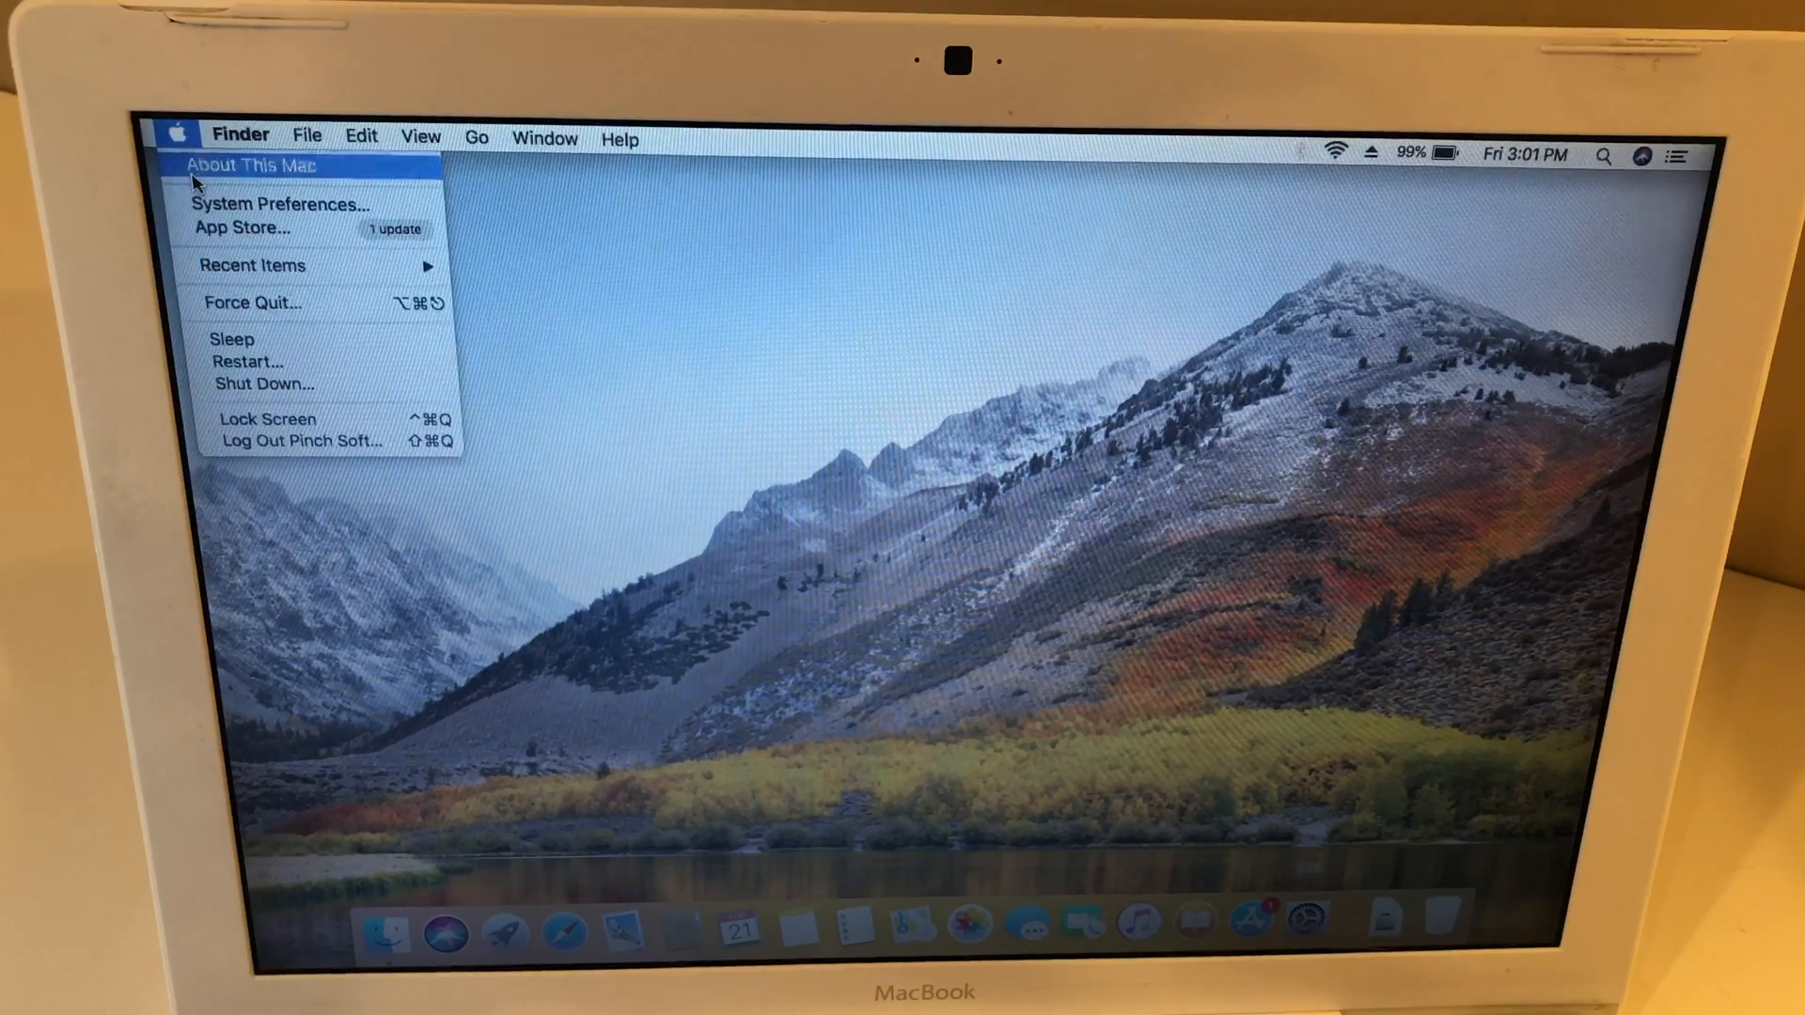
{"action": "left_click", "coordinate": [249, 166]}
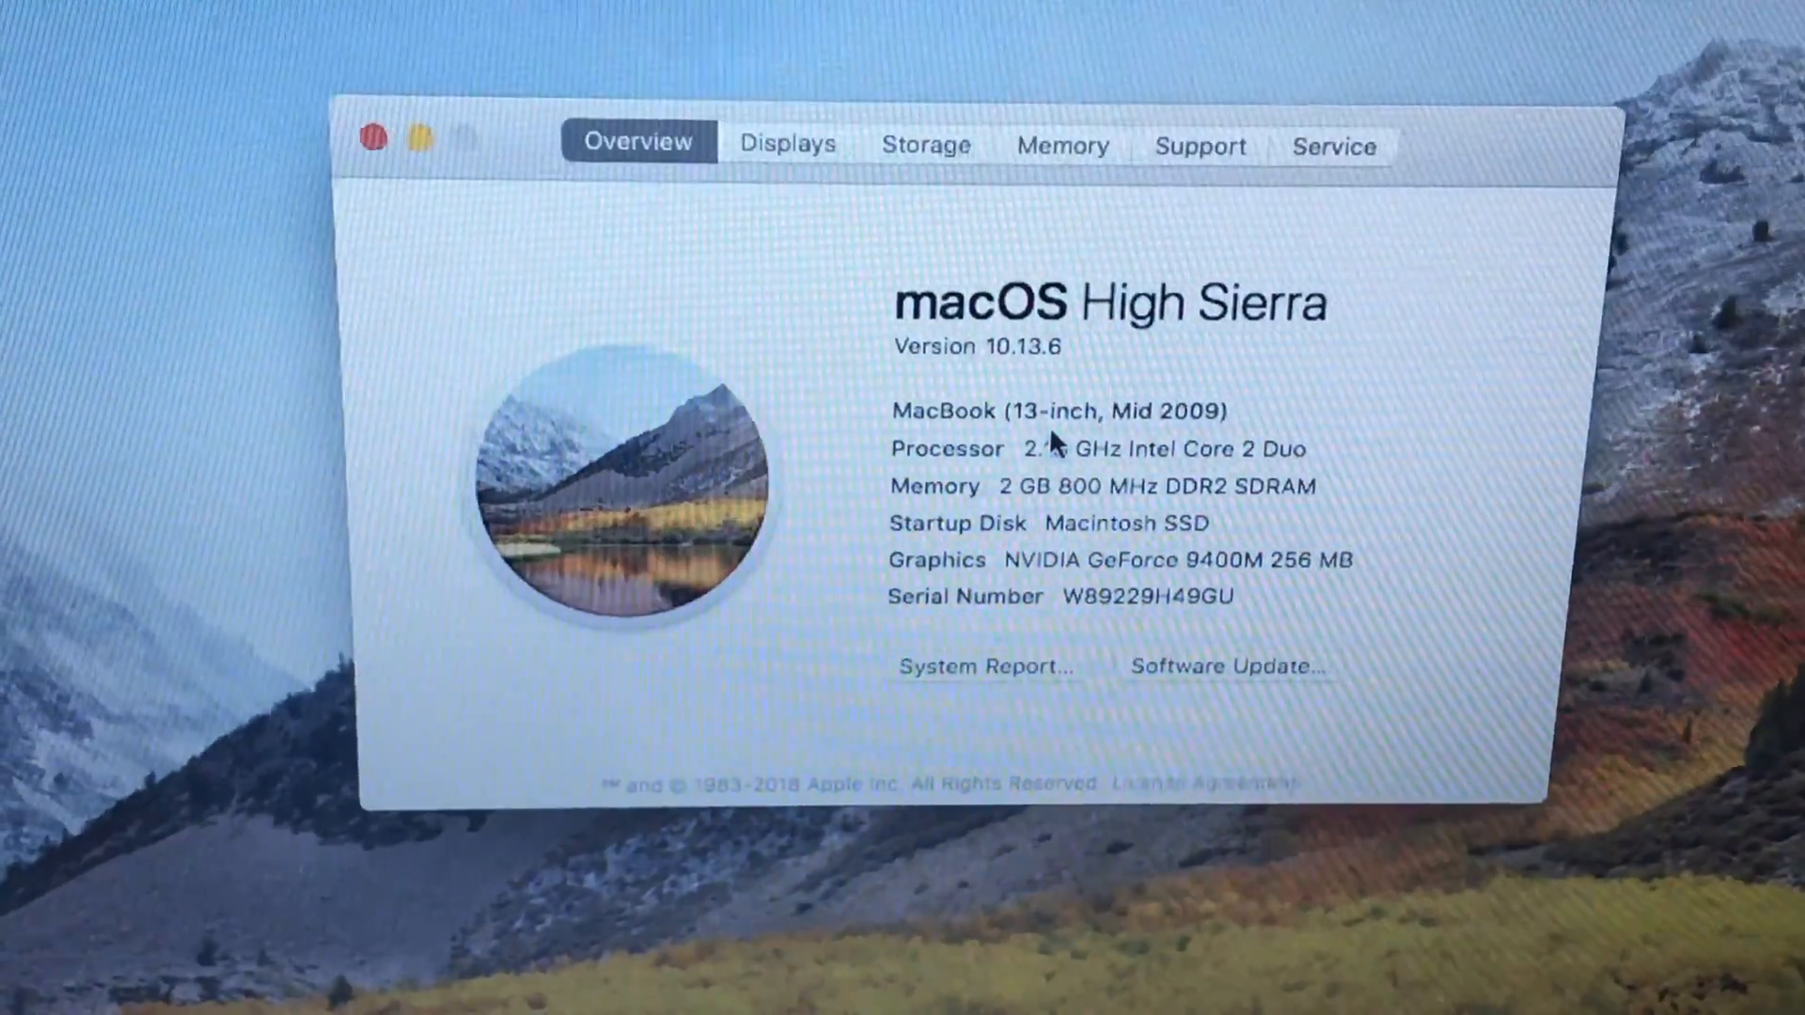
{"action": "mouse_move", "coordinate": [1031, 527]}
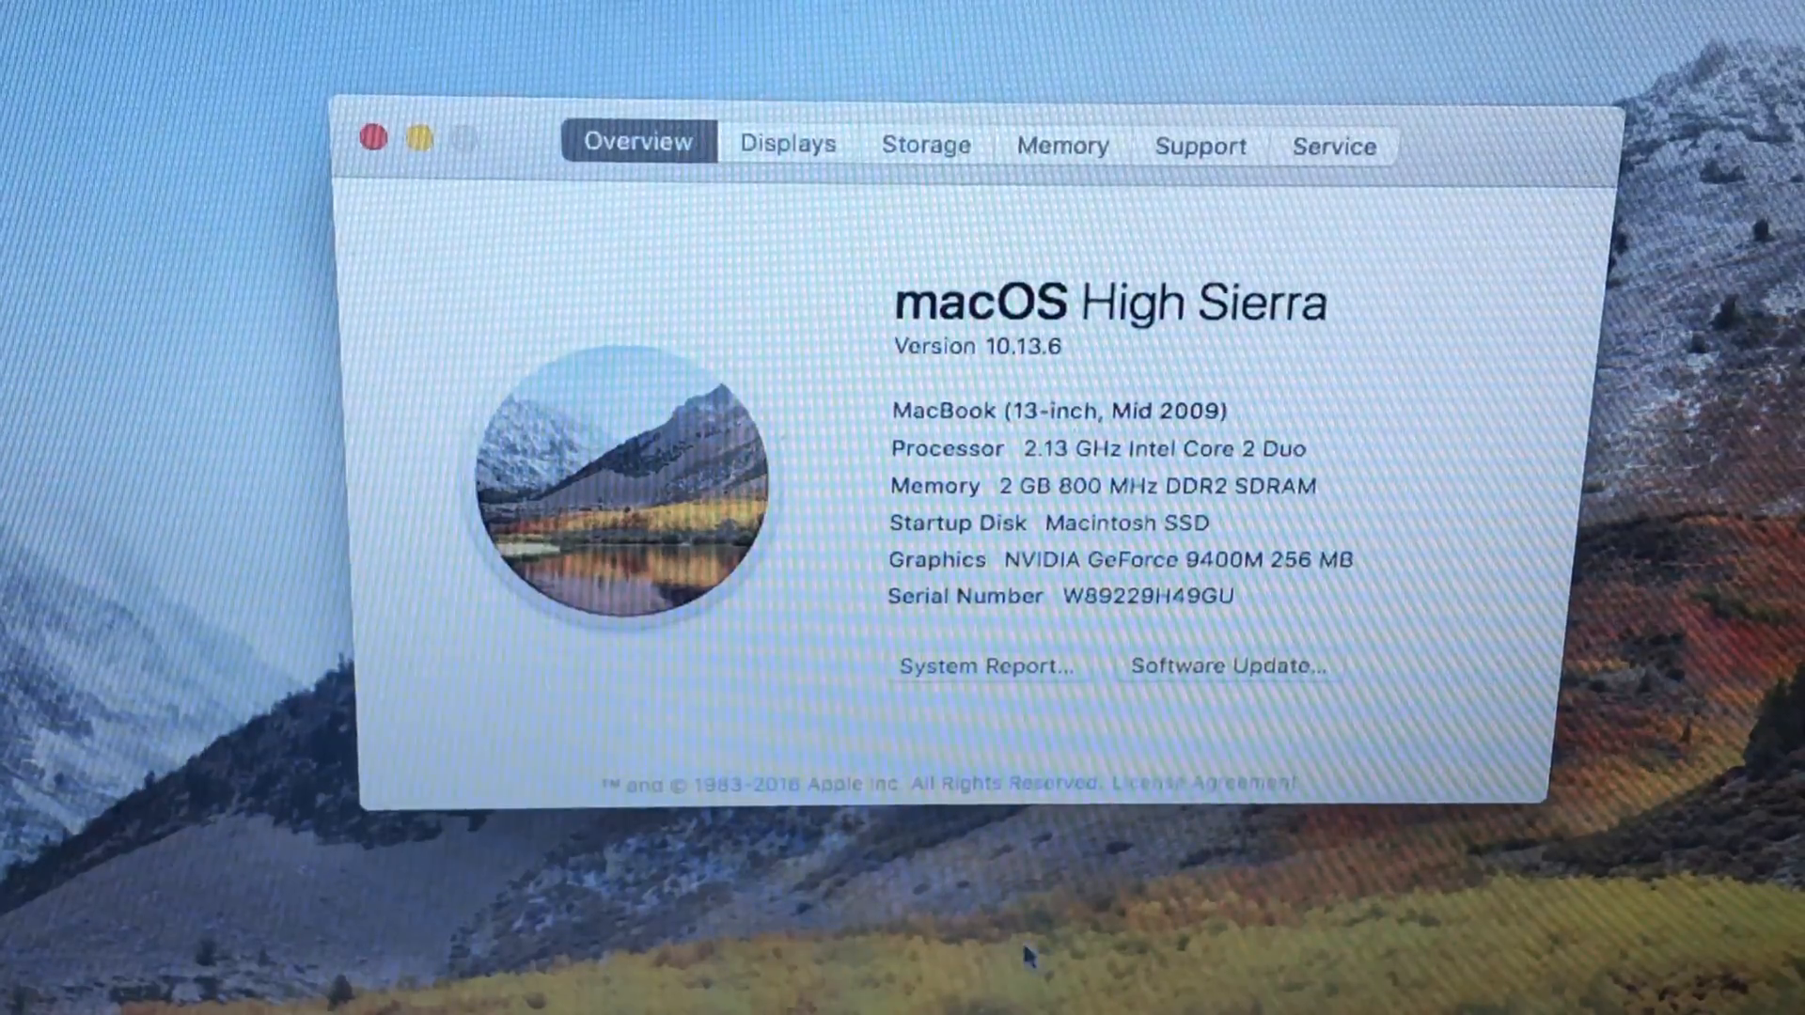
{"action": "left_click", "coordinate": [788, 145]}
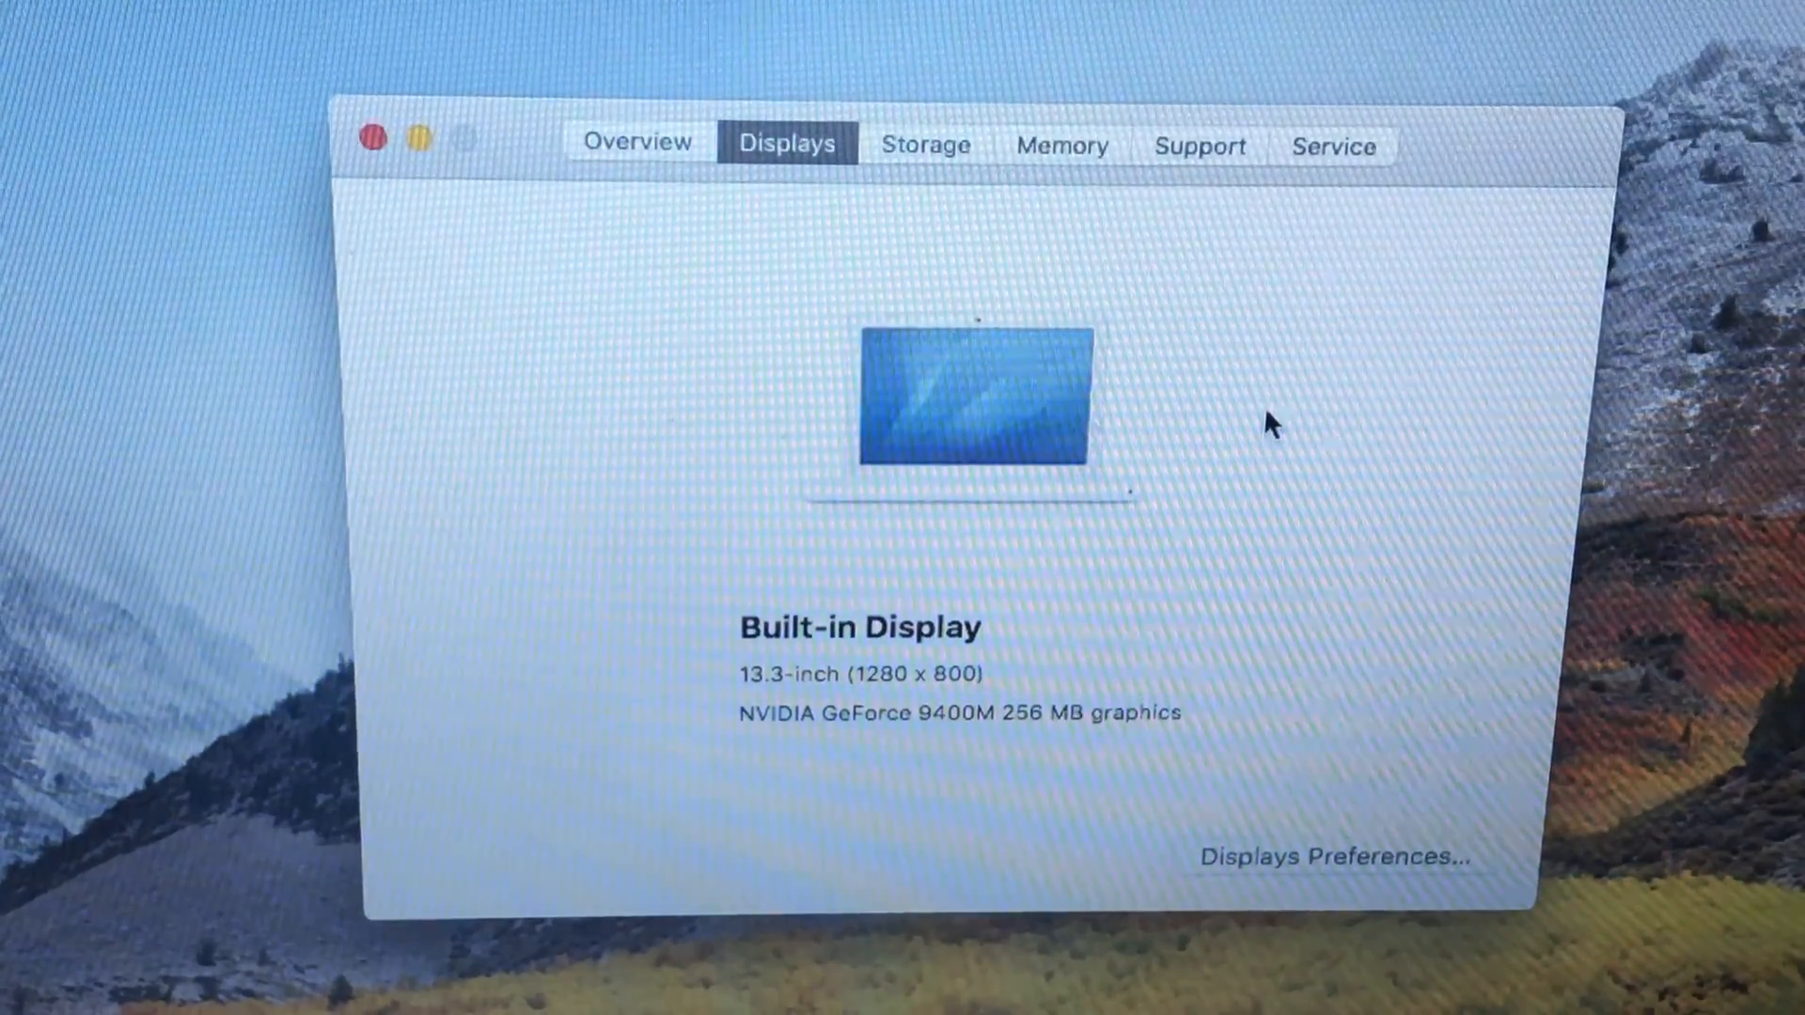
{"action": "left_click", "coordinate": [925, 145]}
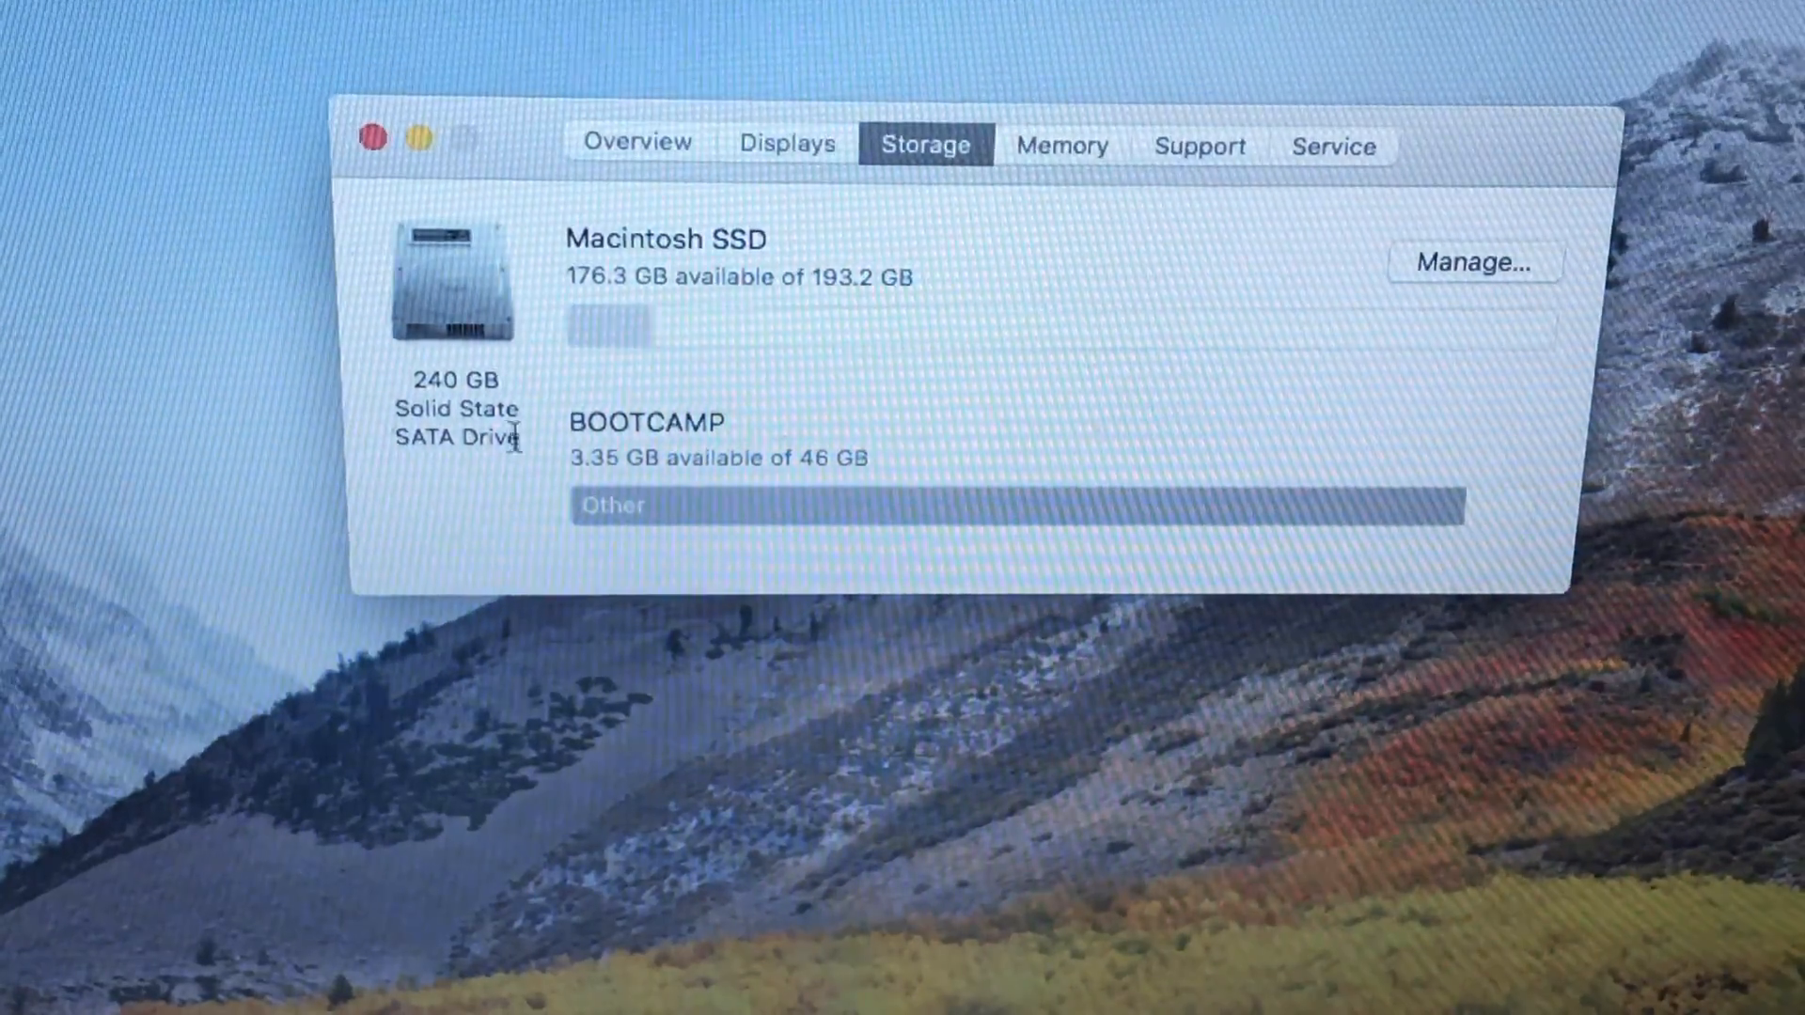
{"action": "mouse_move", "coordinate": [905, 497]}
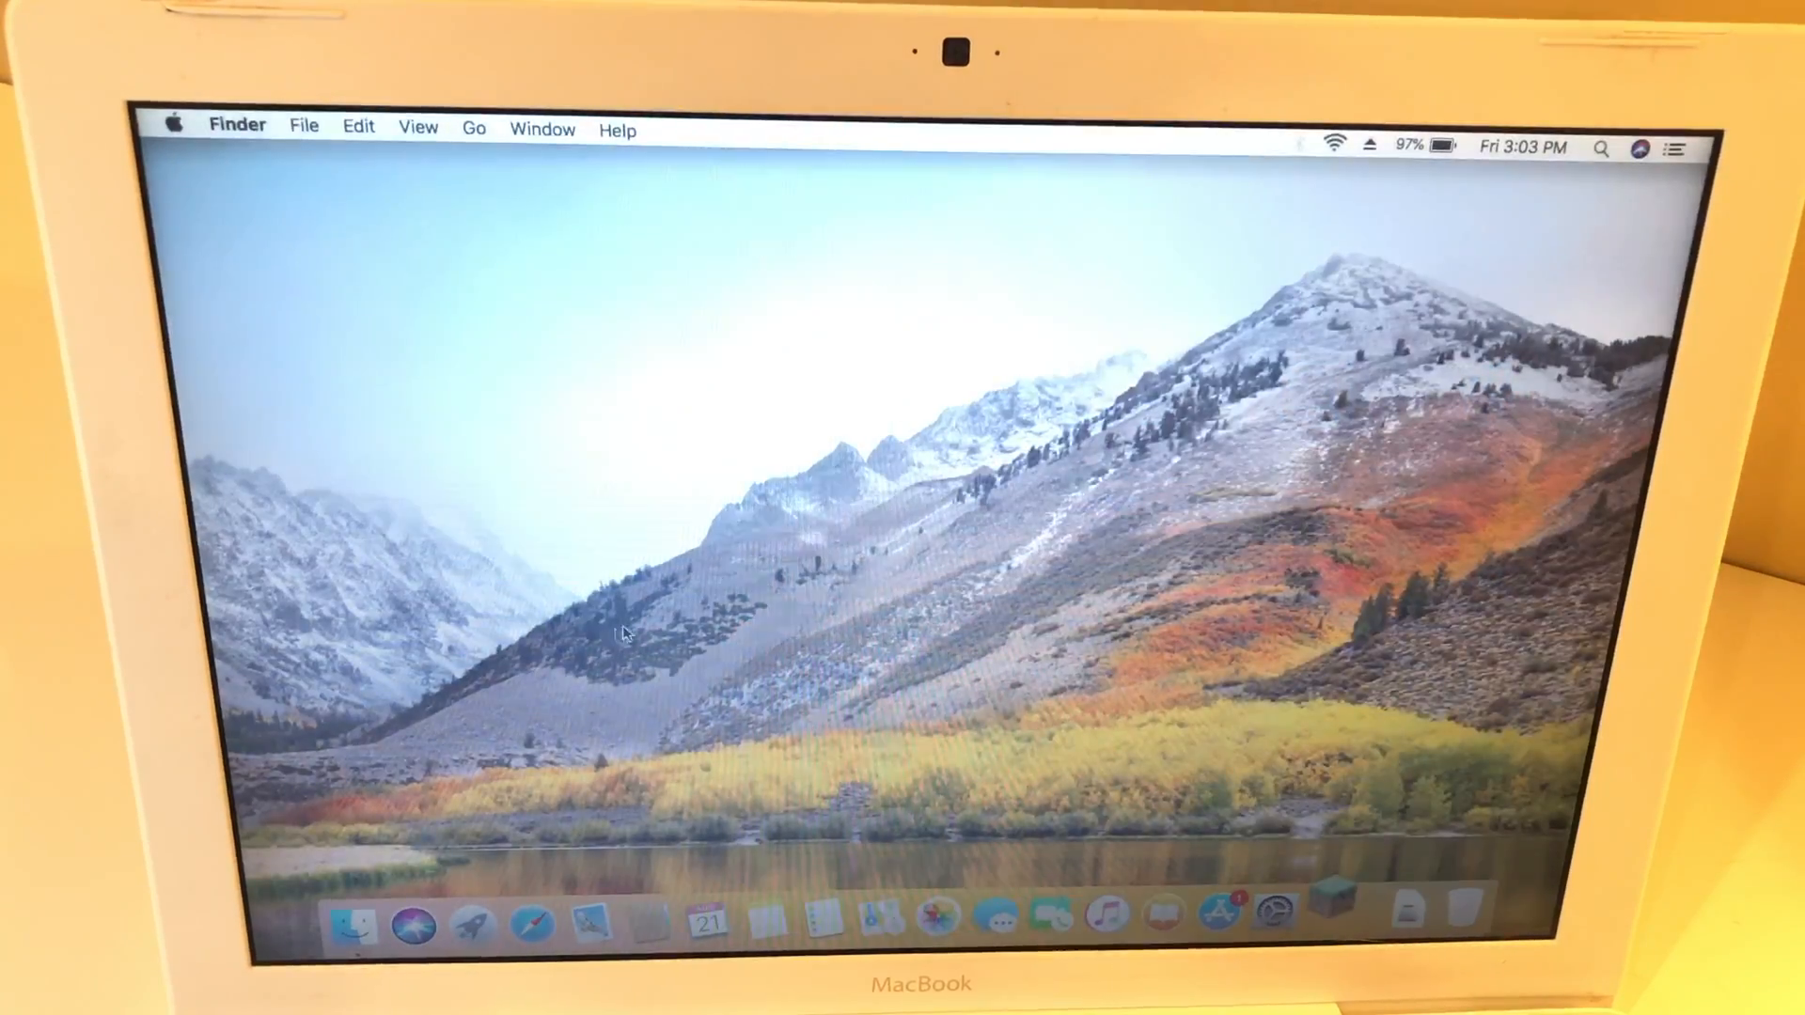
Launch Minecraft Java Edition 1.16.2 (Latest release) from the Minecraft Launcher in the Dock.
{"action": "left_click", "coordinate": [1331, 917]}
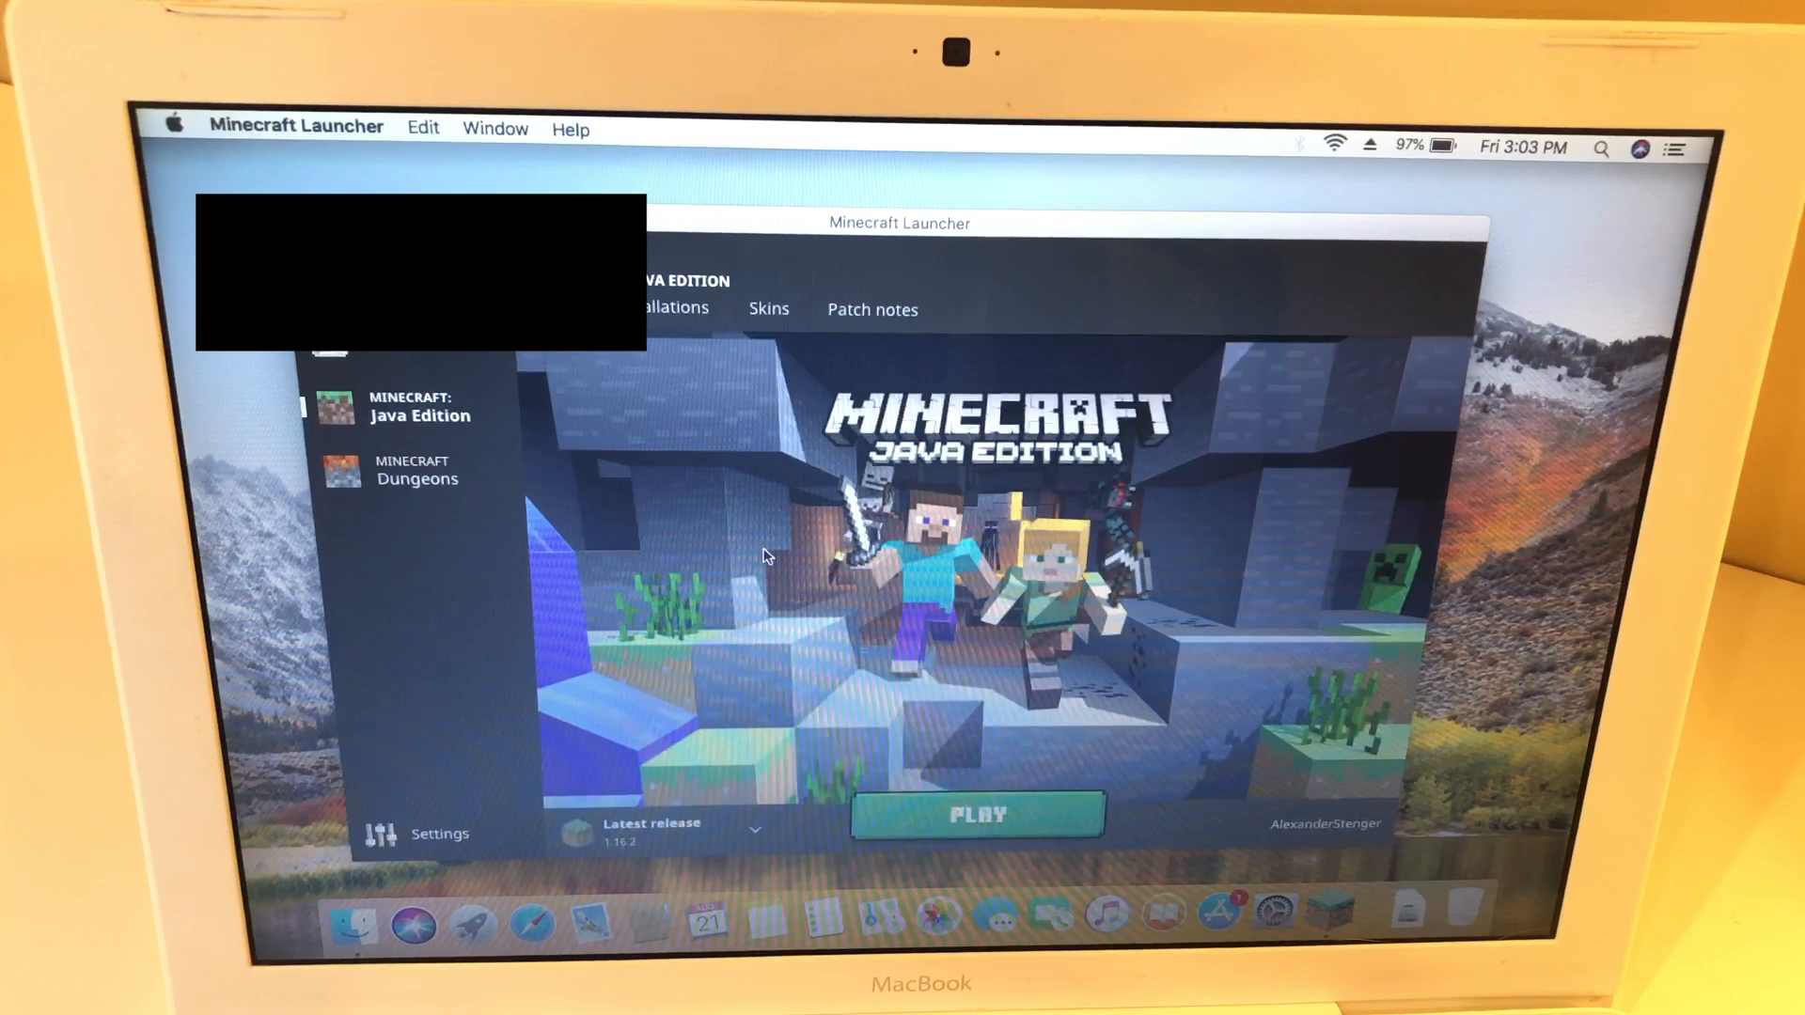
{"action": "left_click", "coordinate": [976, 815]}
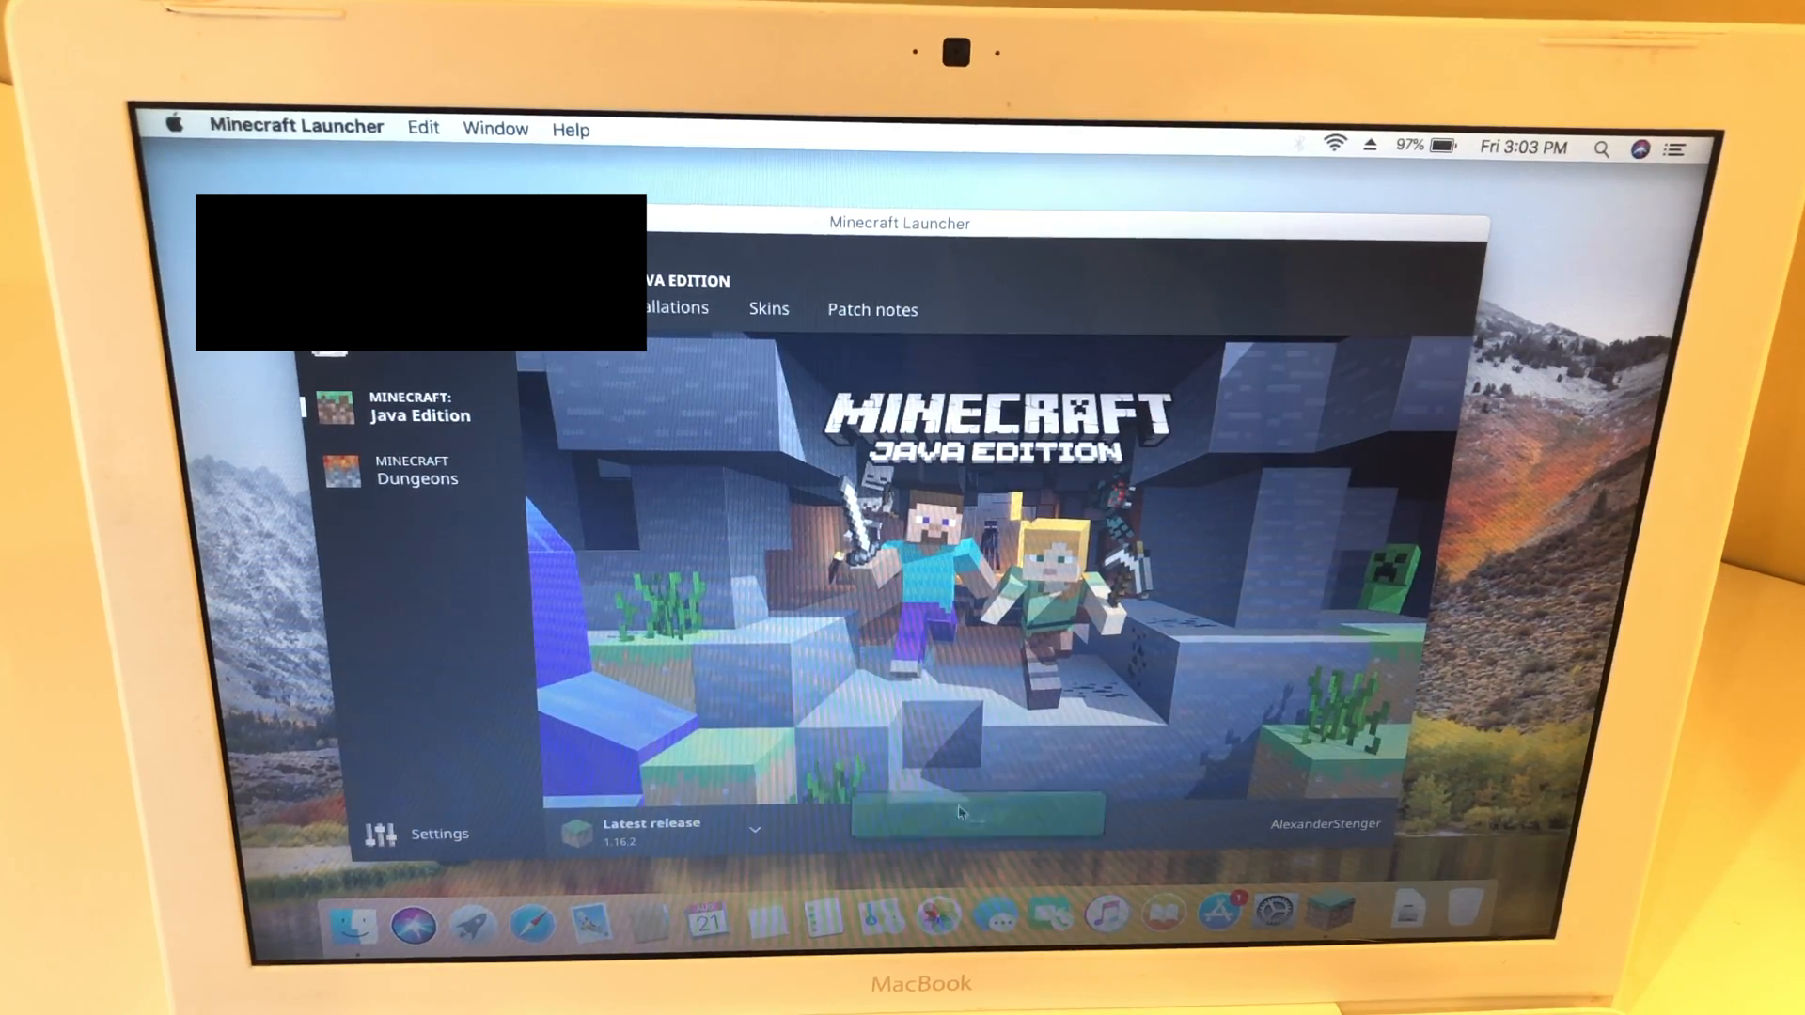
{"action": "left_click", "coordinate": [972, 812]}
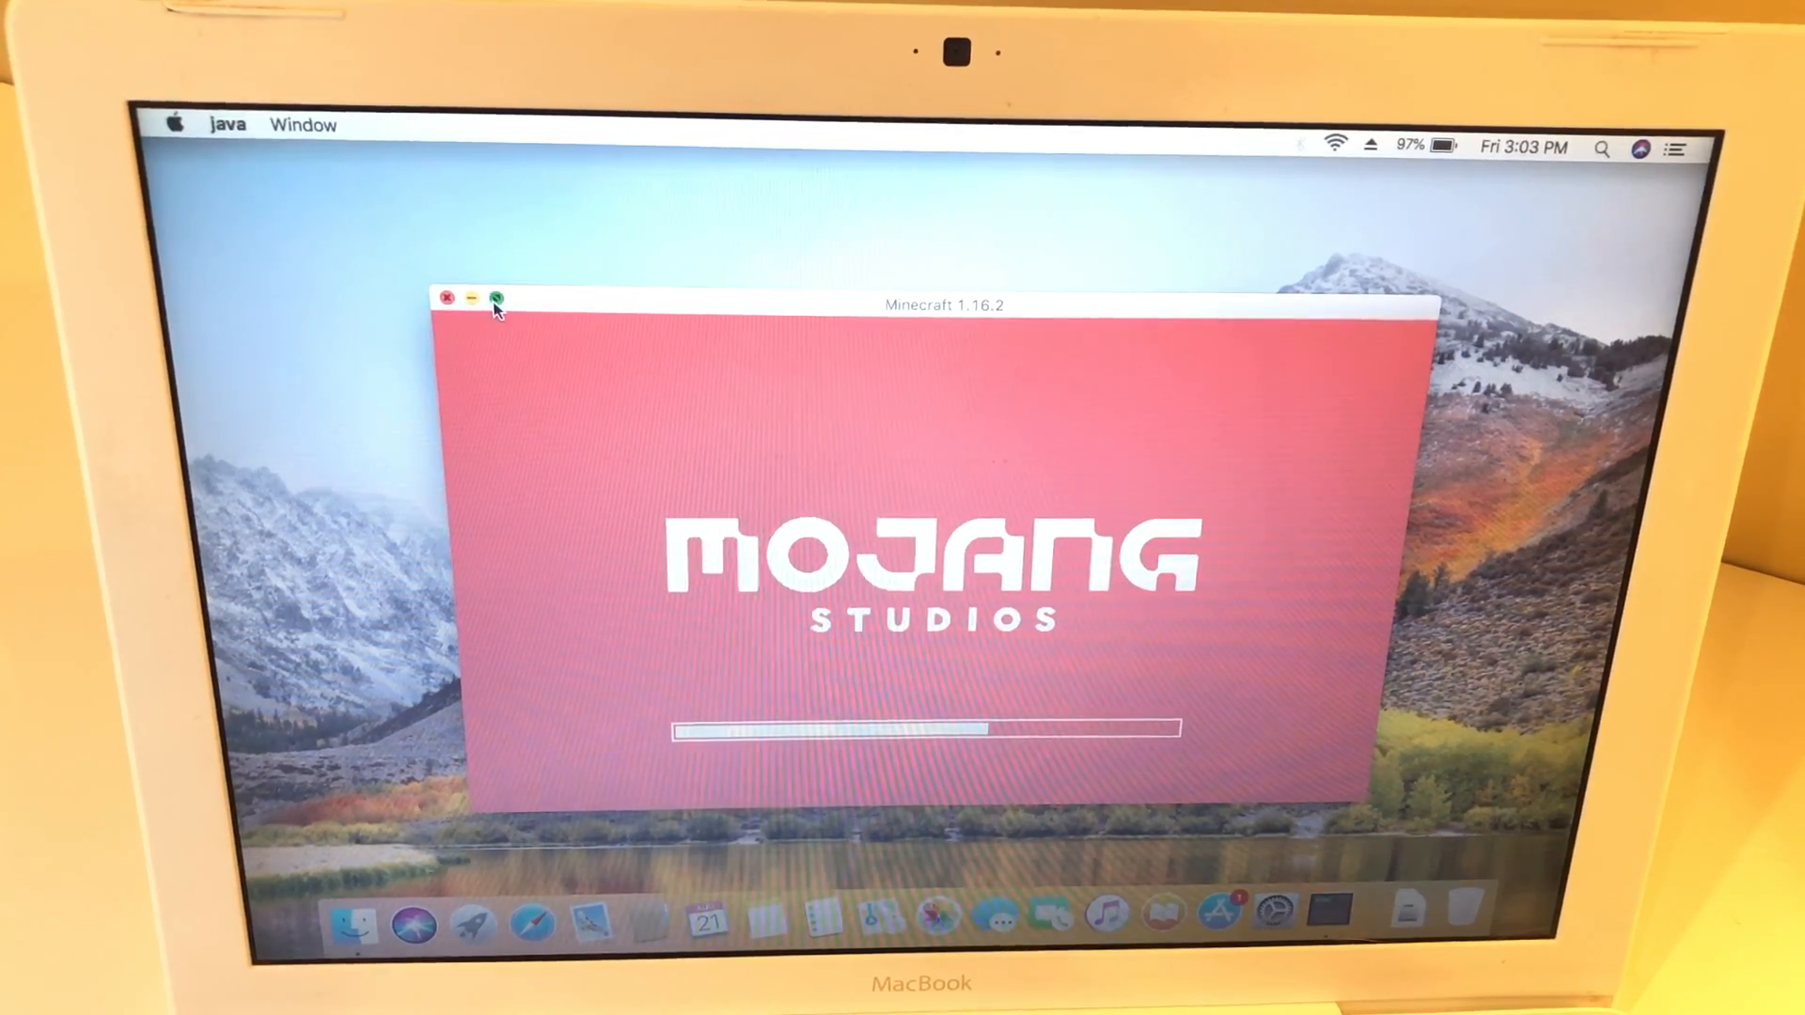
Make the Minecraft window fill the whole display while it loads.
{"action": "left_click", "coordinate": [496, 297]}
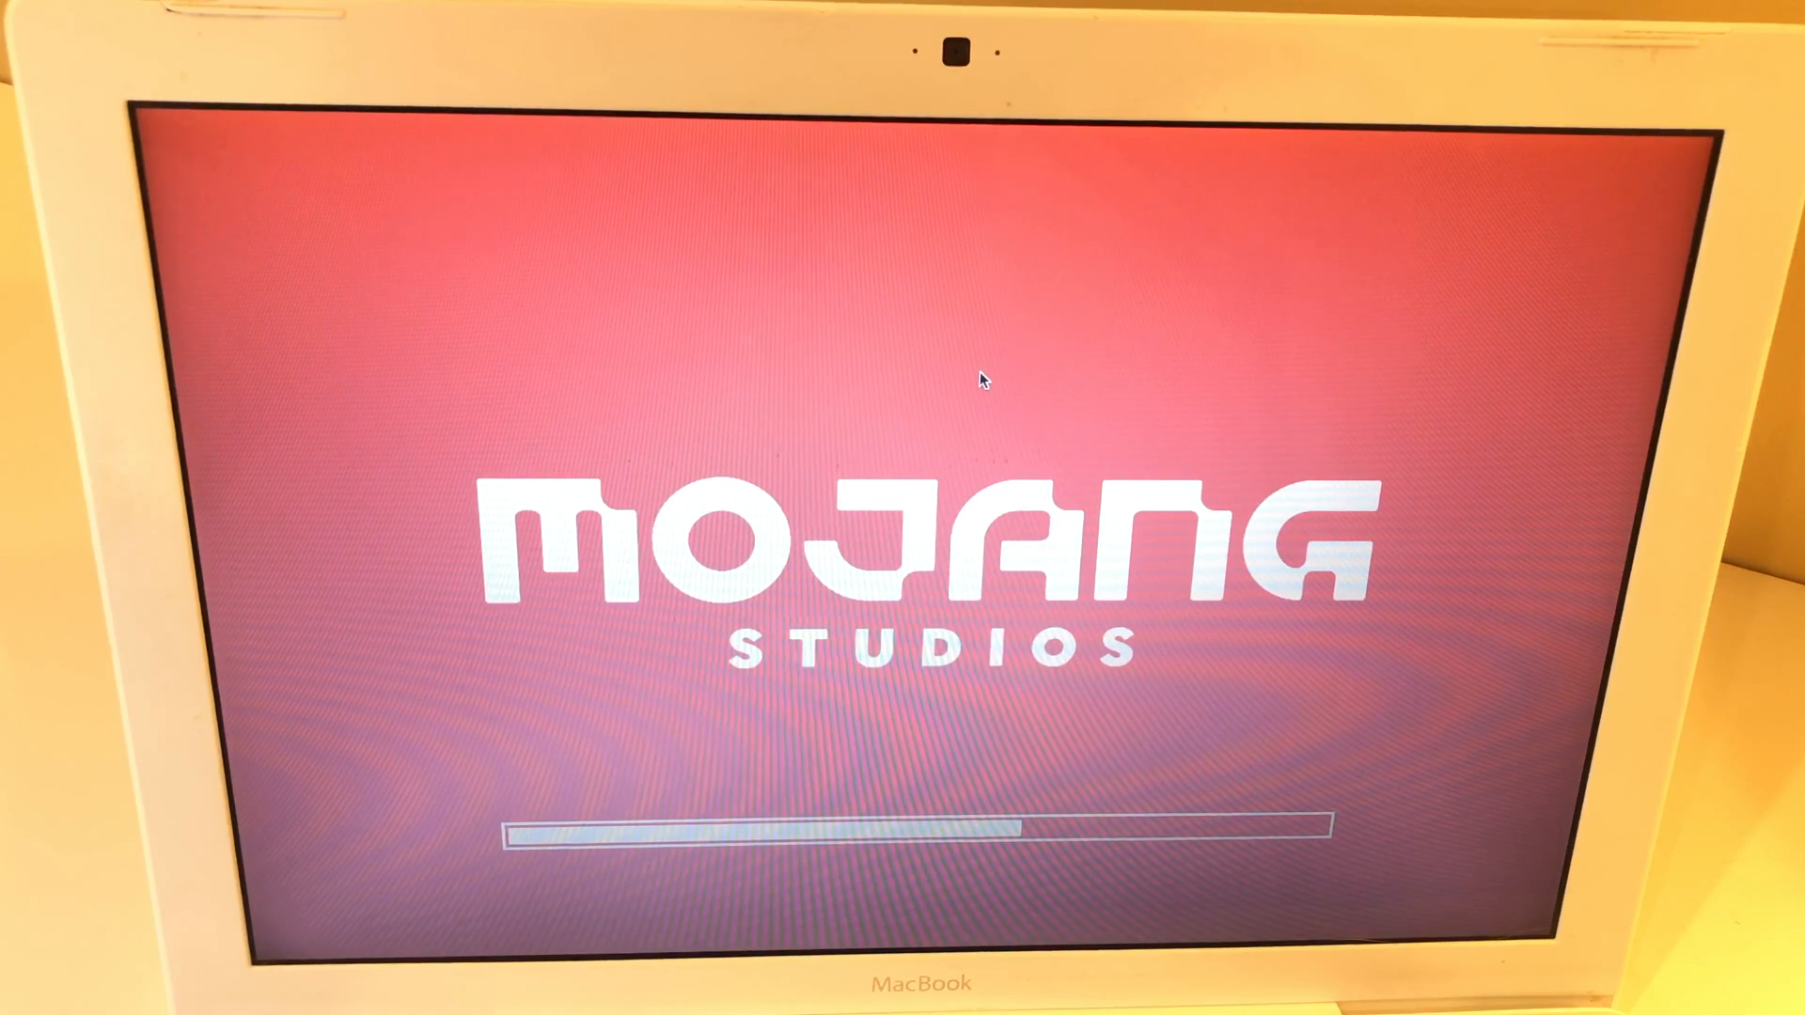
{"action": "mouse_move", "coordinate": [904, 343]}
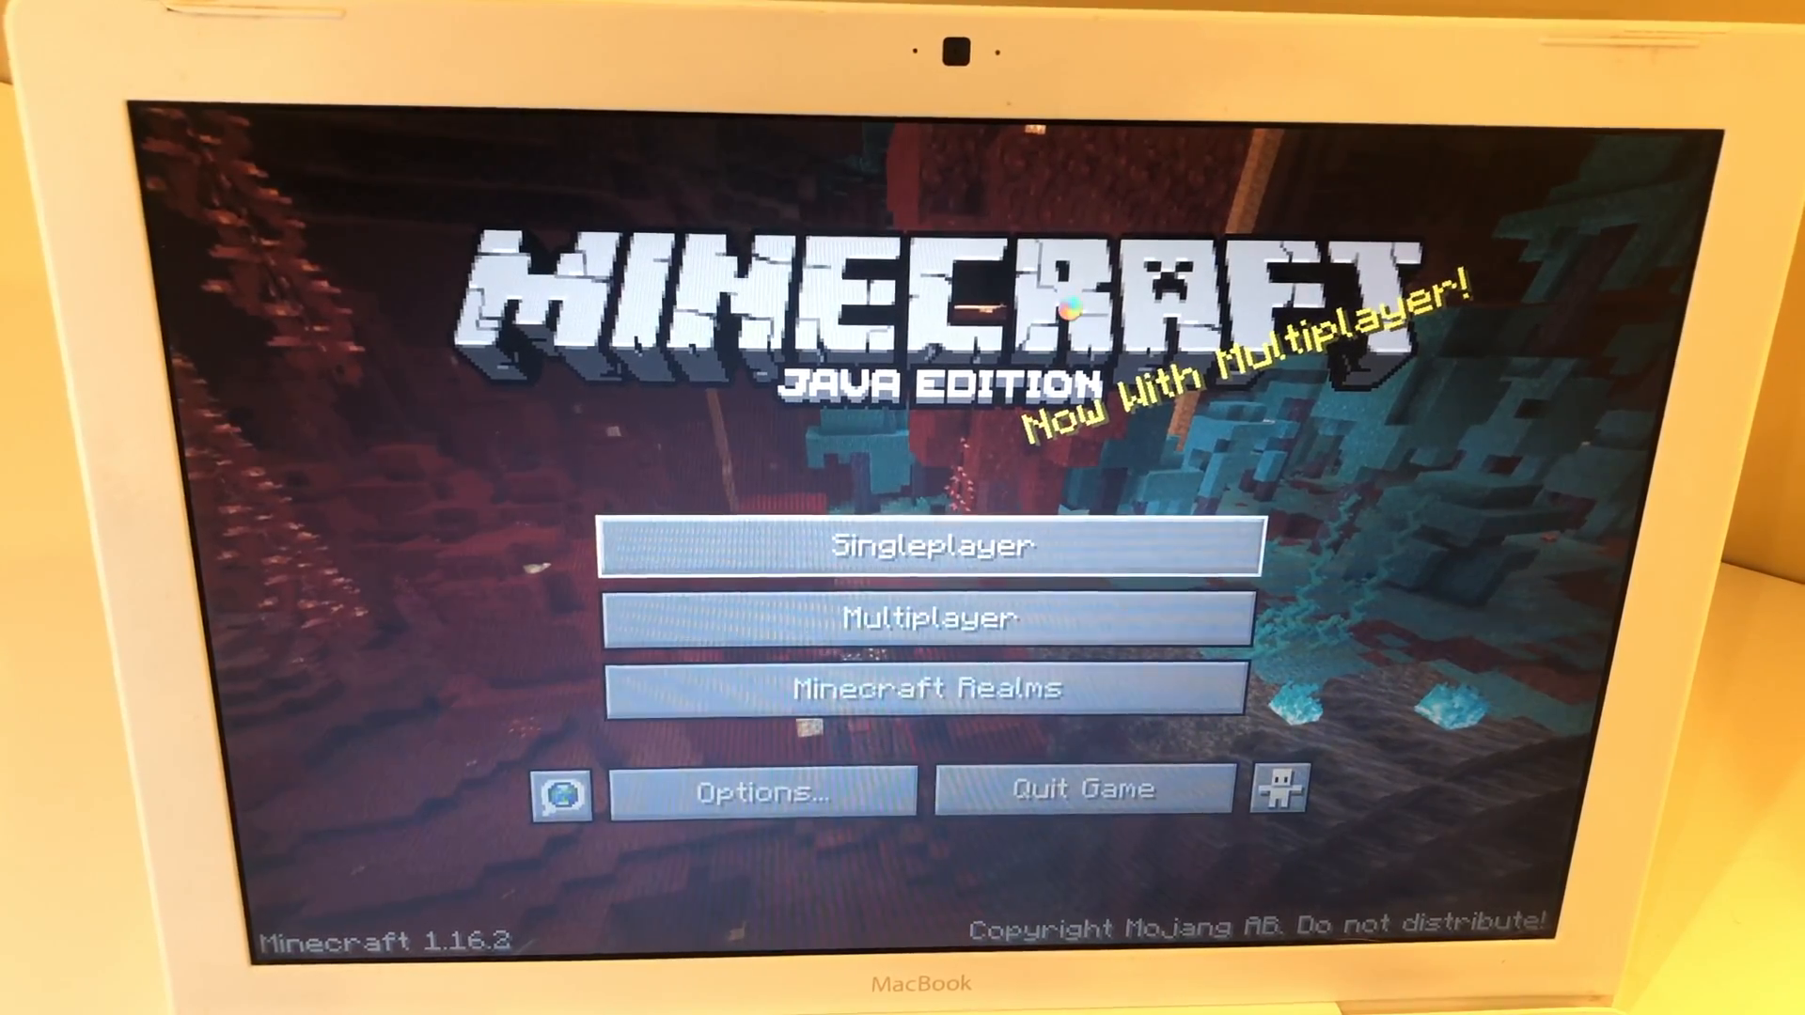
Go to Singleplayer and reach the Create New World screen with default settings.
{"action": "left_click", "coordinate": [933, 545]}
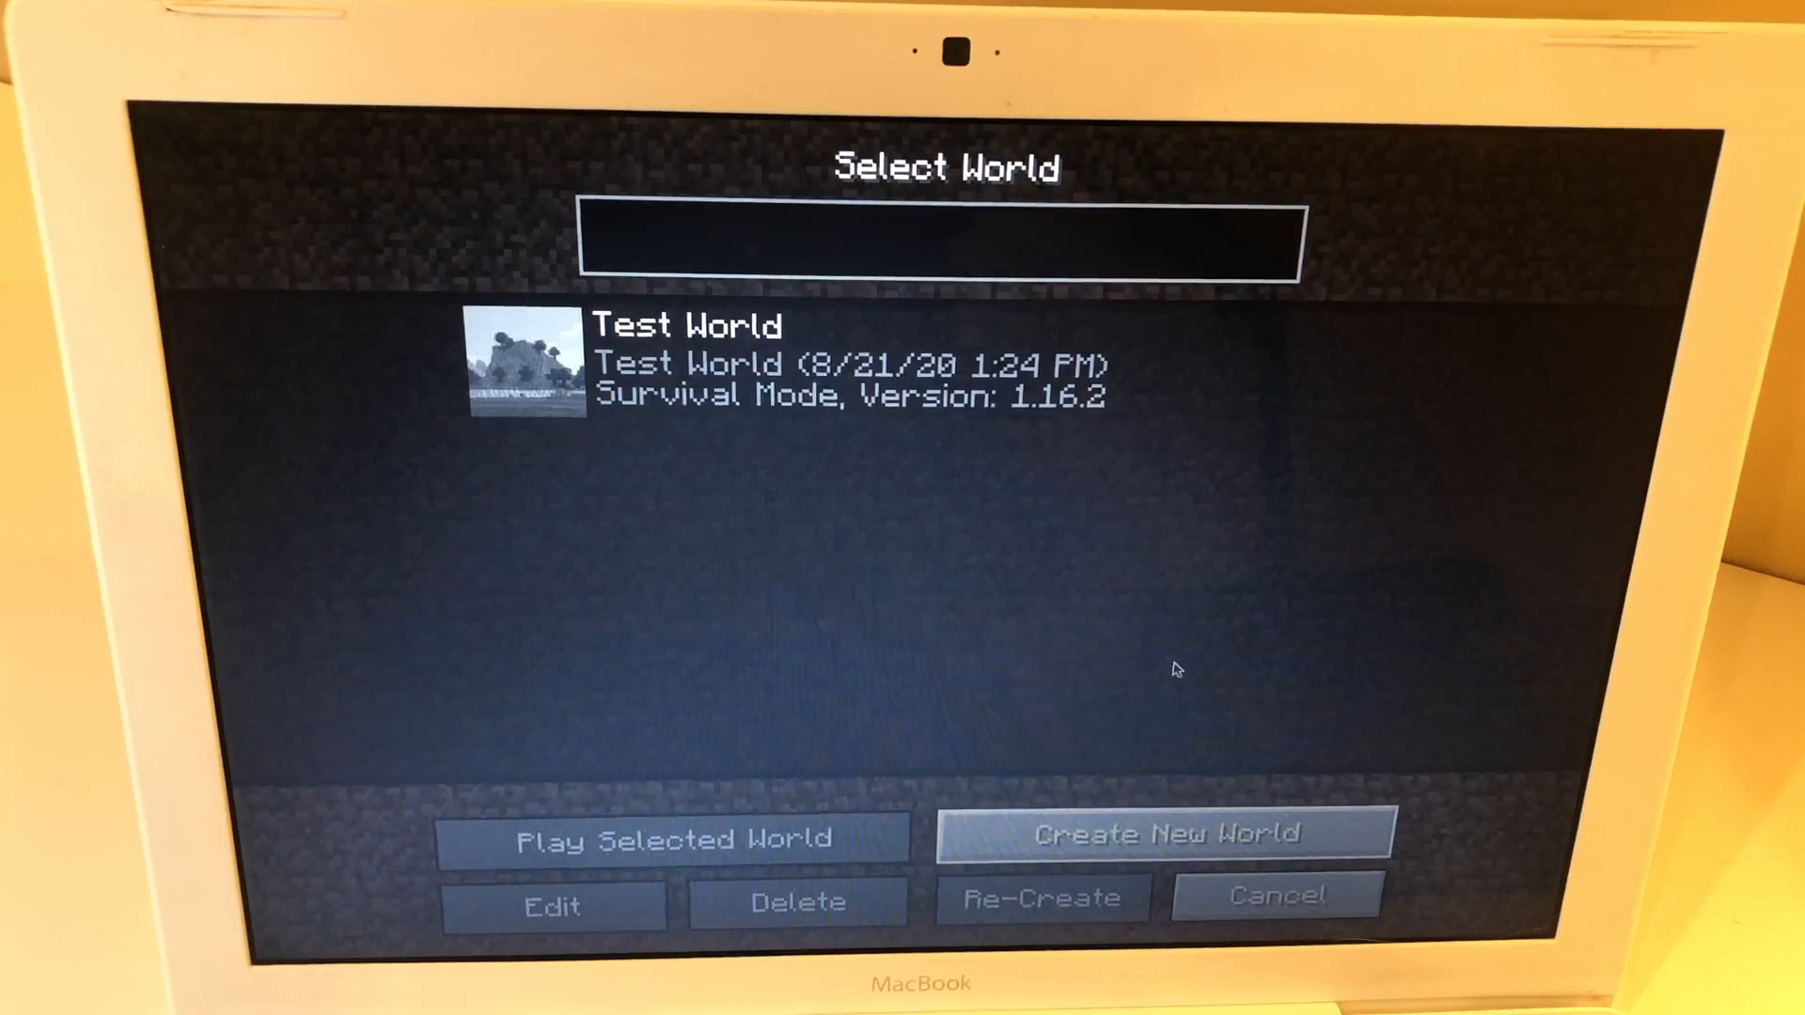
{"action": "left_click", "coordinate": [1162, 833]}
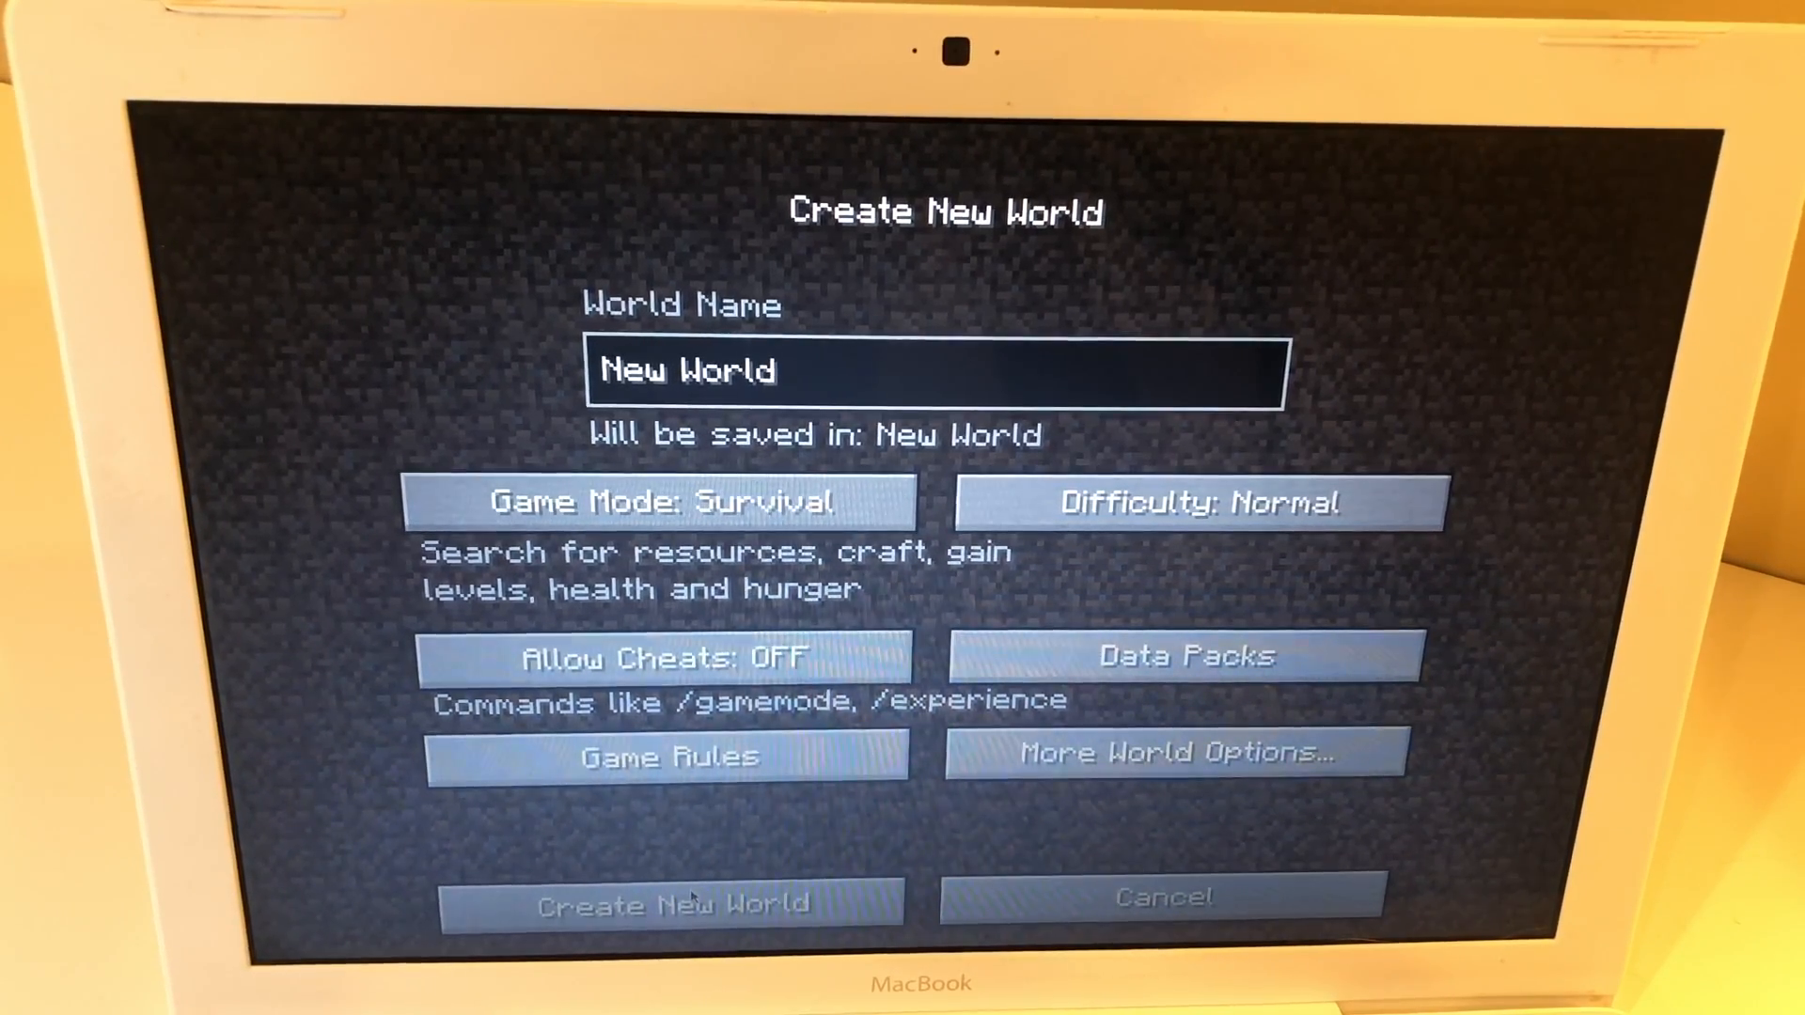
Create the default Survival world and spawn in-game in a snowy forest.
{"action": "left_click", "coordinate": [639, 903]}
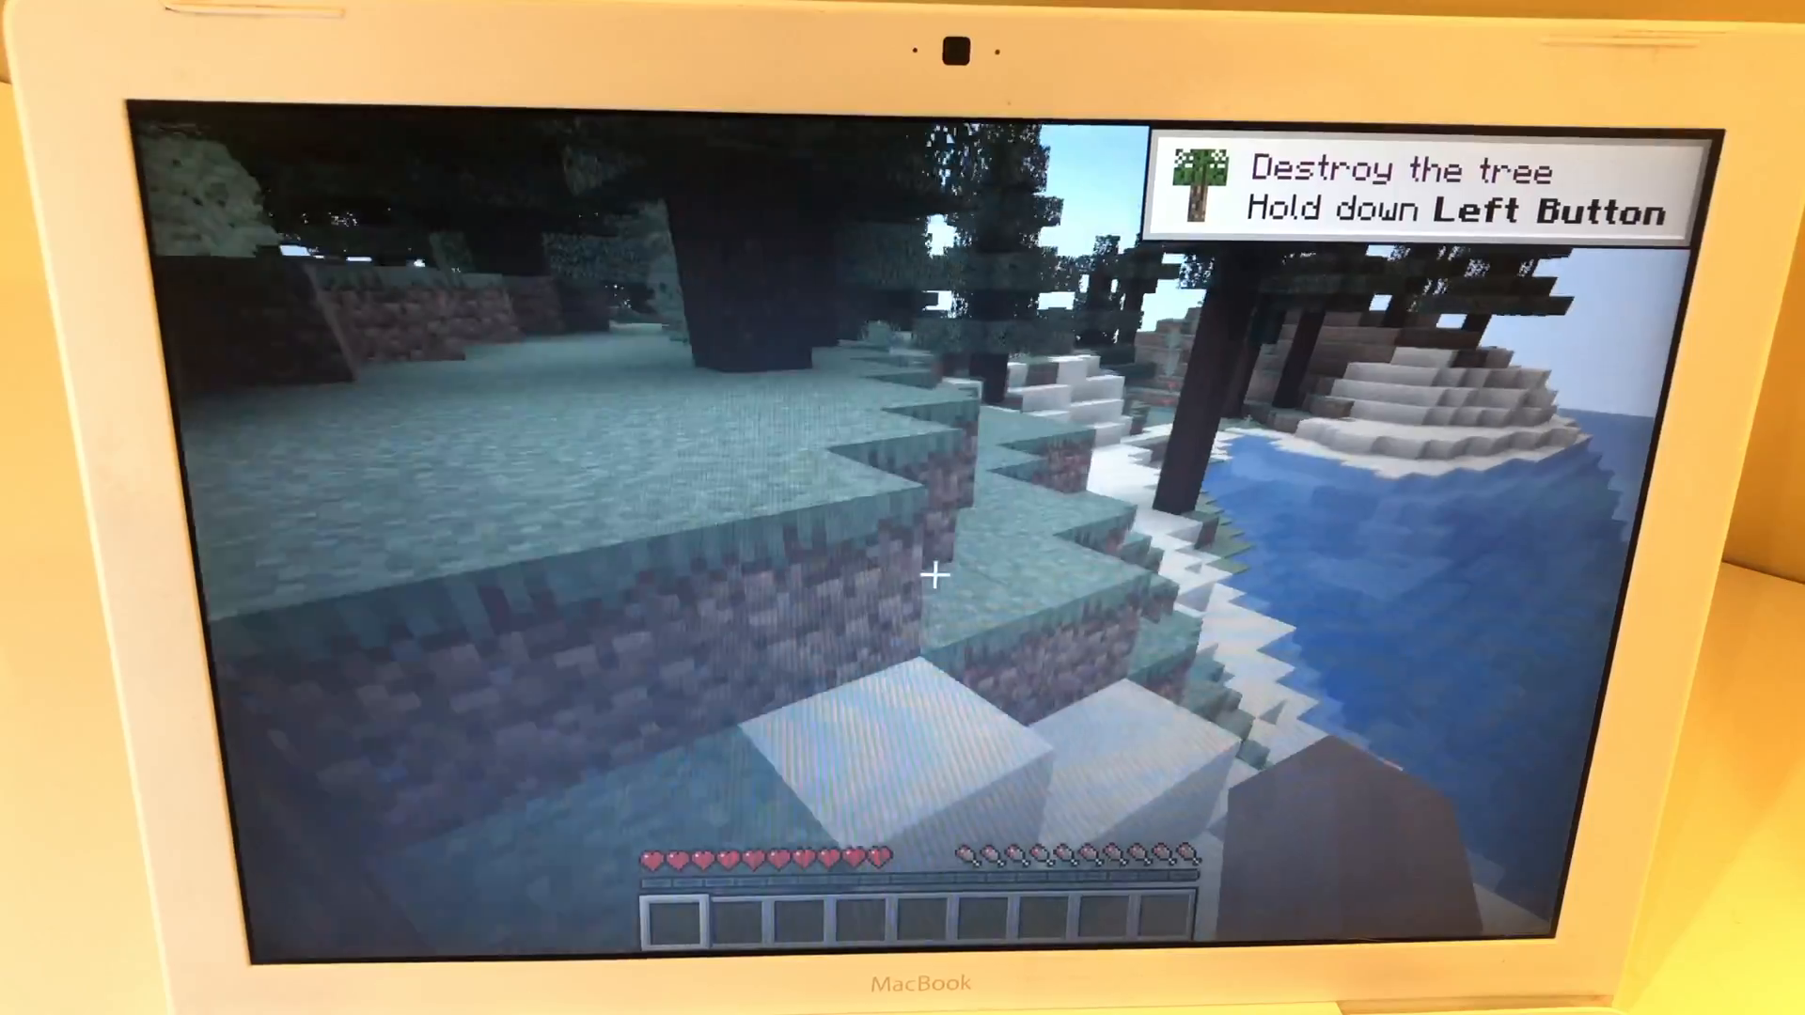
{"action": "mouse_move", "coordinate": [931, 575]}
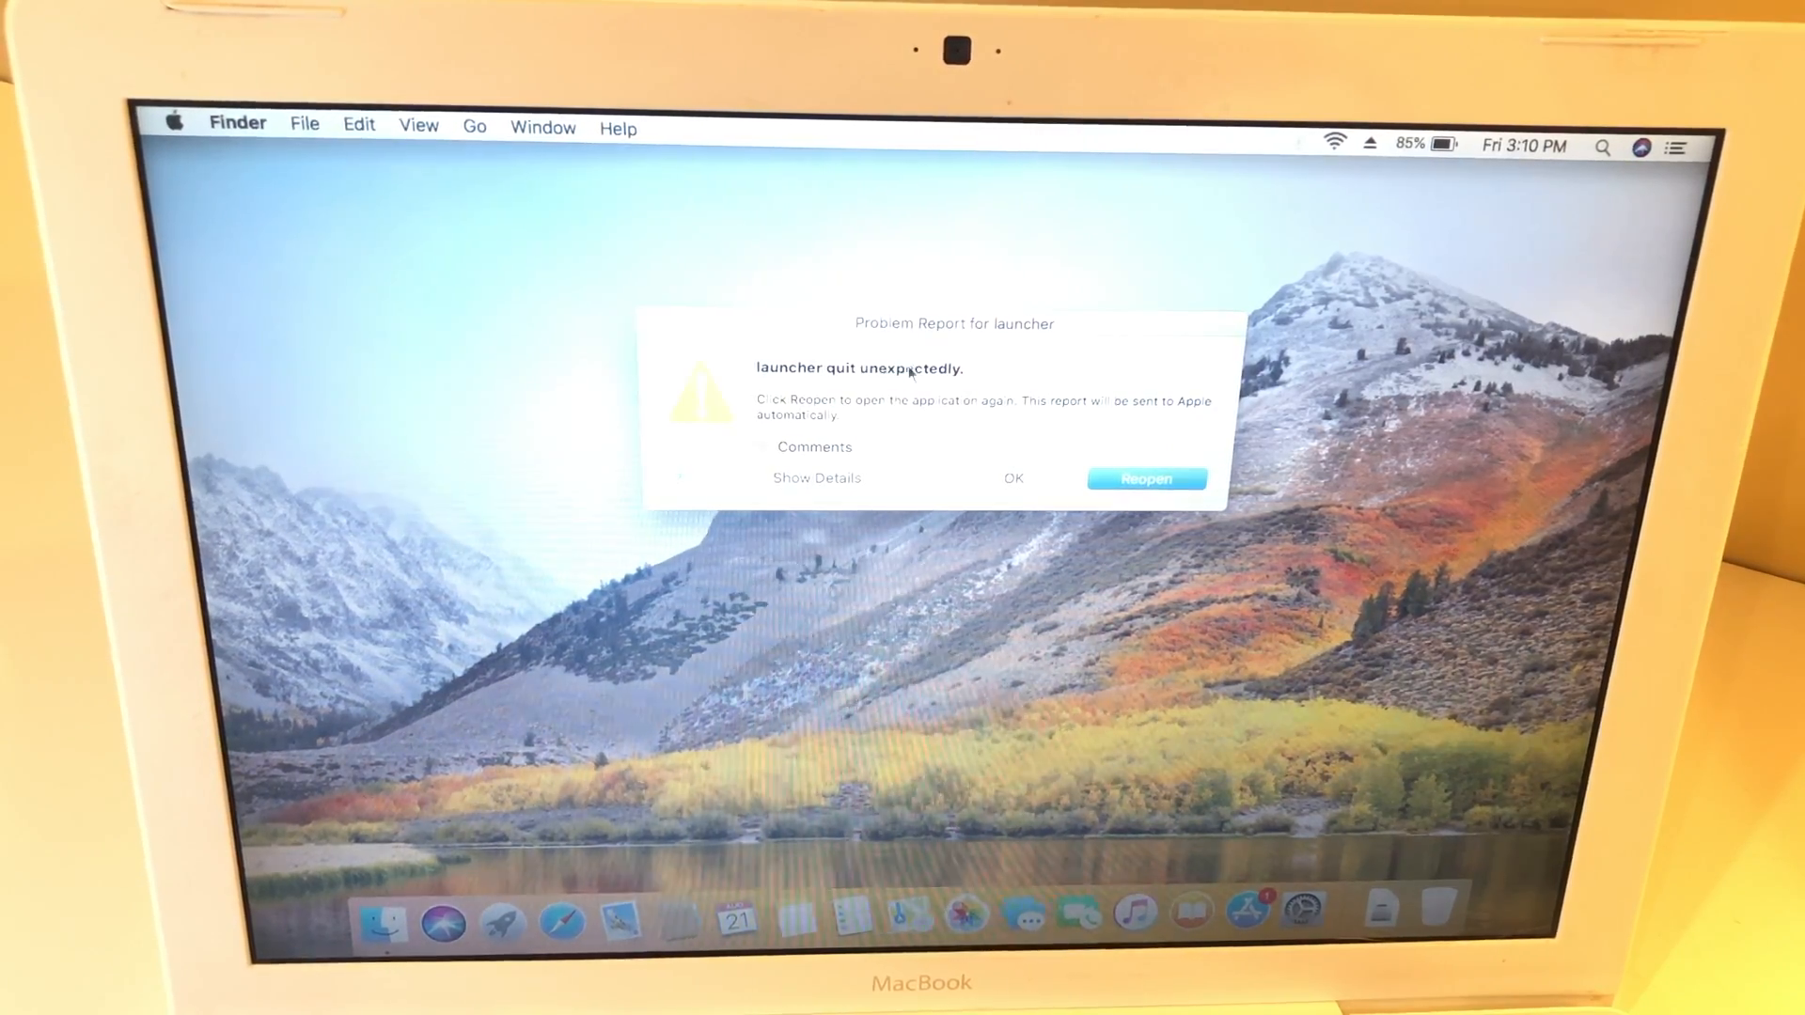
Dismiss the launcher crash report with OK and launch System Preferences from the Dock.
{"action": "left_click", "coordinate": [1012, 477]}
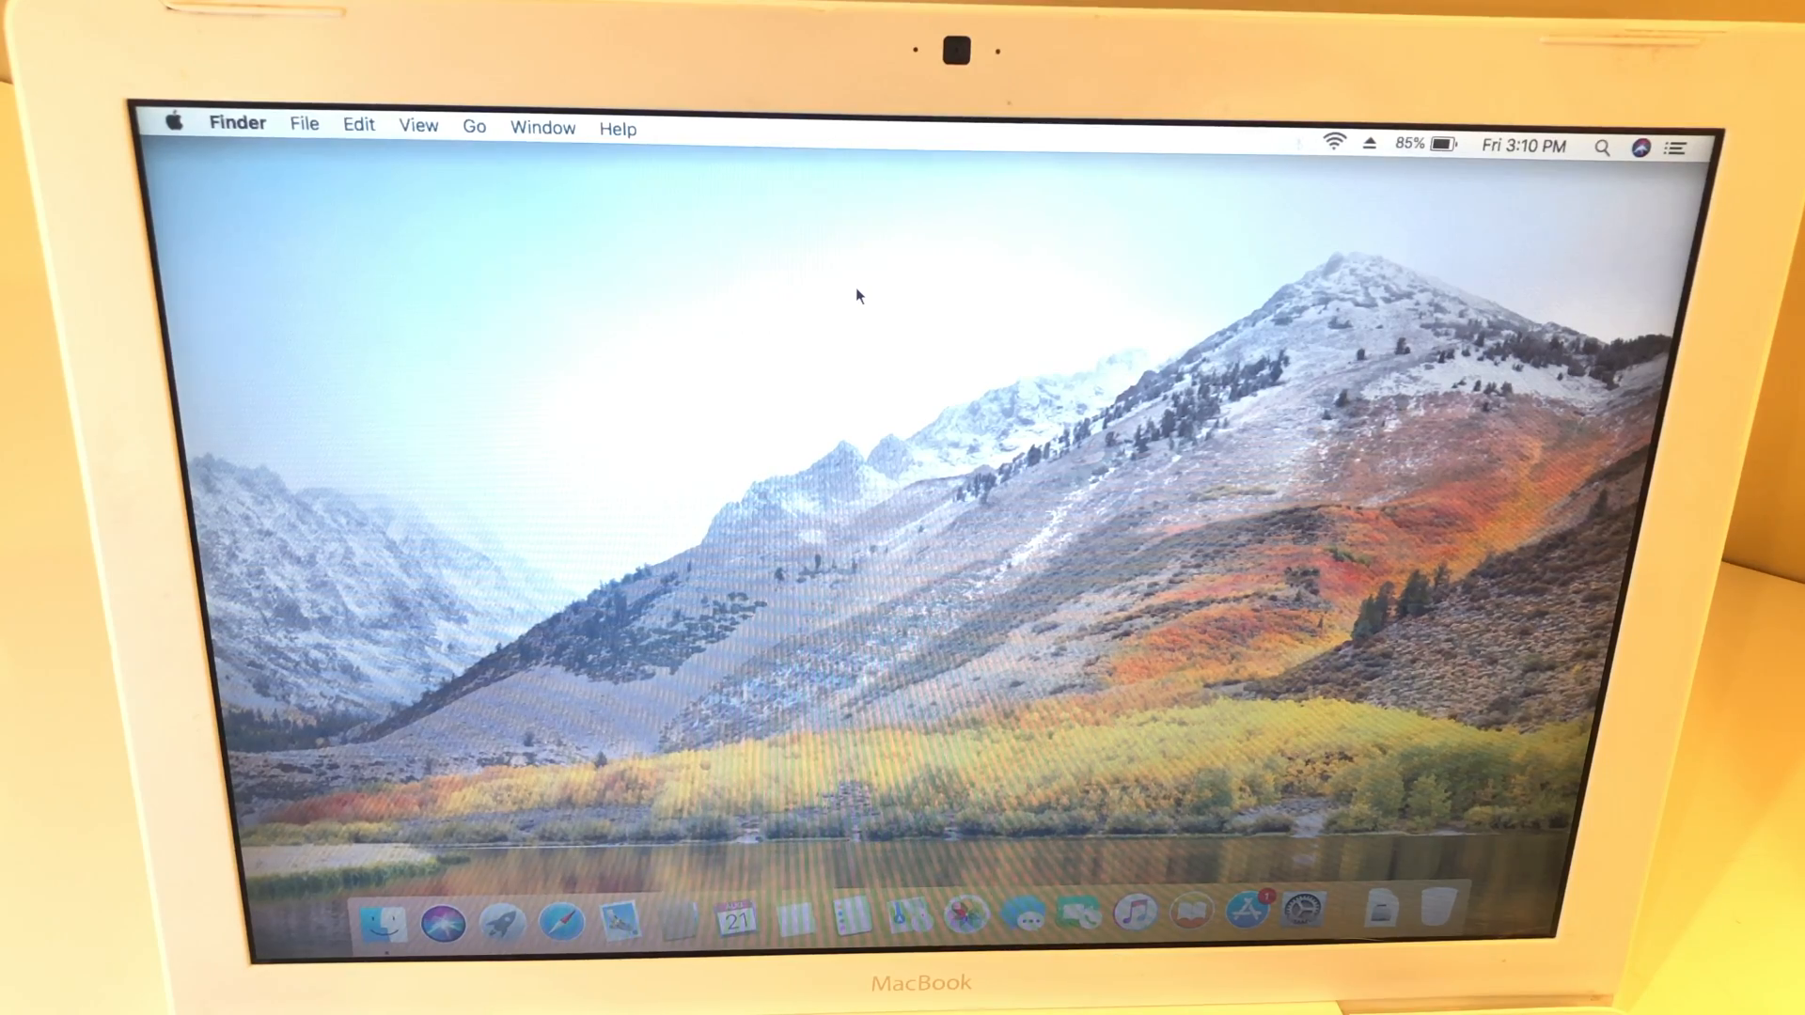
{"action": "left_click", "coordinate": [1305, 912]}
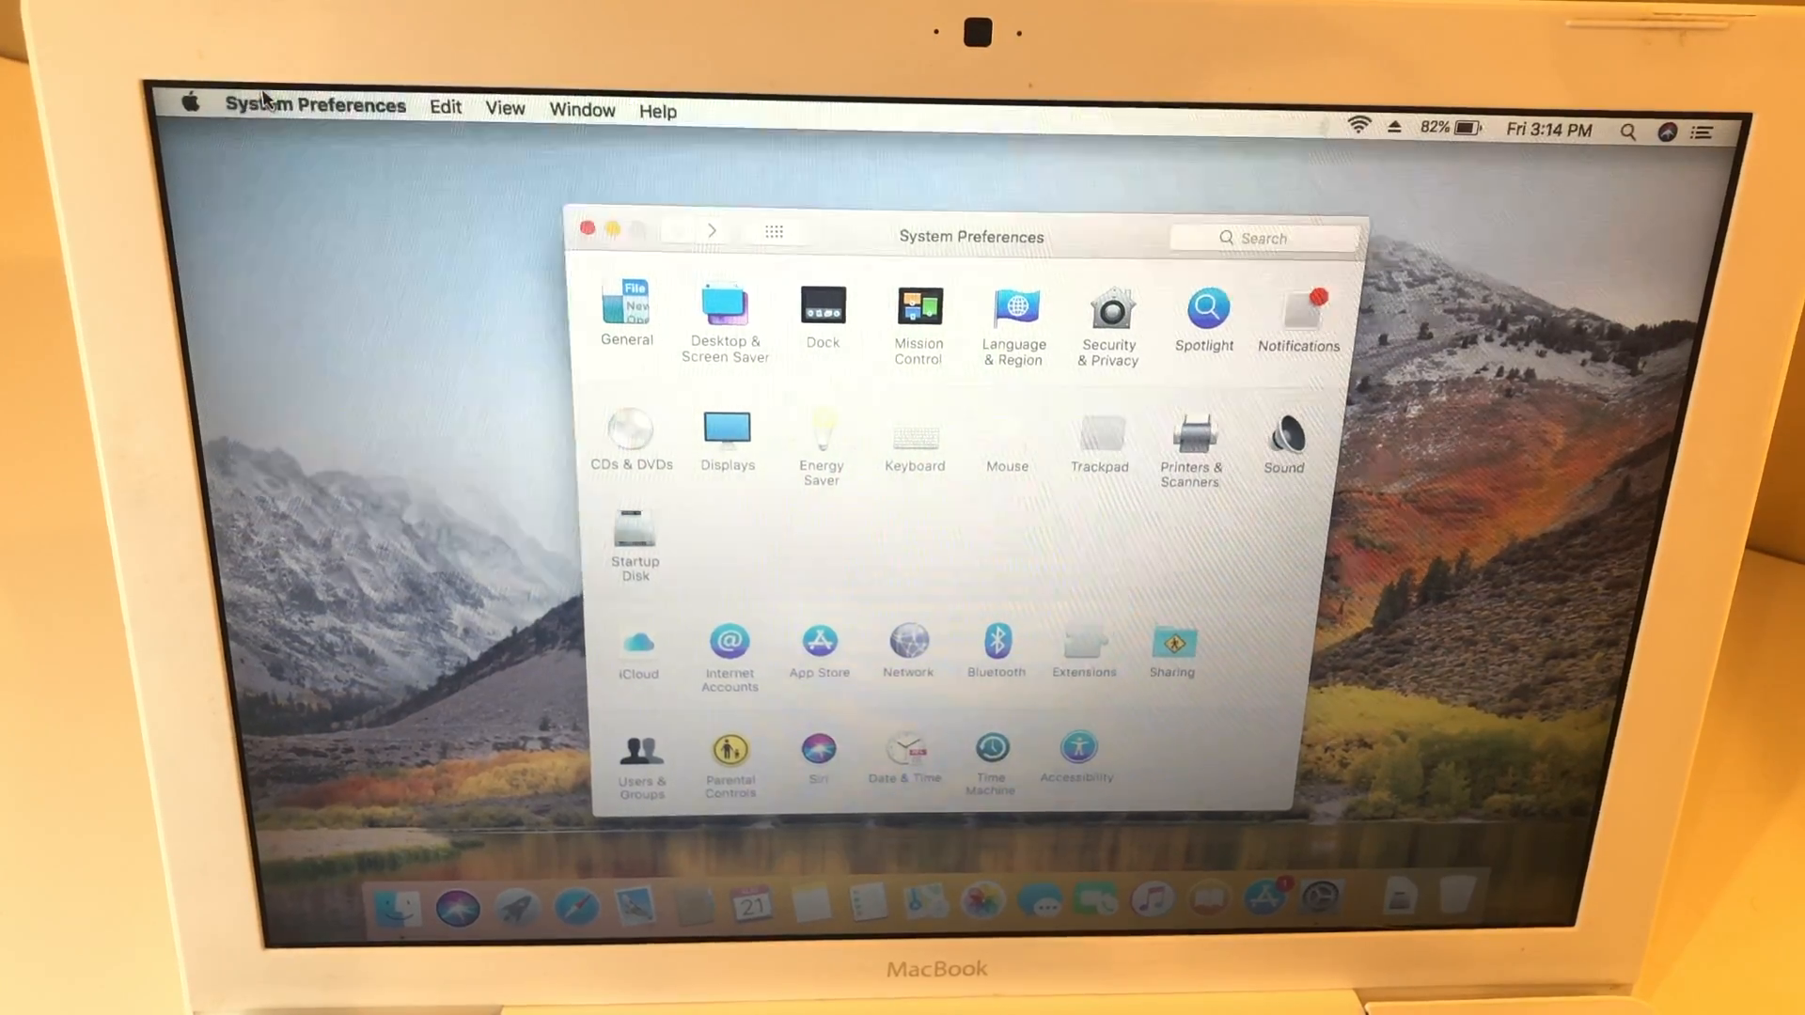
Glance at the System Preferences app menu, then close the System Preferences window.
{"action": "left_click", "coordinate": [314, 105]}
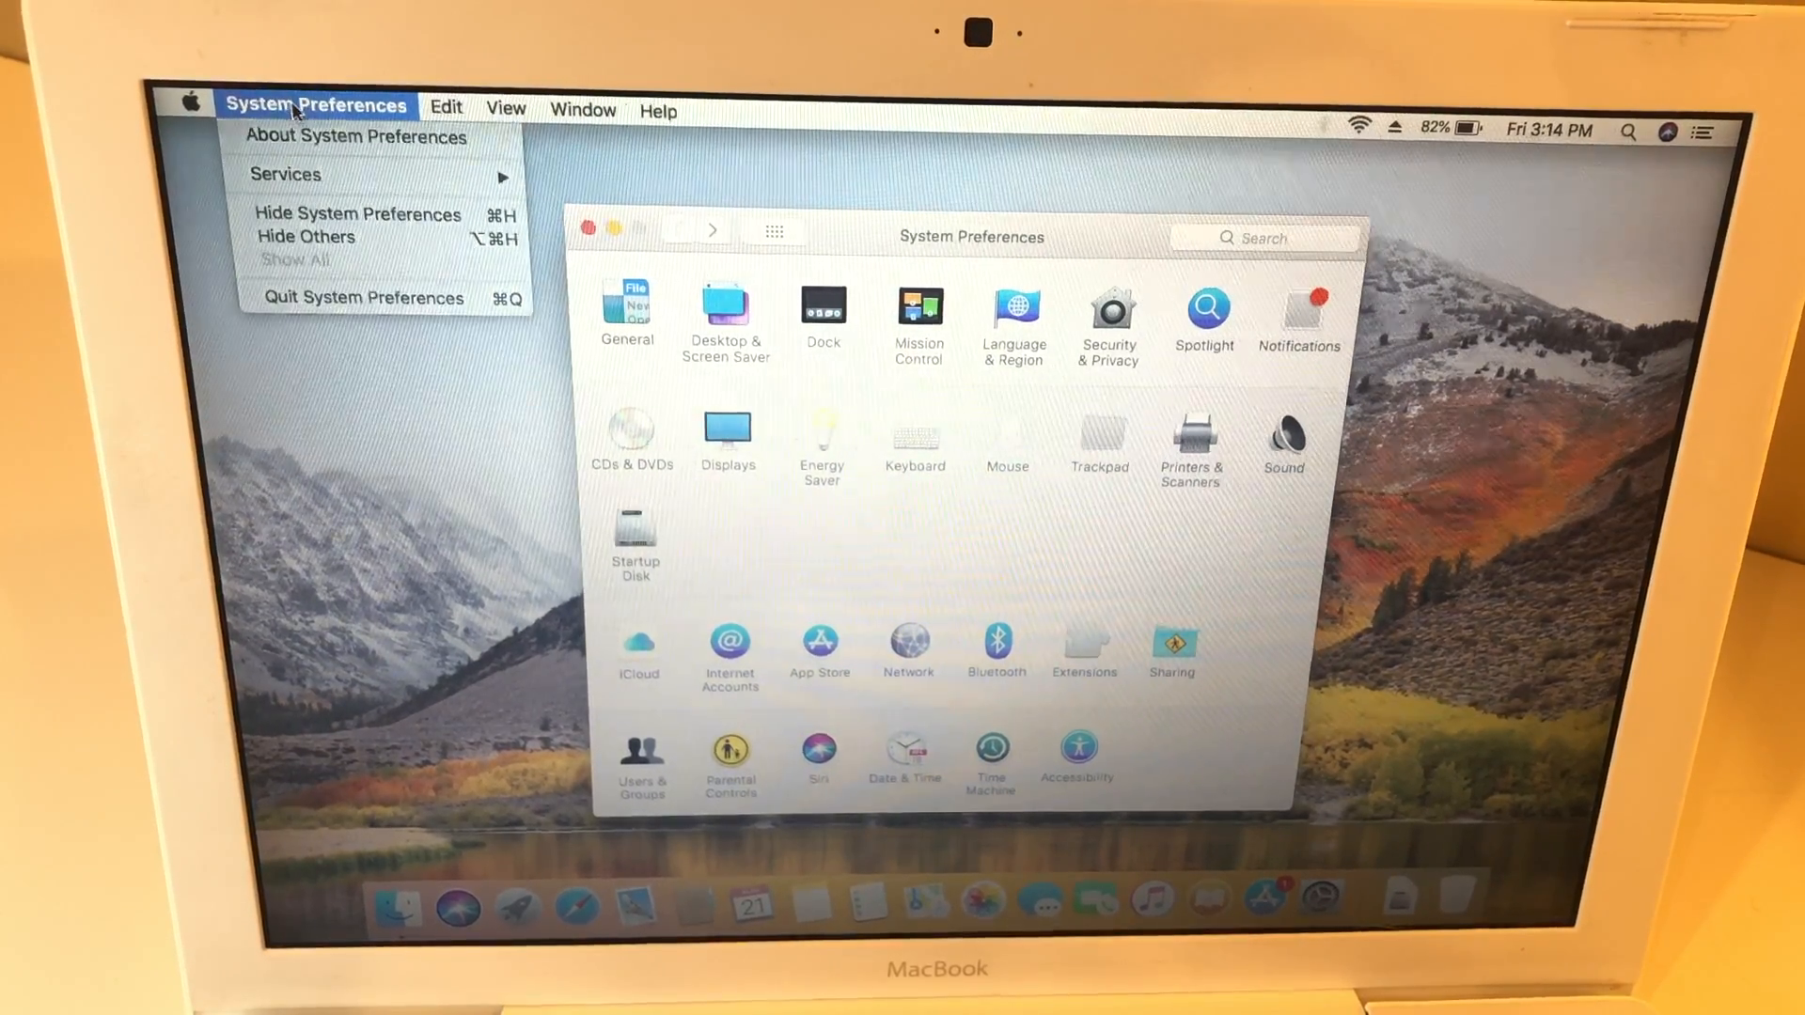
{"action": "left_click", "coordinate": [873, 516]}
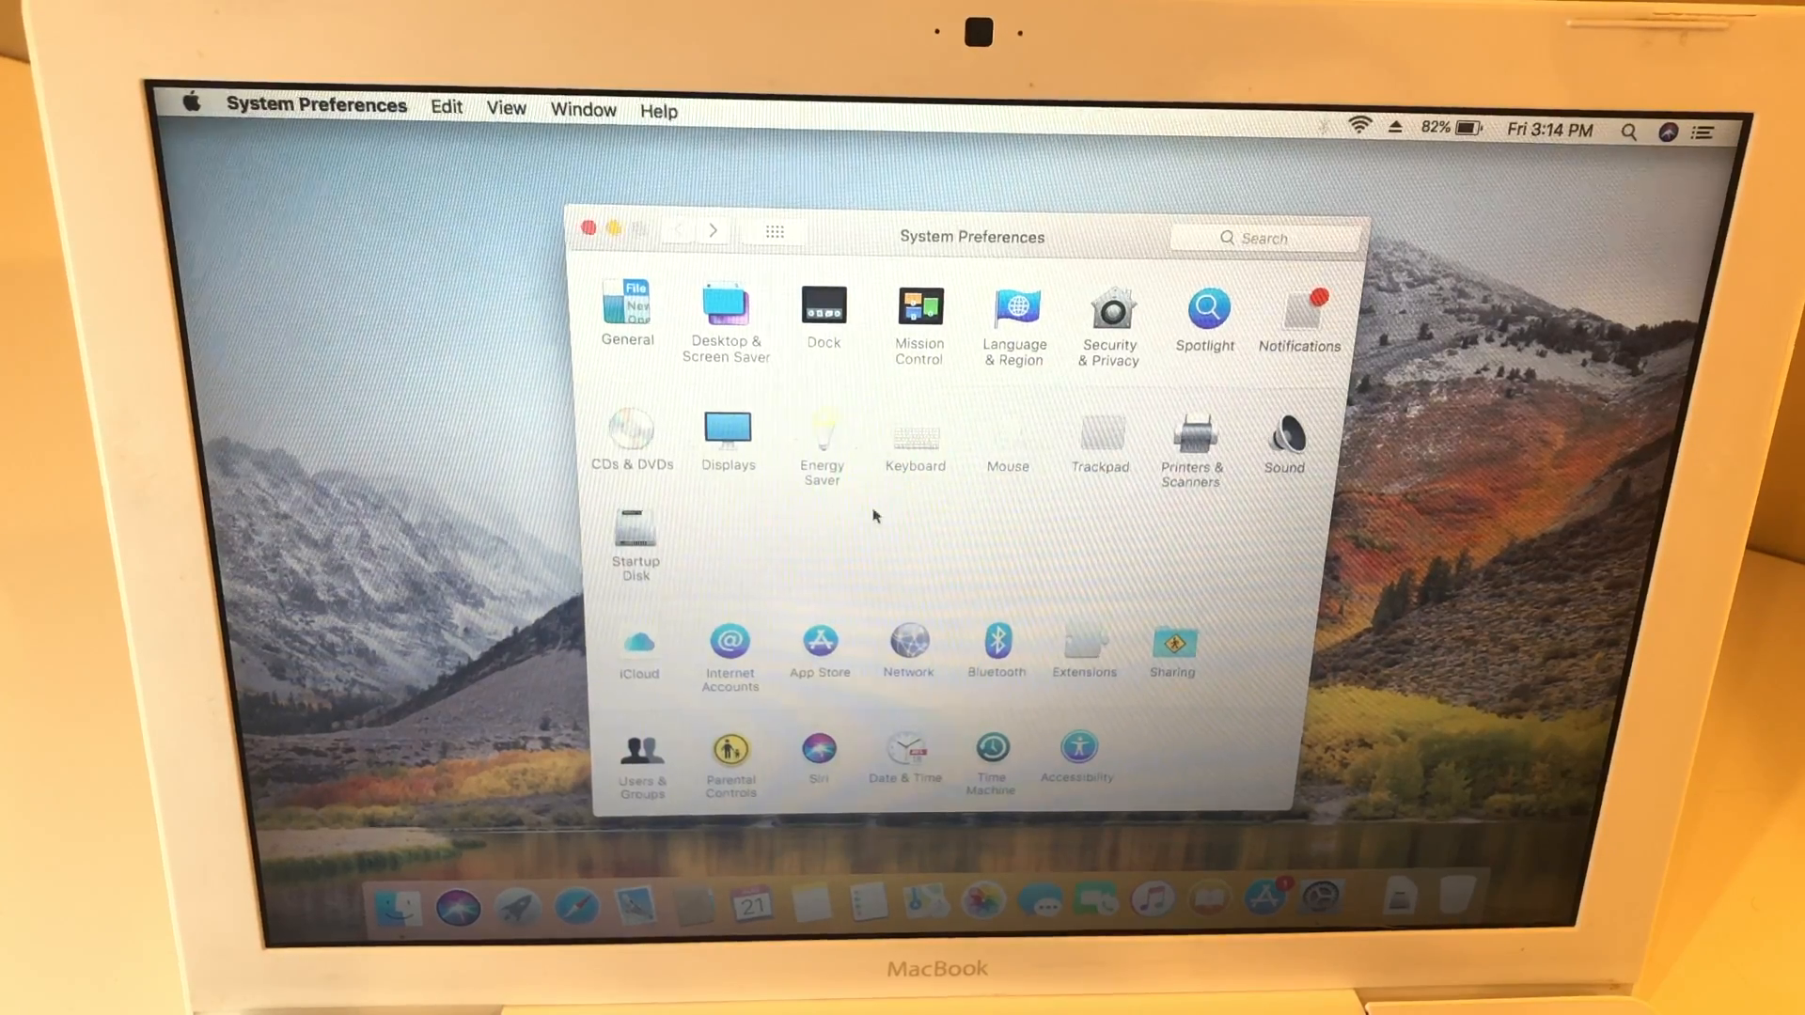
{"action": "mouse_move", "coordinate": [288, 211]}
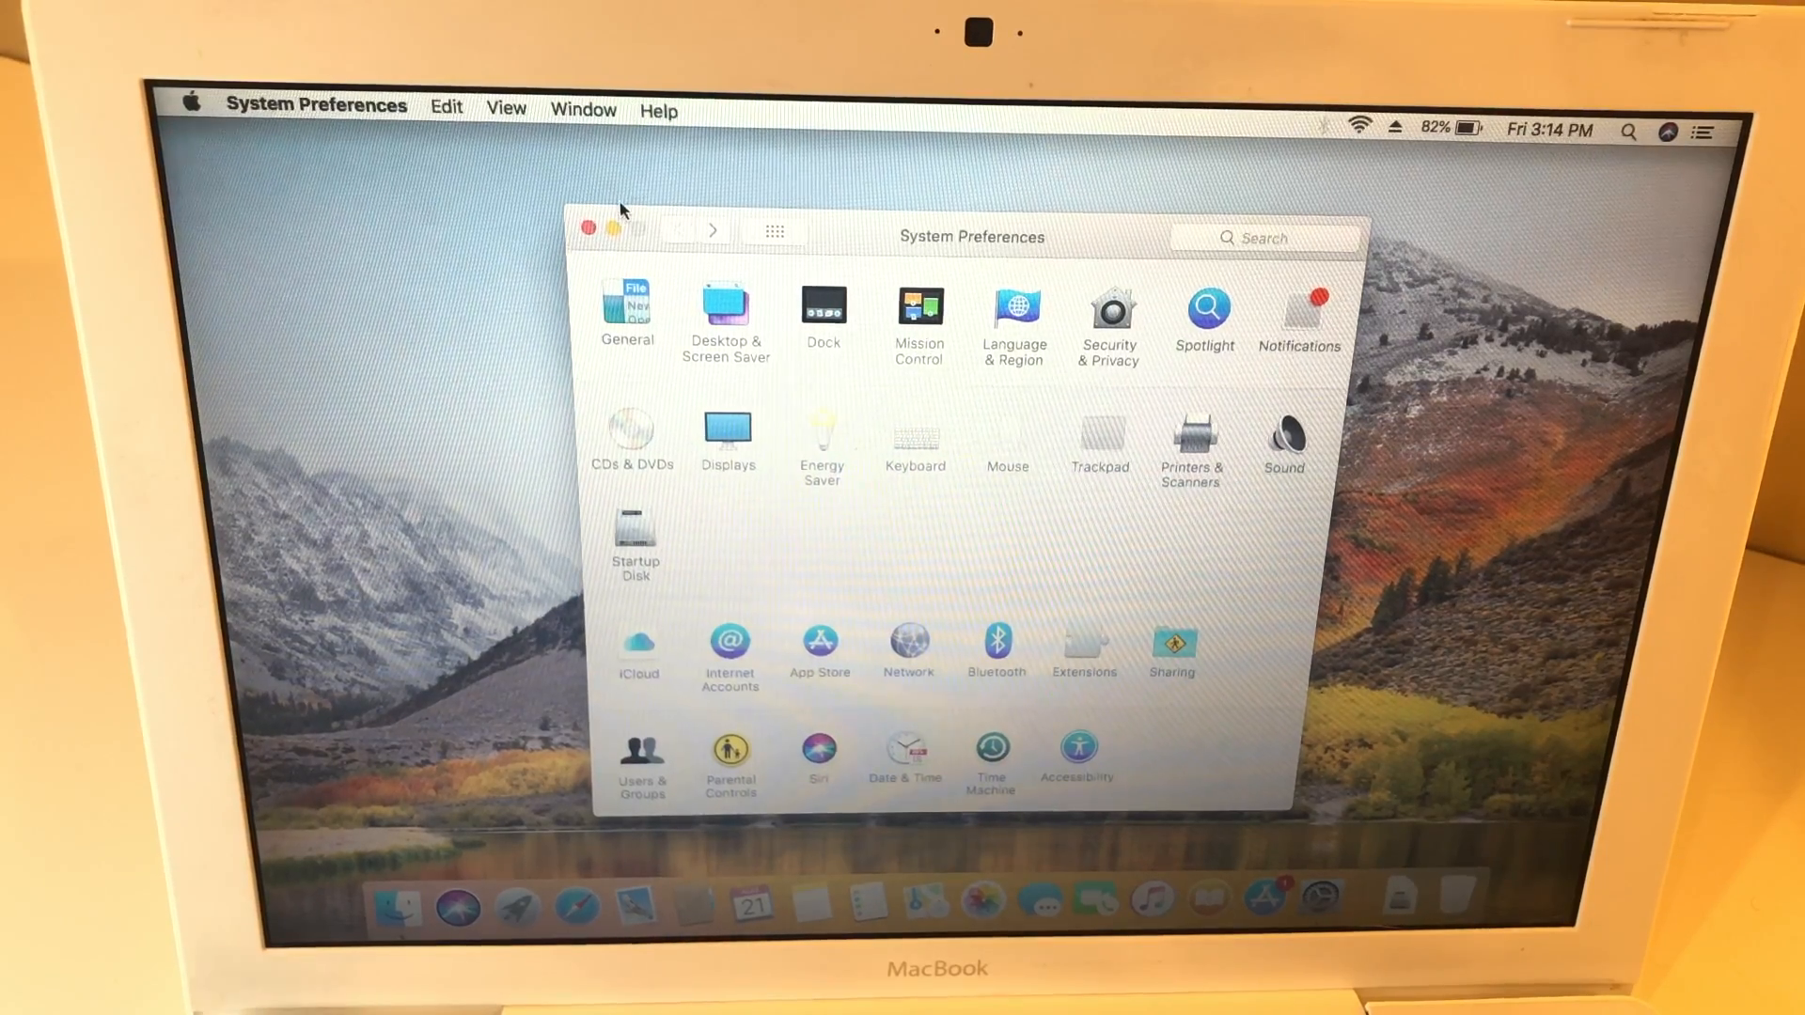
{"action": "left_click", "coordinate": [588, 227]}
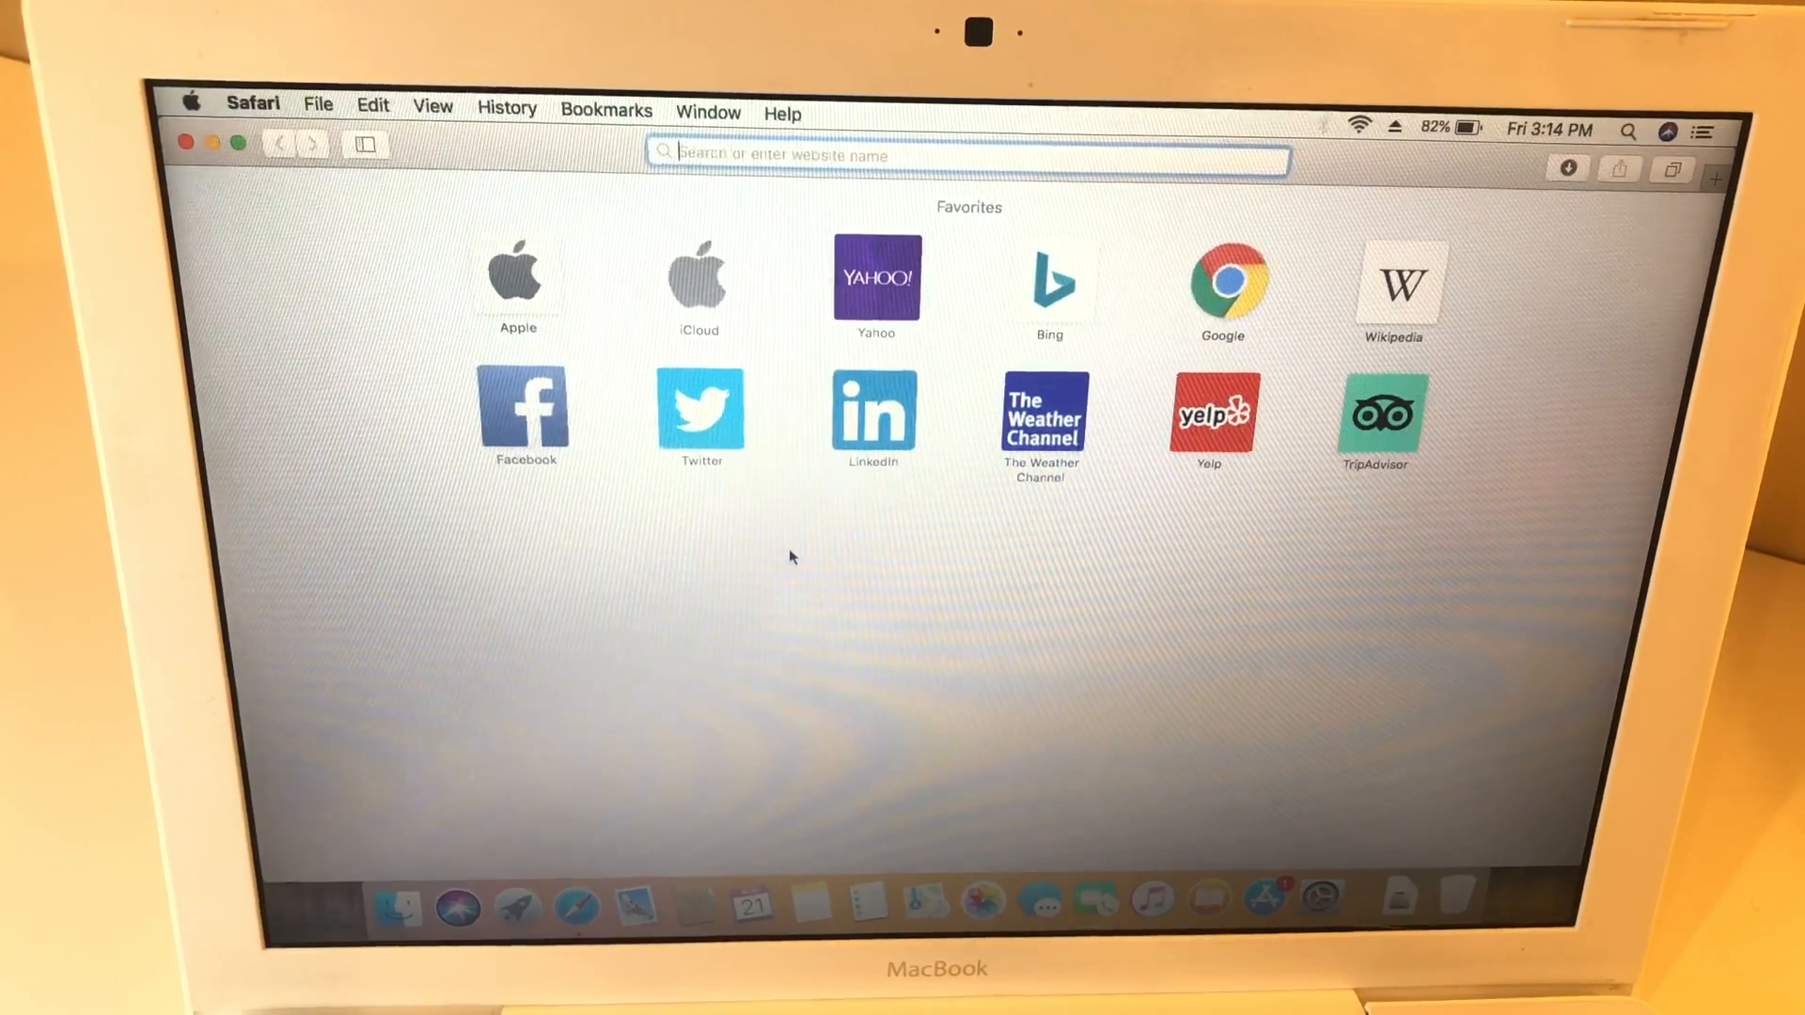
Load dosdude1.com and view its My Software page listing the macOS patchers.
{"action": "type", "text": "dosdude1.com"}
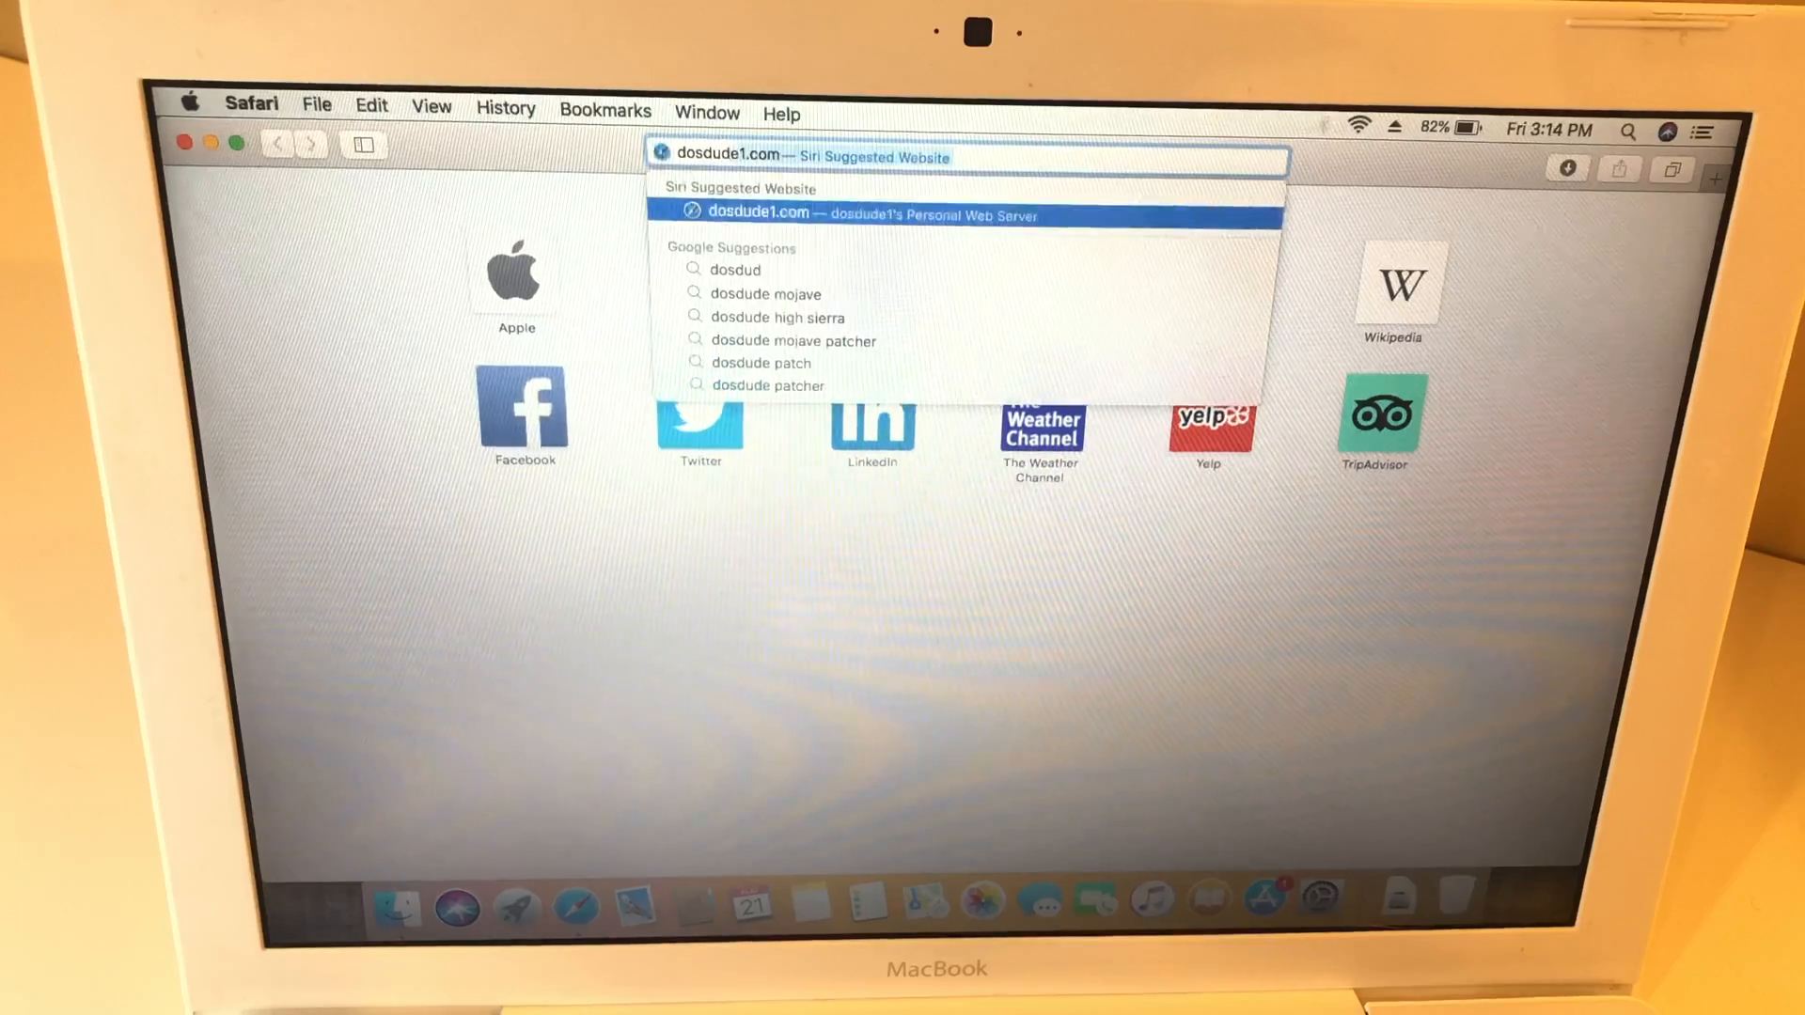
{"action": "left_click", "coordinate": [870, 212]}
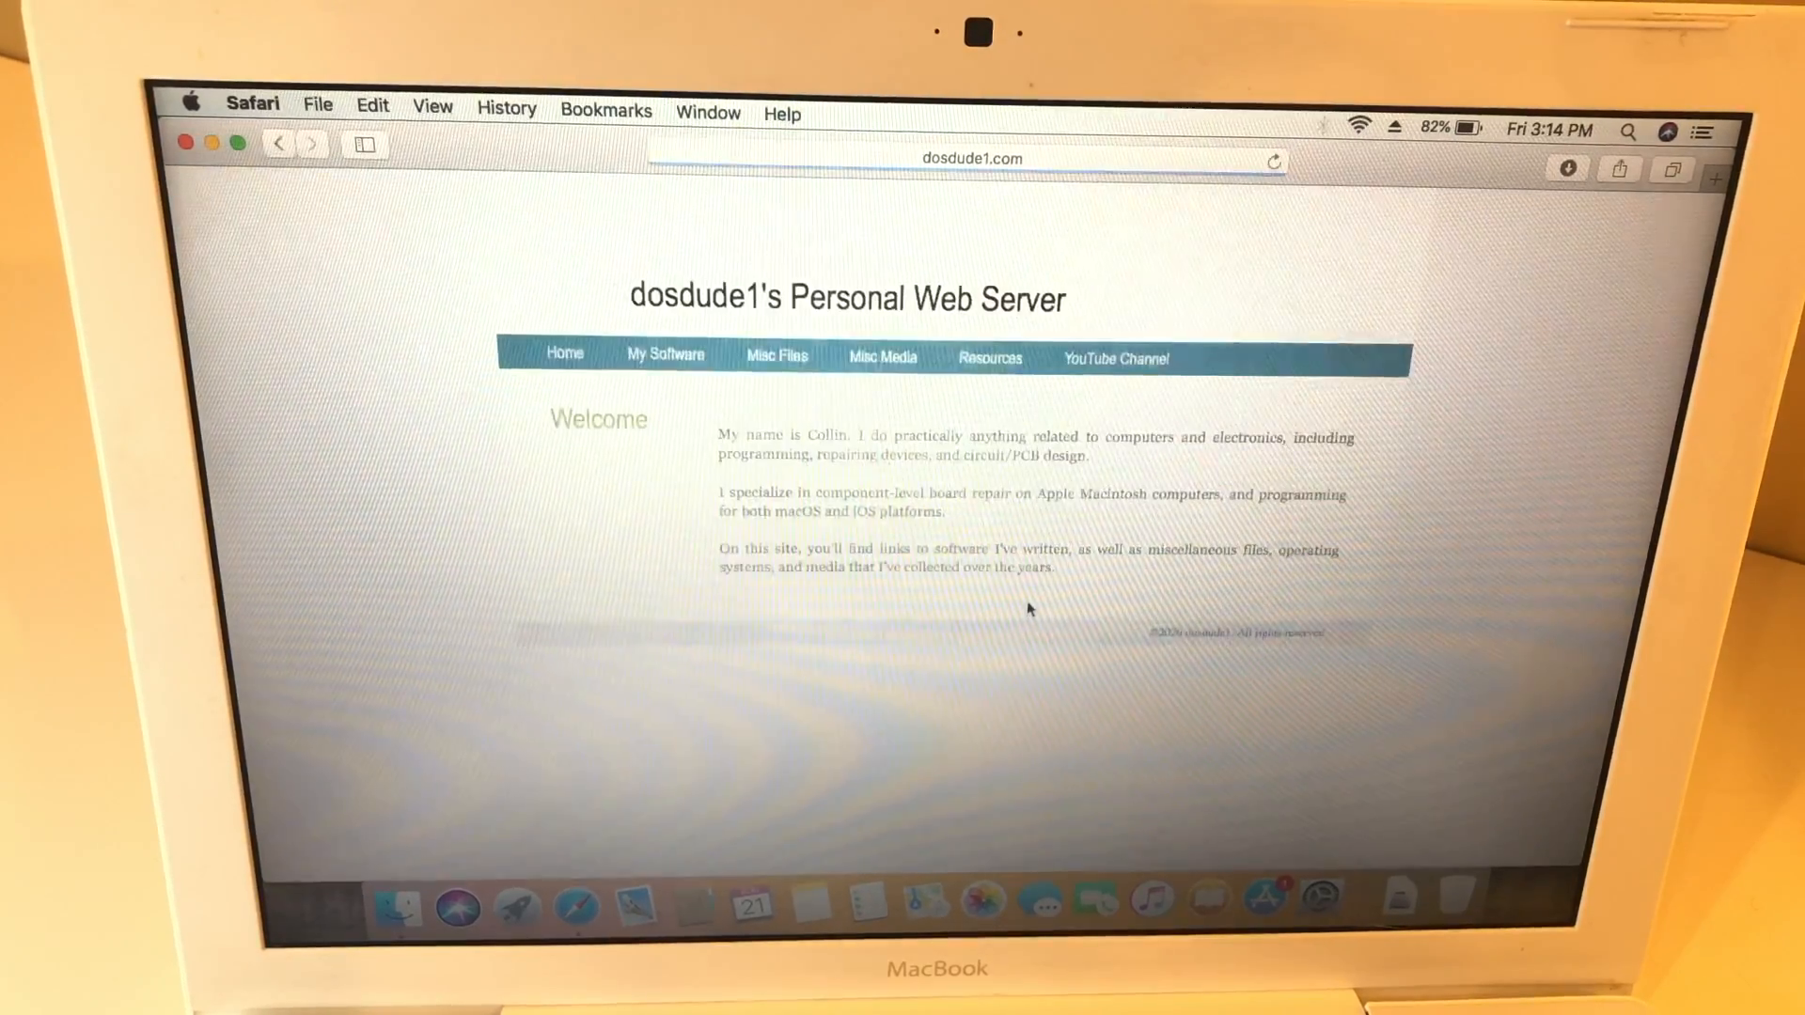
{"action": "left_click", "coordinate": [663, 353]}
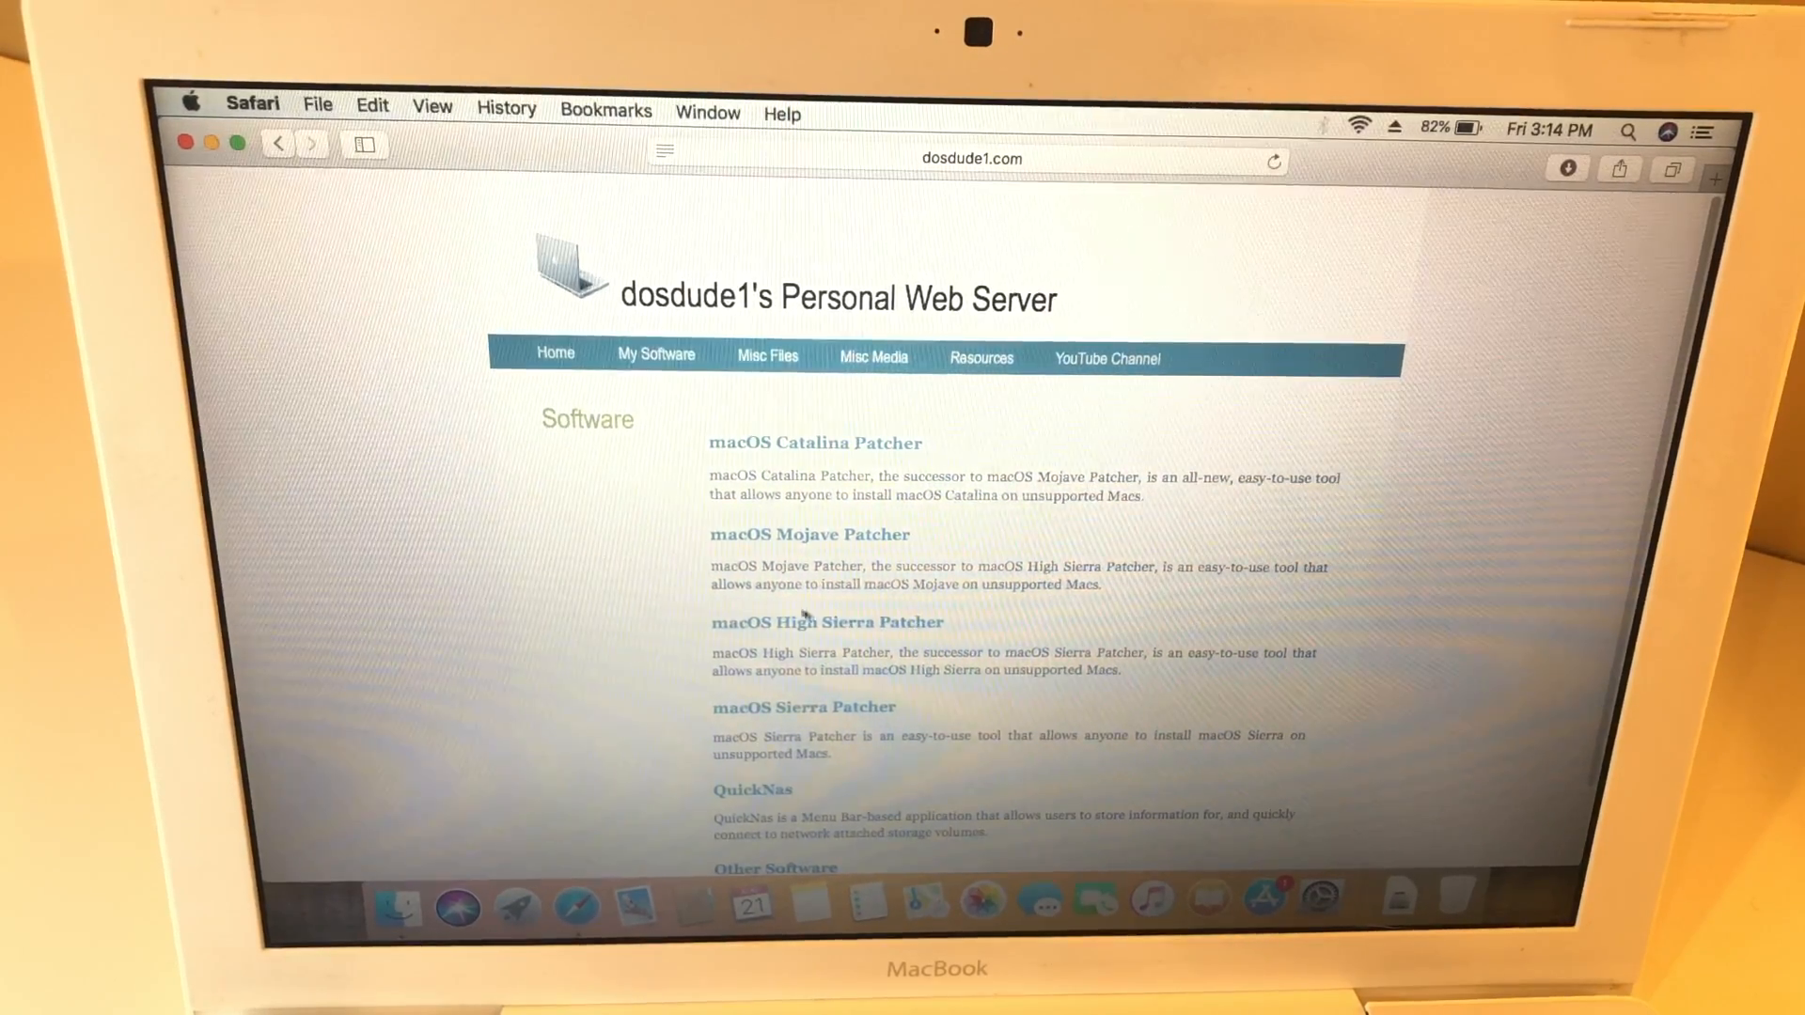
{"action": "mouse_move", "coordinate": [863, 632]}
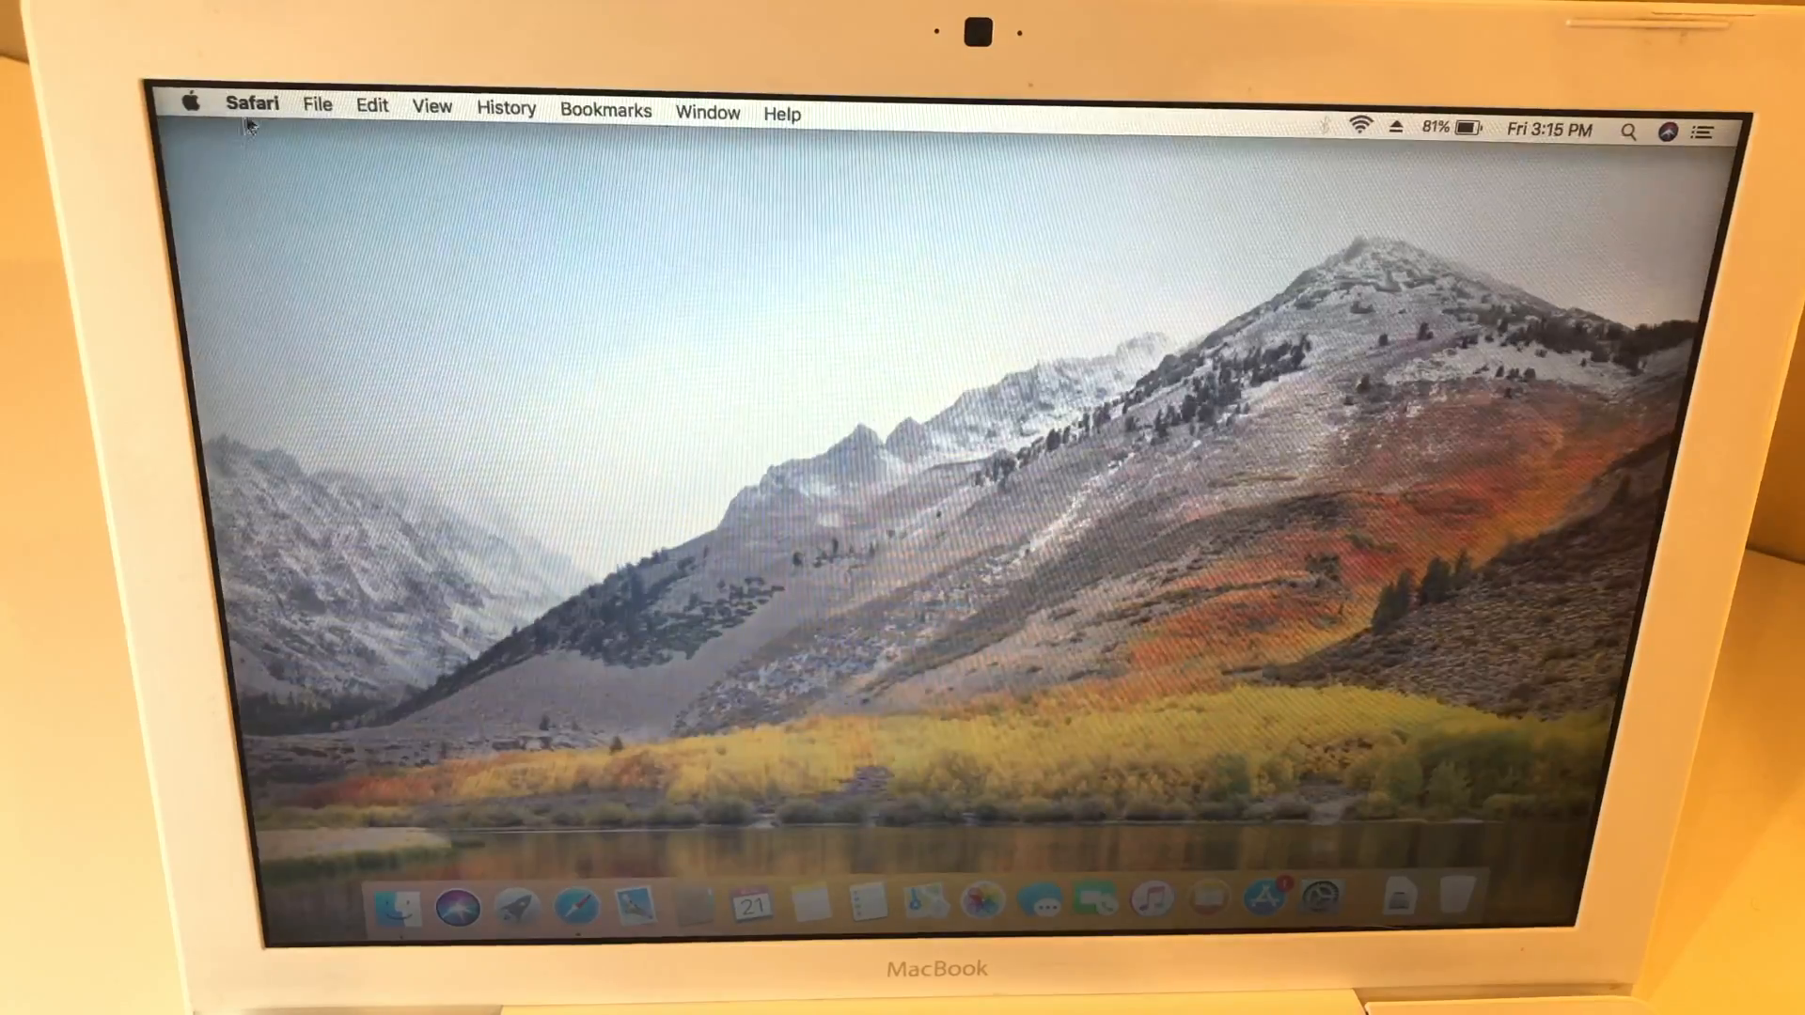
Quit Safari from its application menu.
{"action": "left_click", "coordinate": [252, 106]}
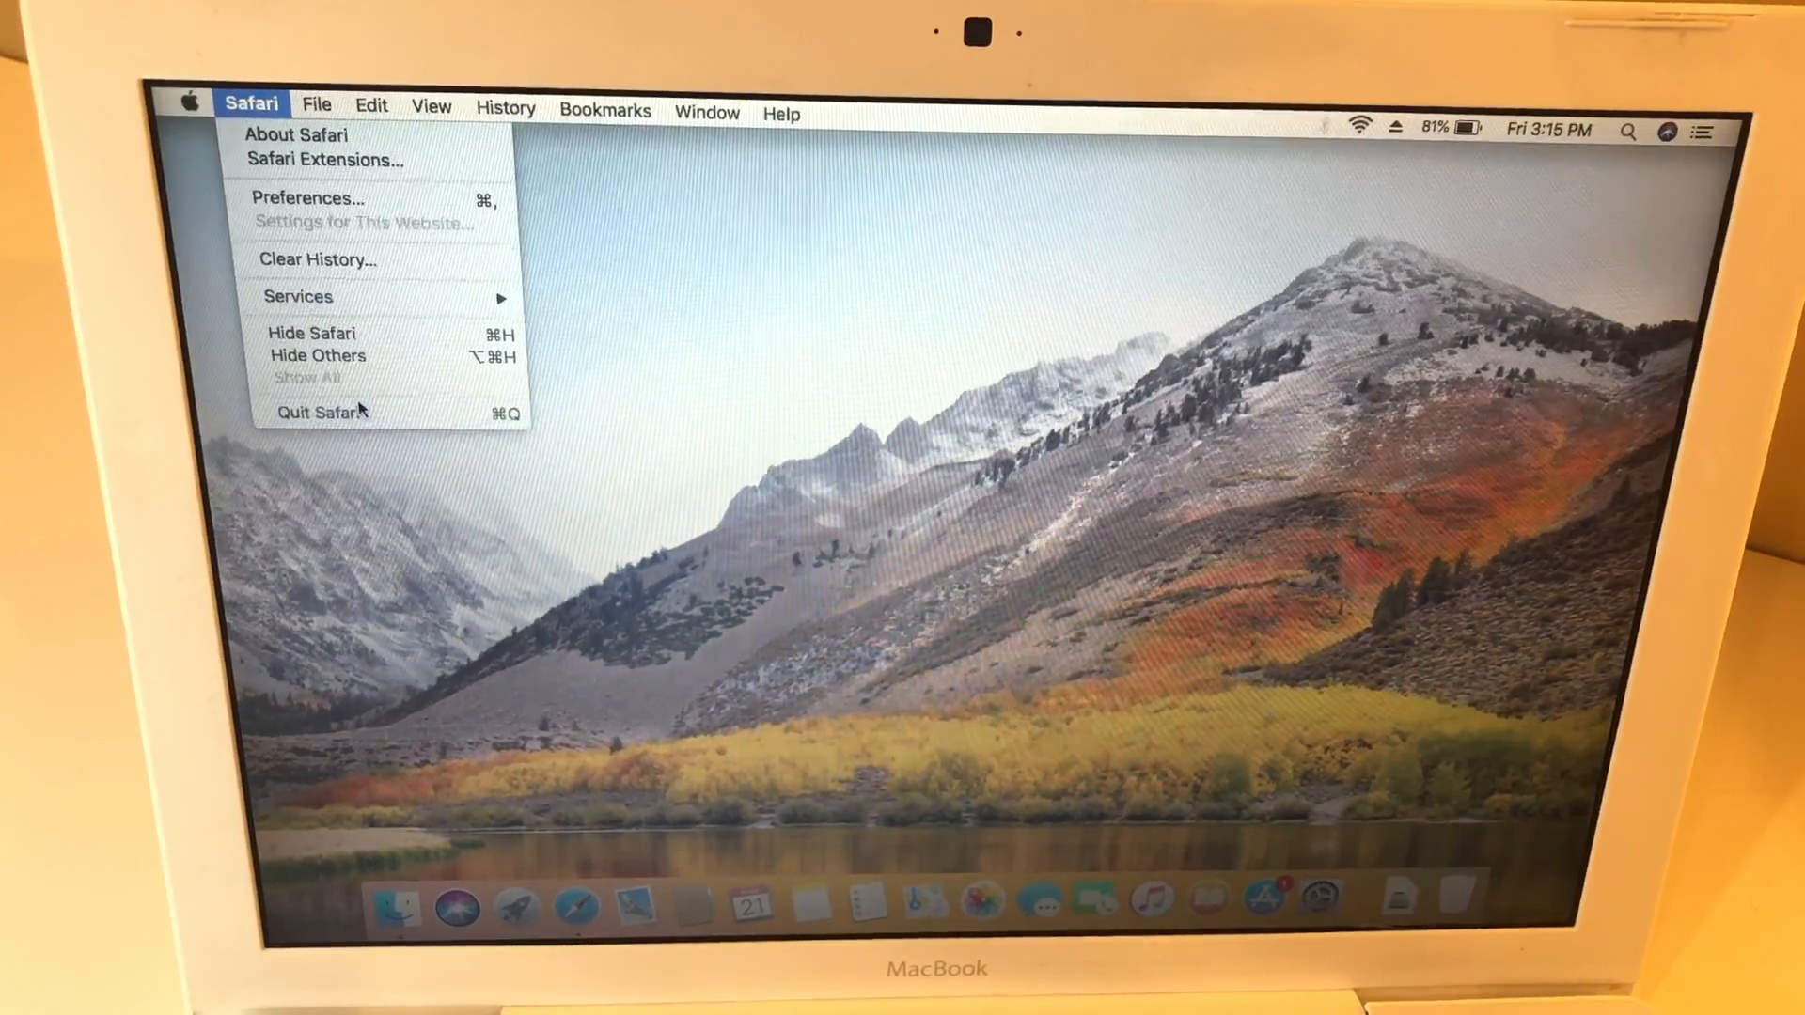
{"action": "left_click", "coordinate": [361, 417]}
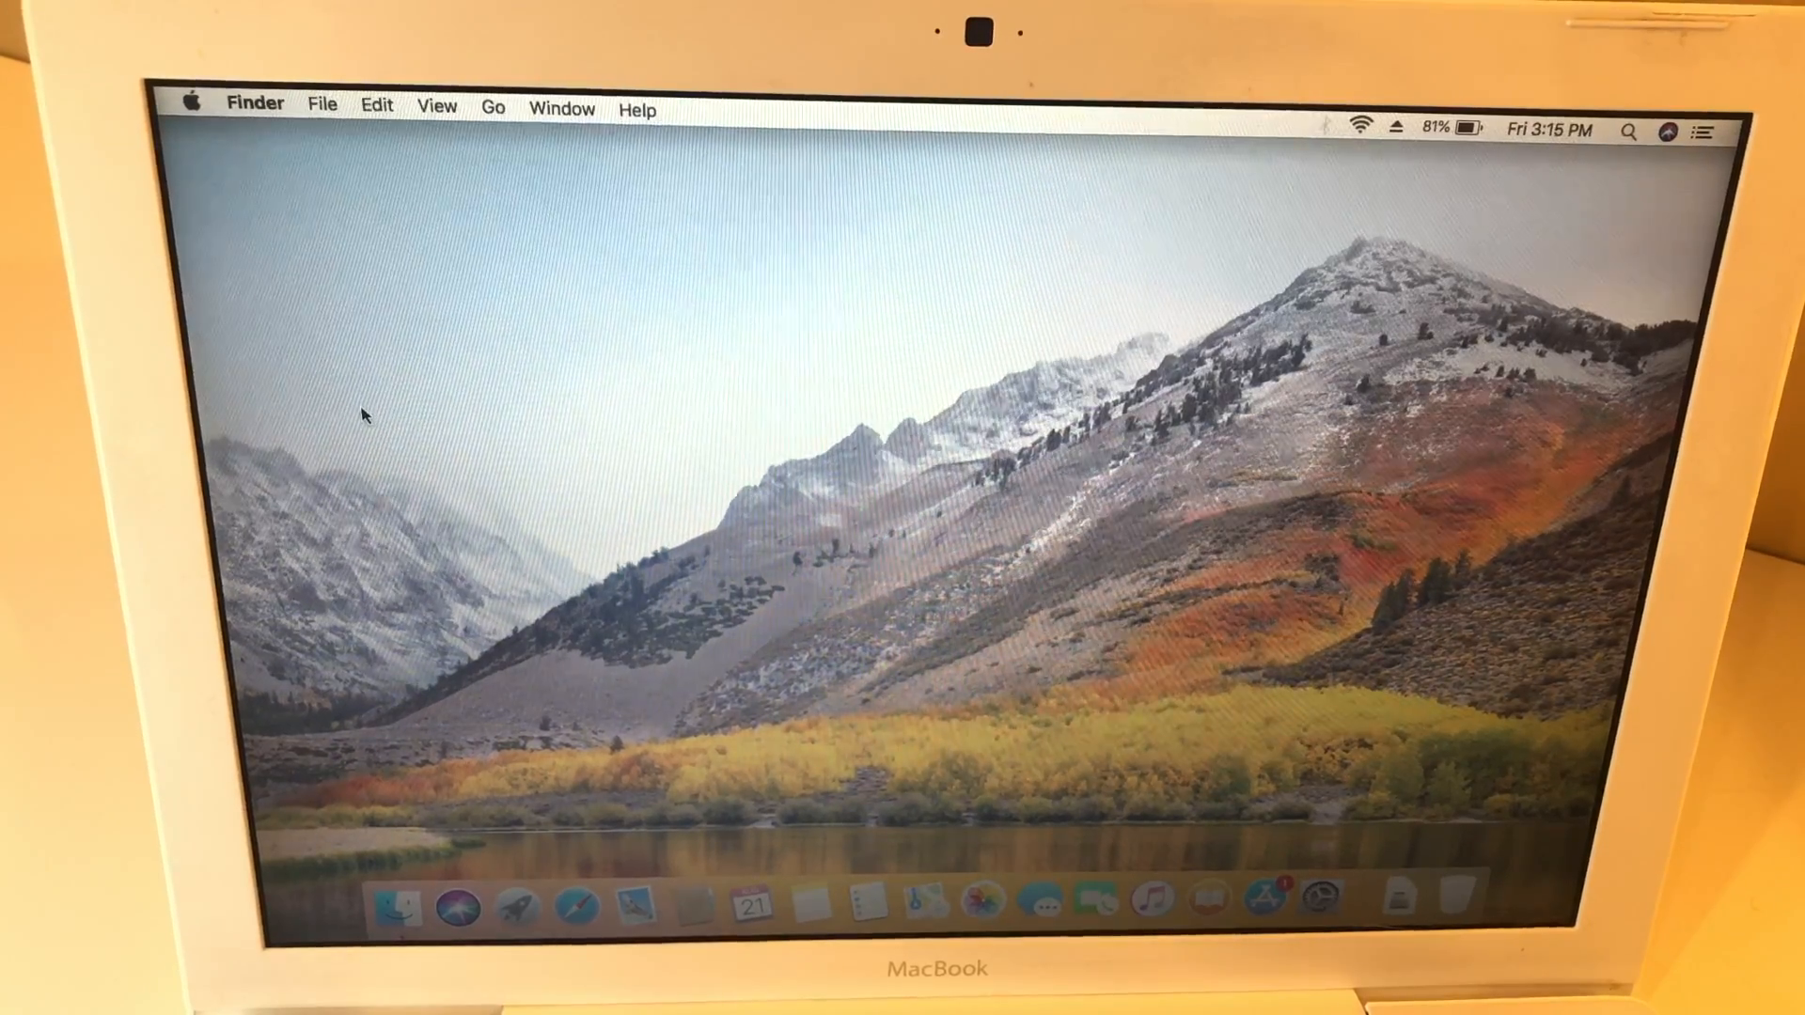
View About This Mac showing macOS High Sierra 10.13.6, then close the window.
{"action": "left_click", "coordinate": [190, 102]}
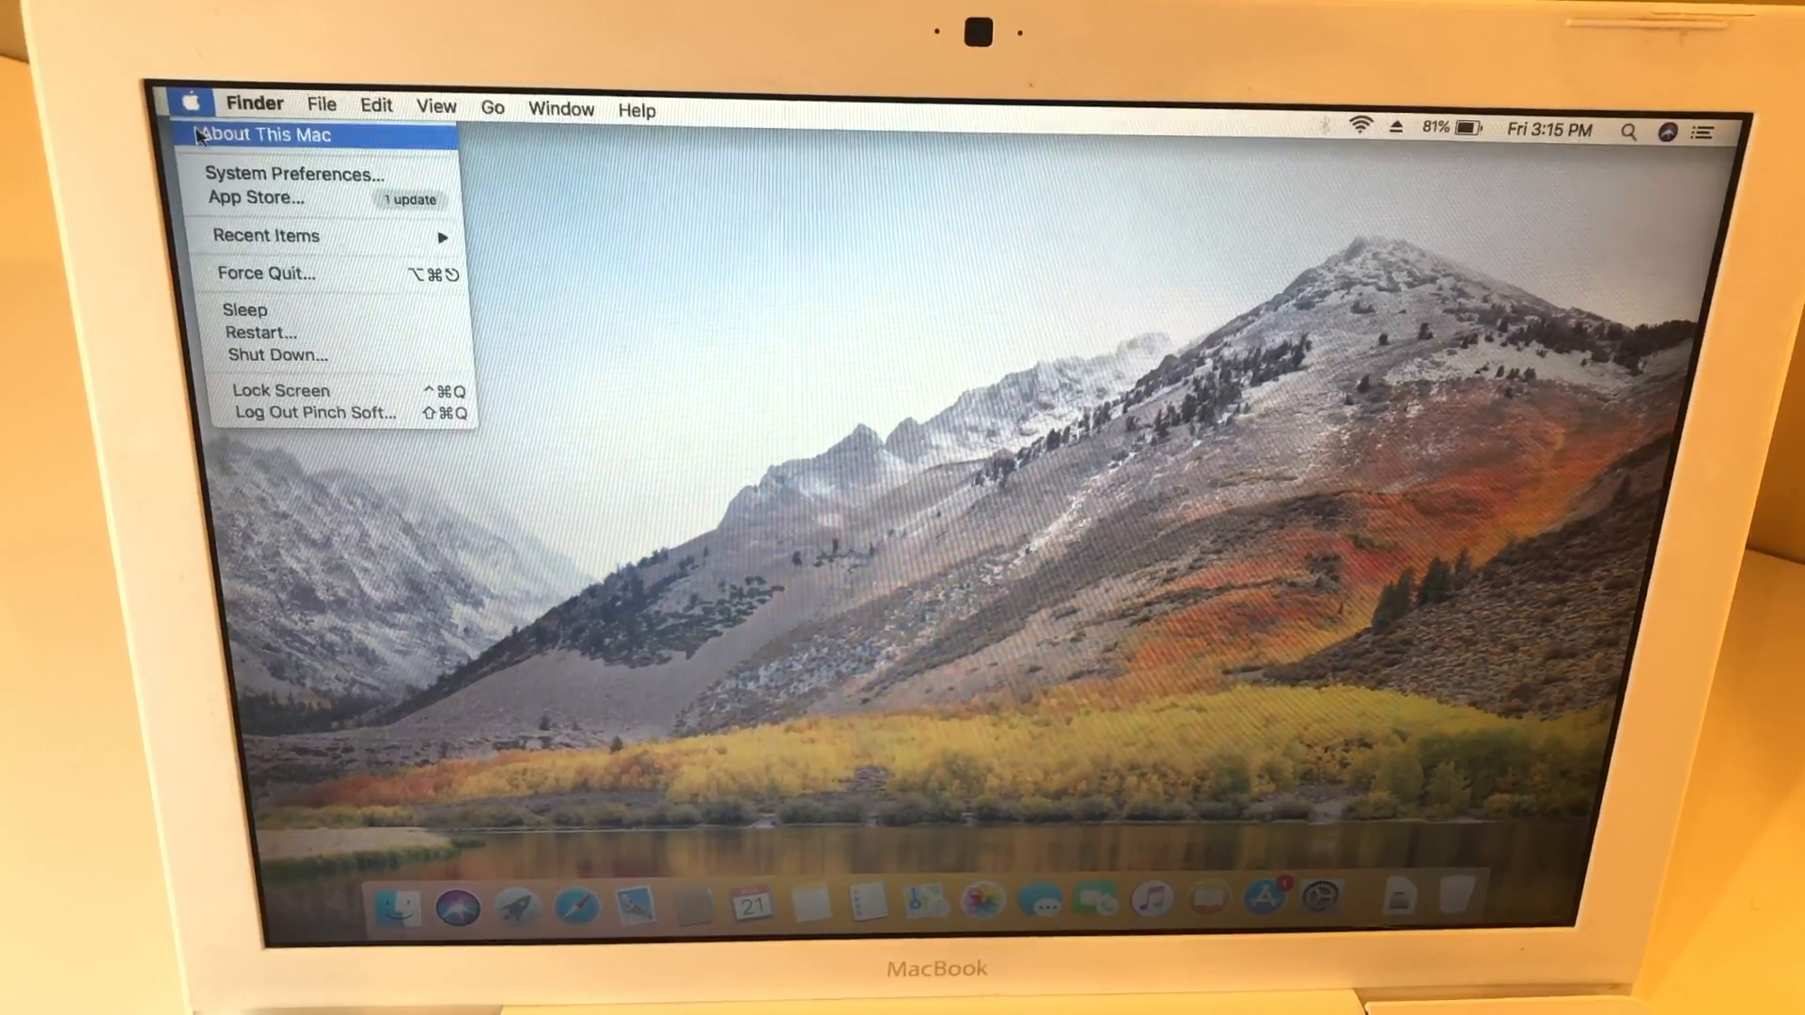
{"action": "left_click", "coordinate": [269, 134]}
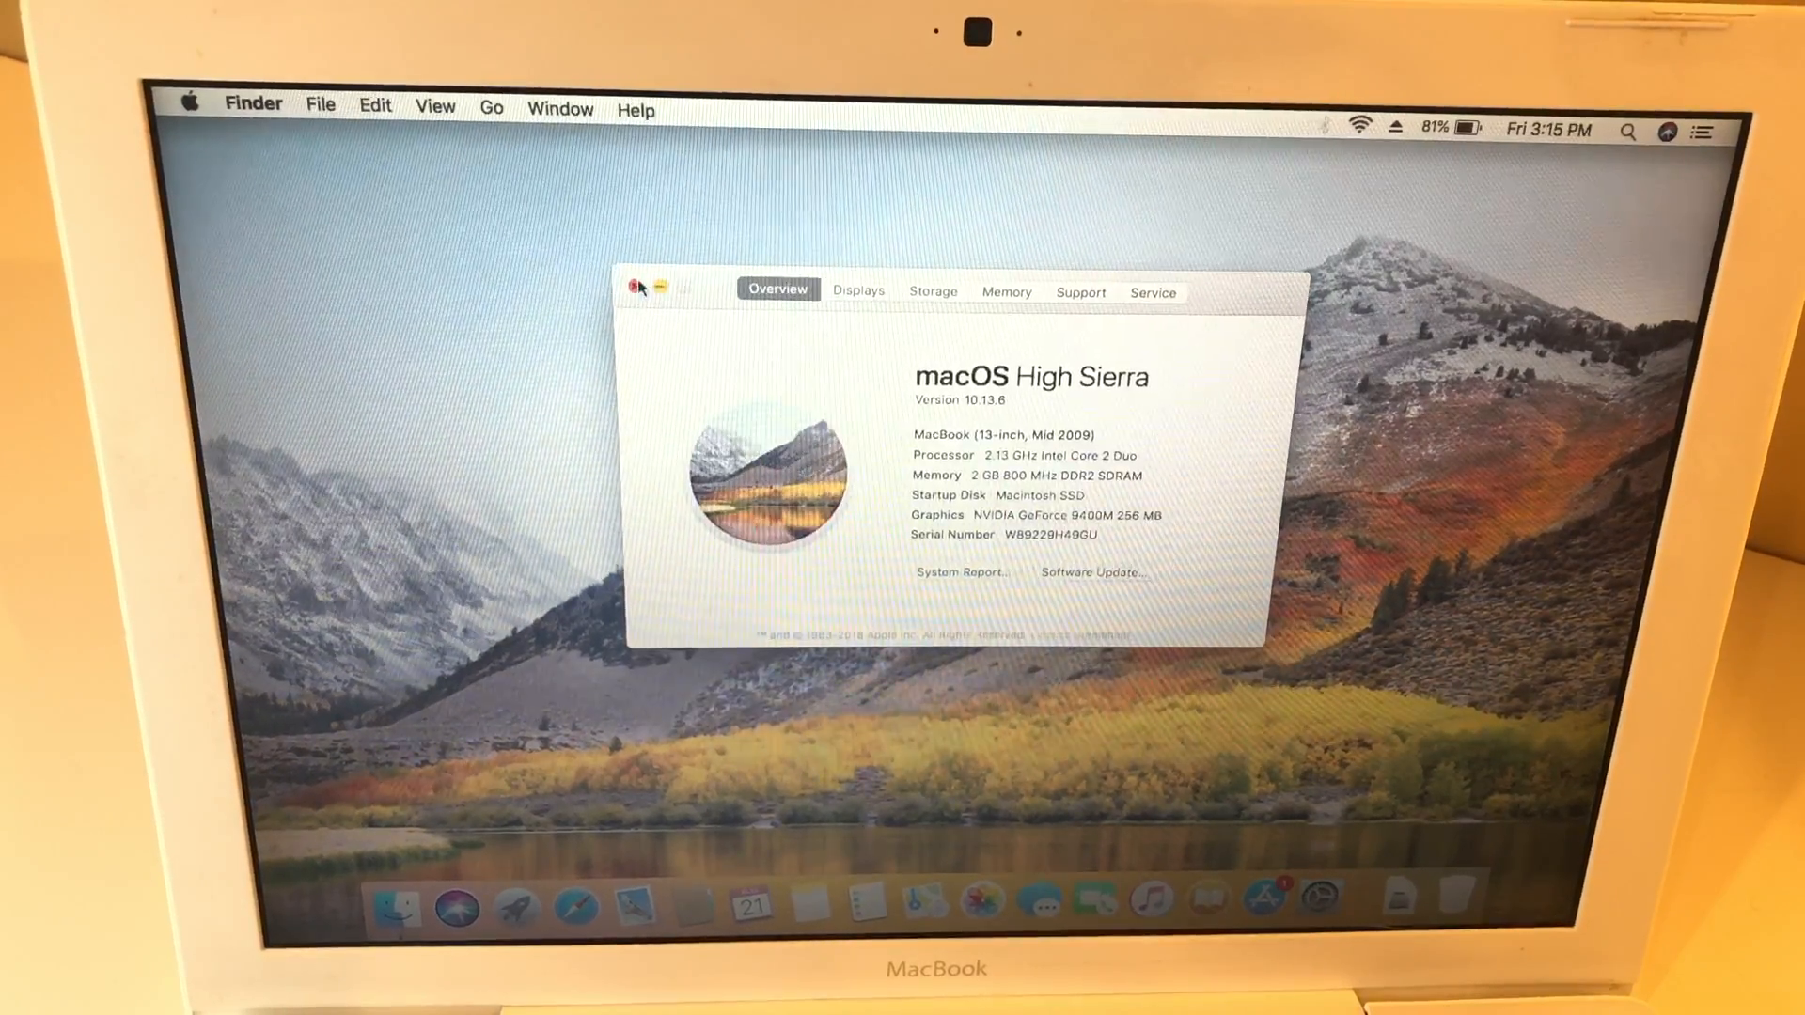
{"action": "left_click", "coordinate": [640, 288]}
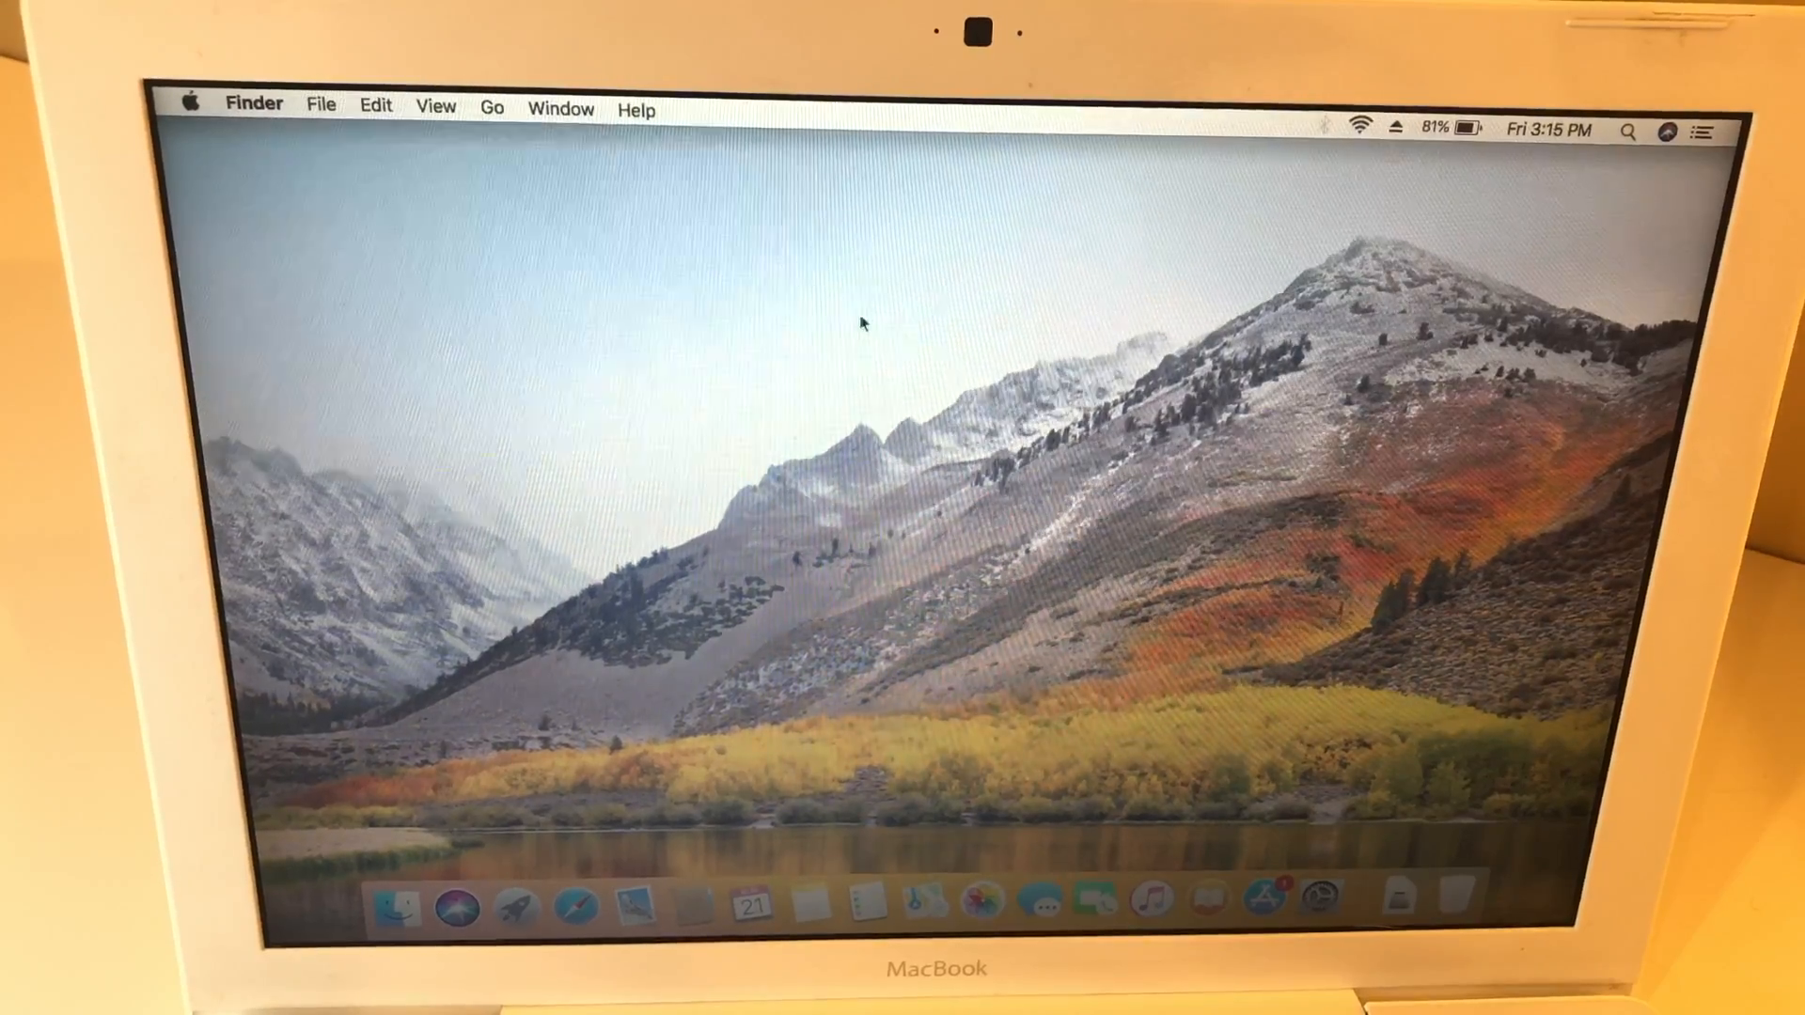
{"action": "mouse_move", "coordinate": [511, 294]}
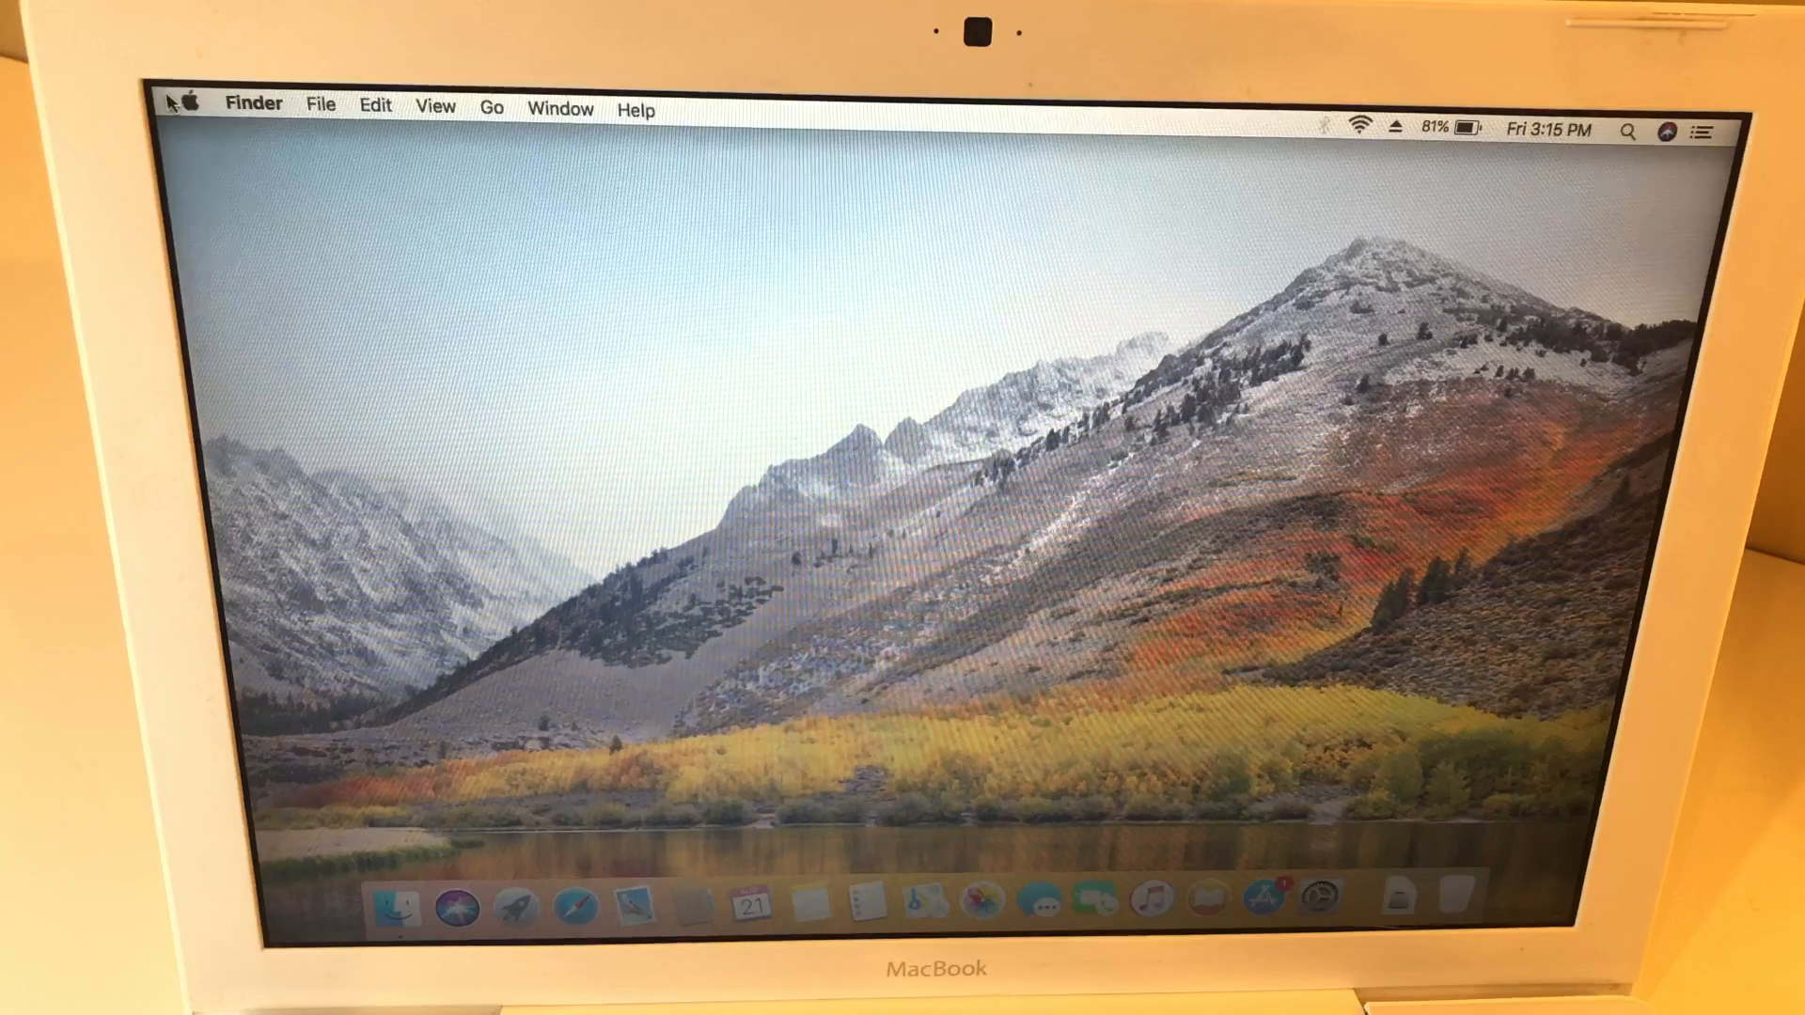
{"action": "left_click", "coordinate": [186, 102]}
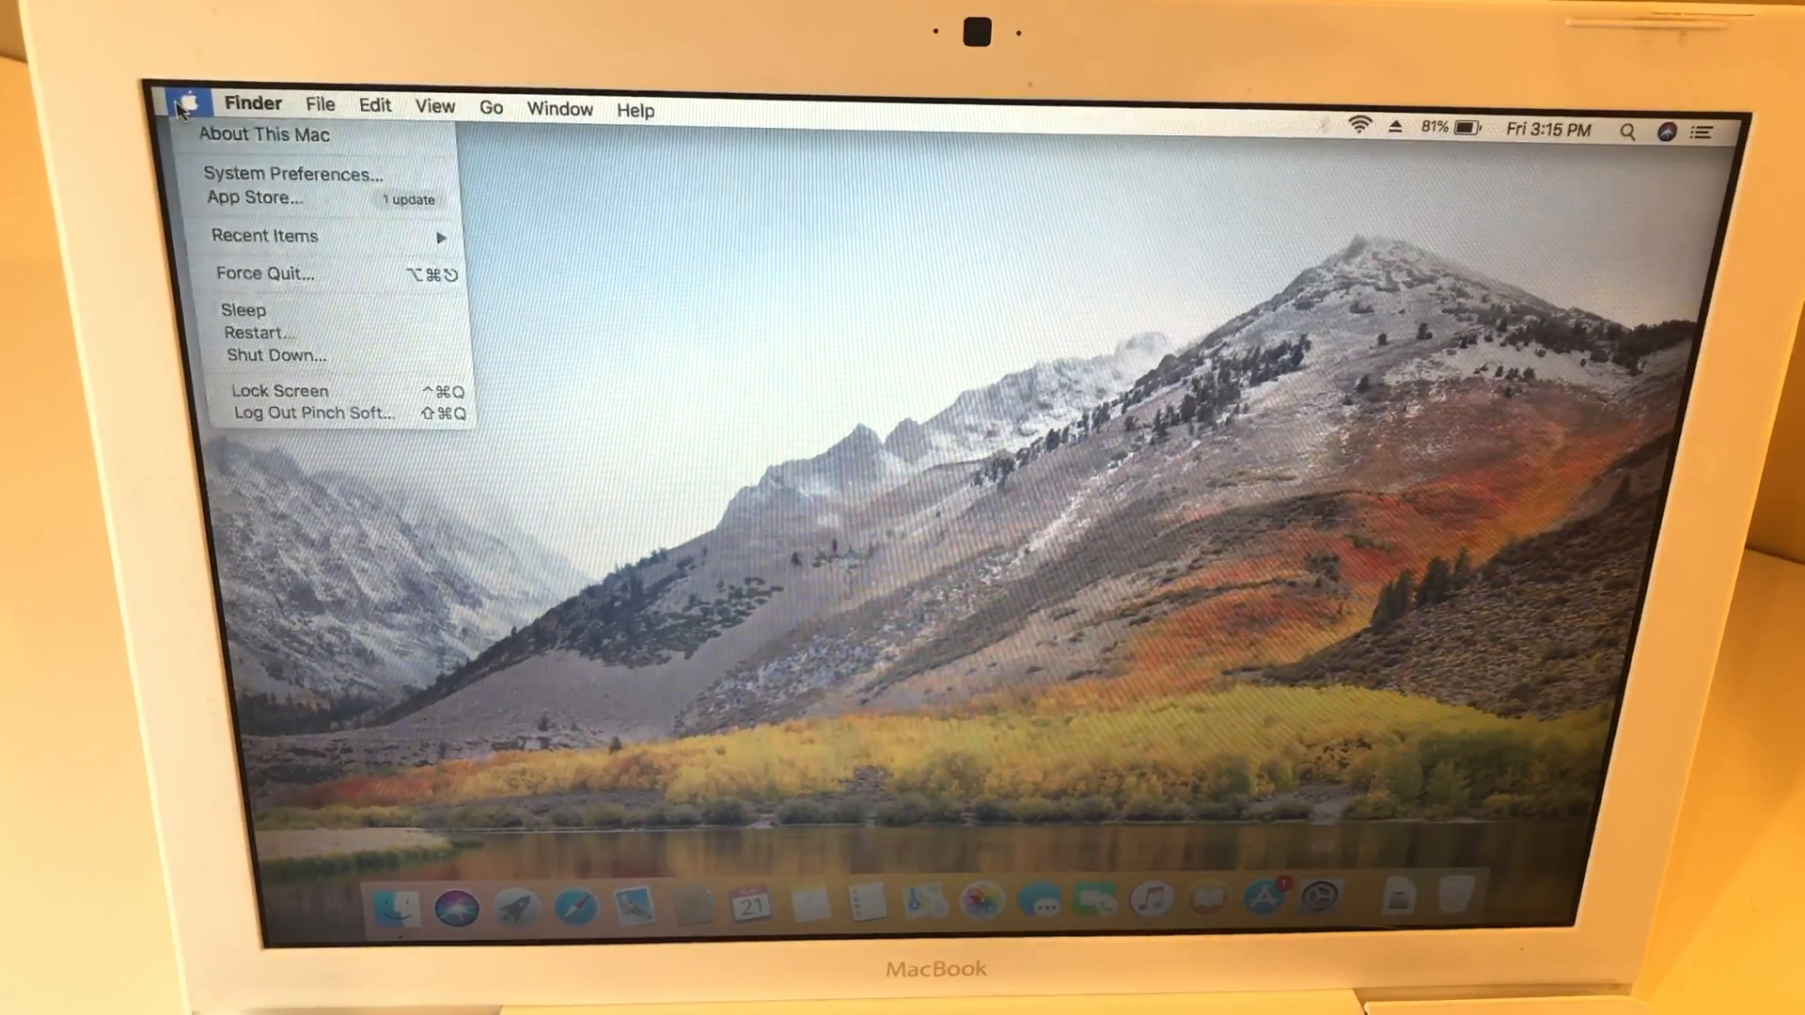
{"action": "left_click", "coordinate": [609, 259]}
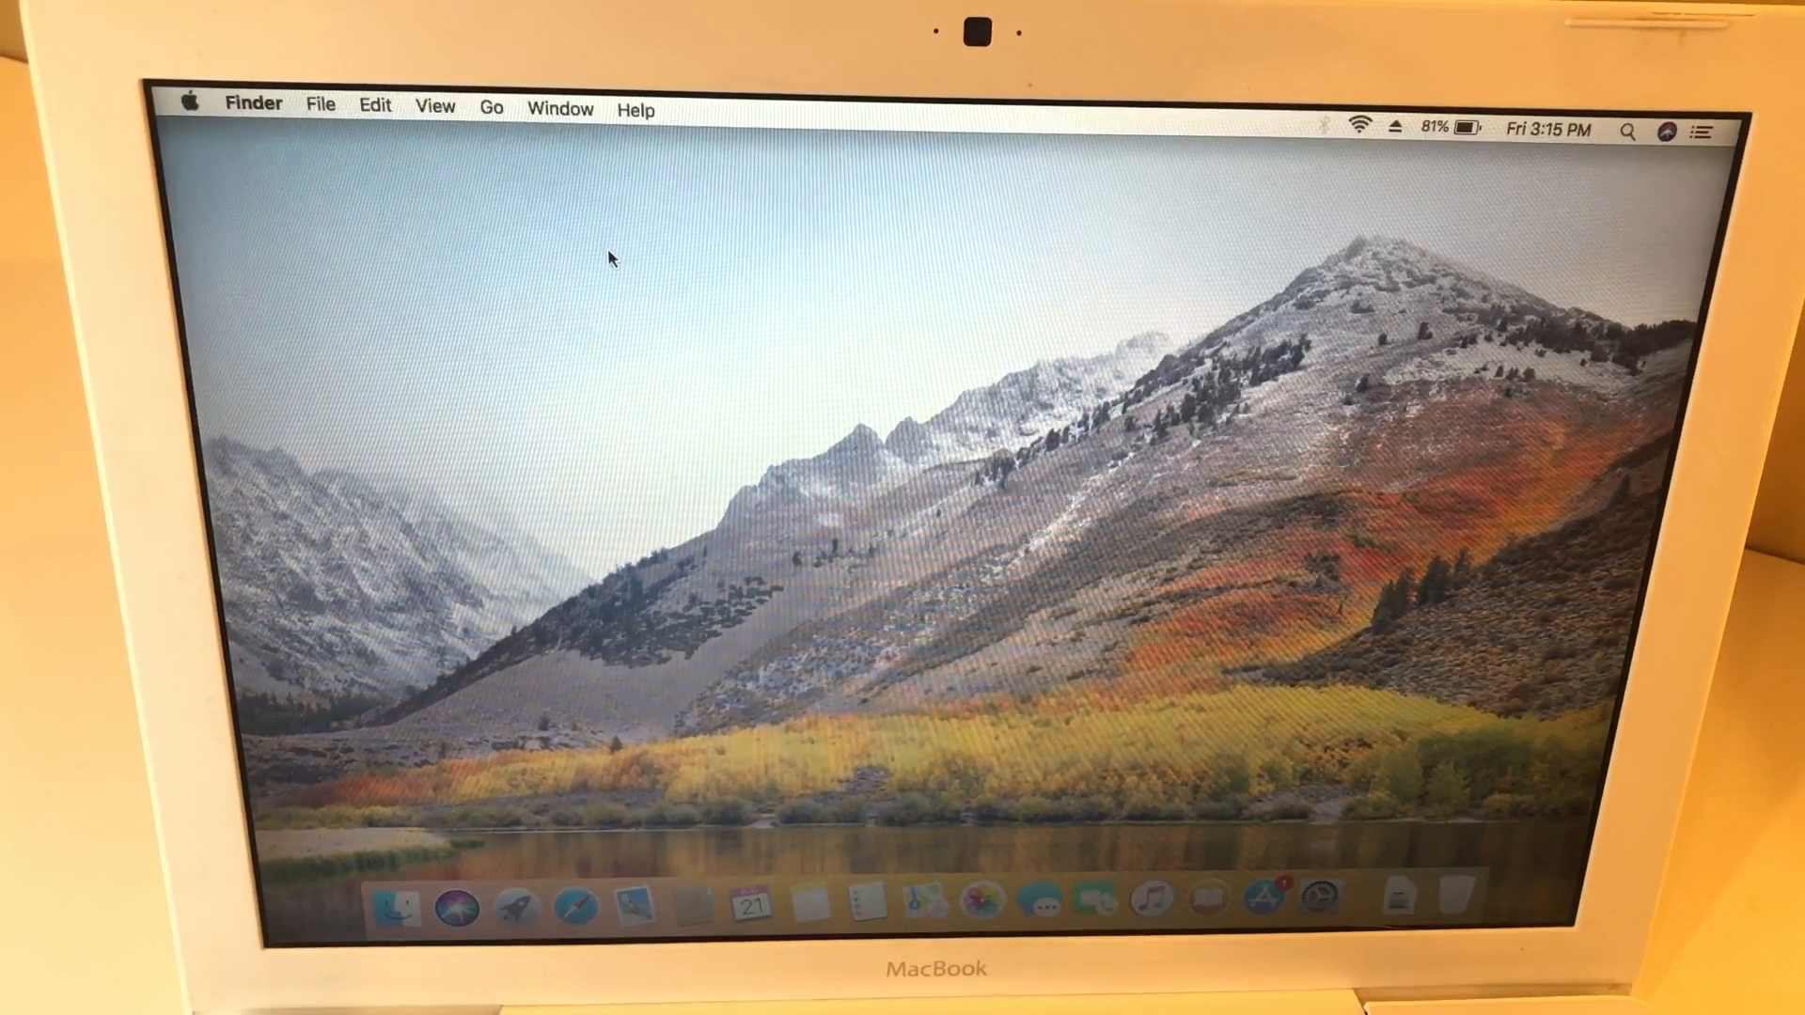
{"action": "mouse_move", "coordinate": [540, 188]}
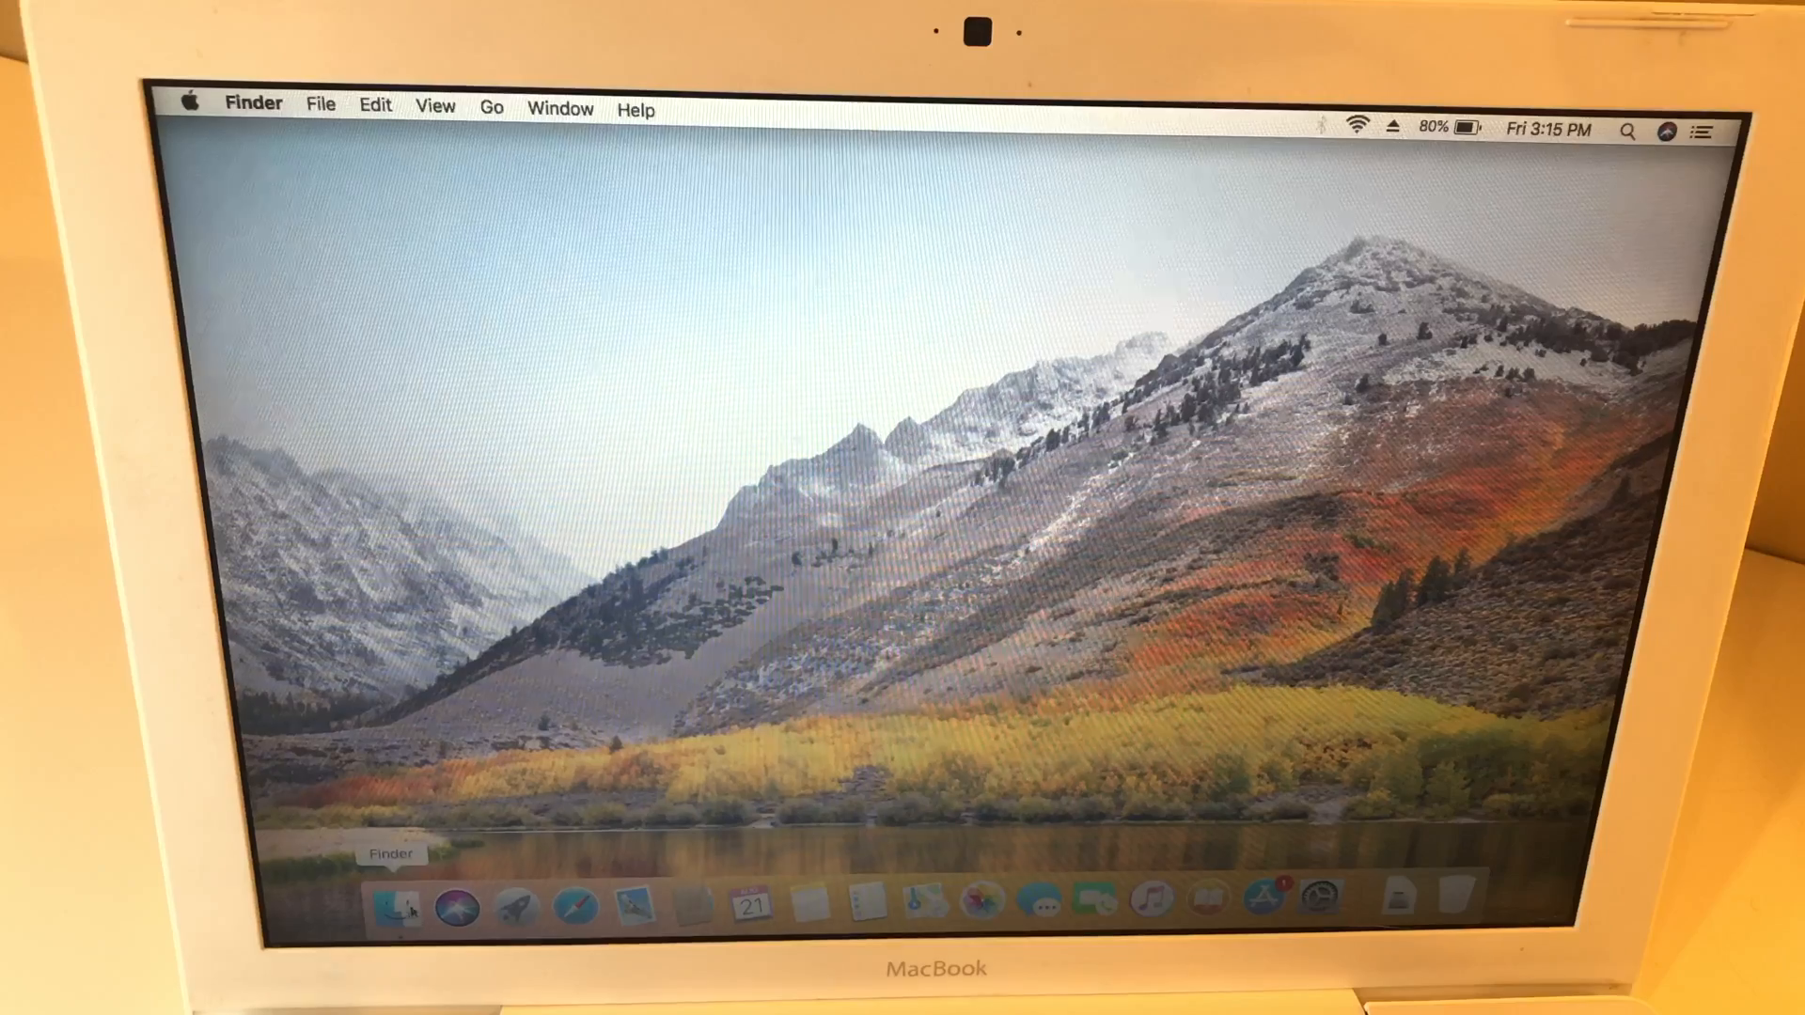
{"action": "mouse_move", "coordinate": [524, 468]}
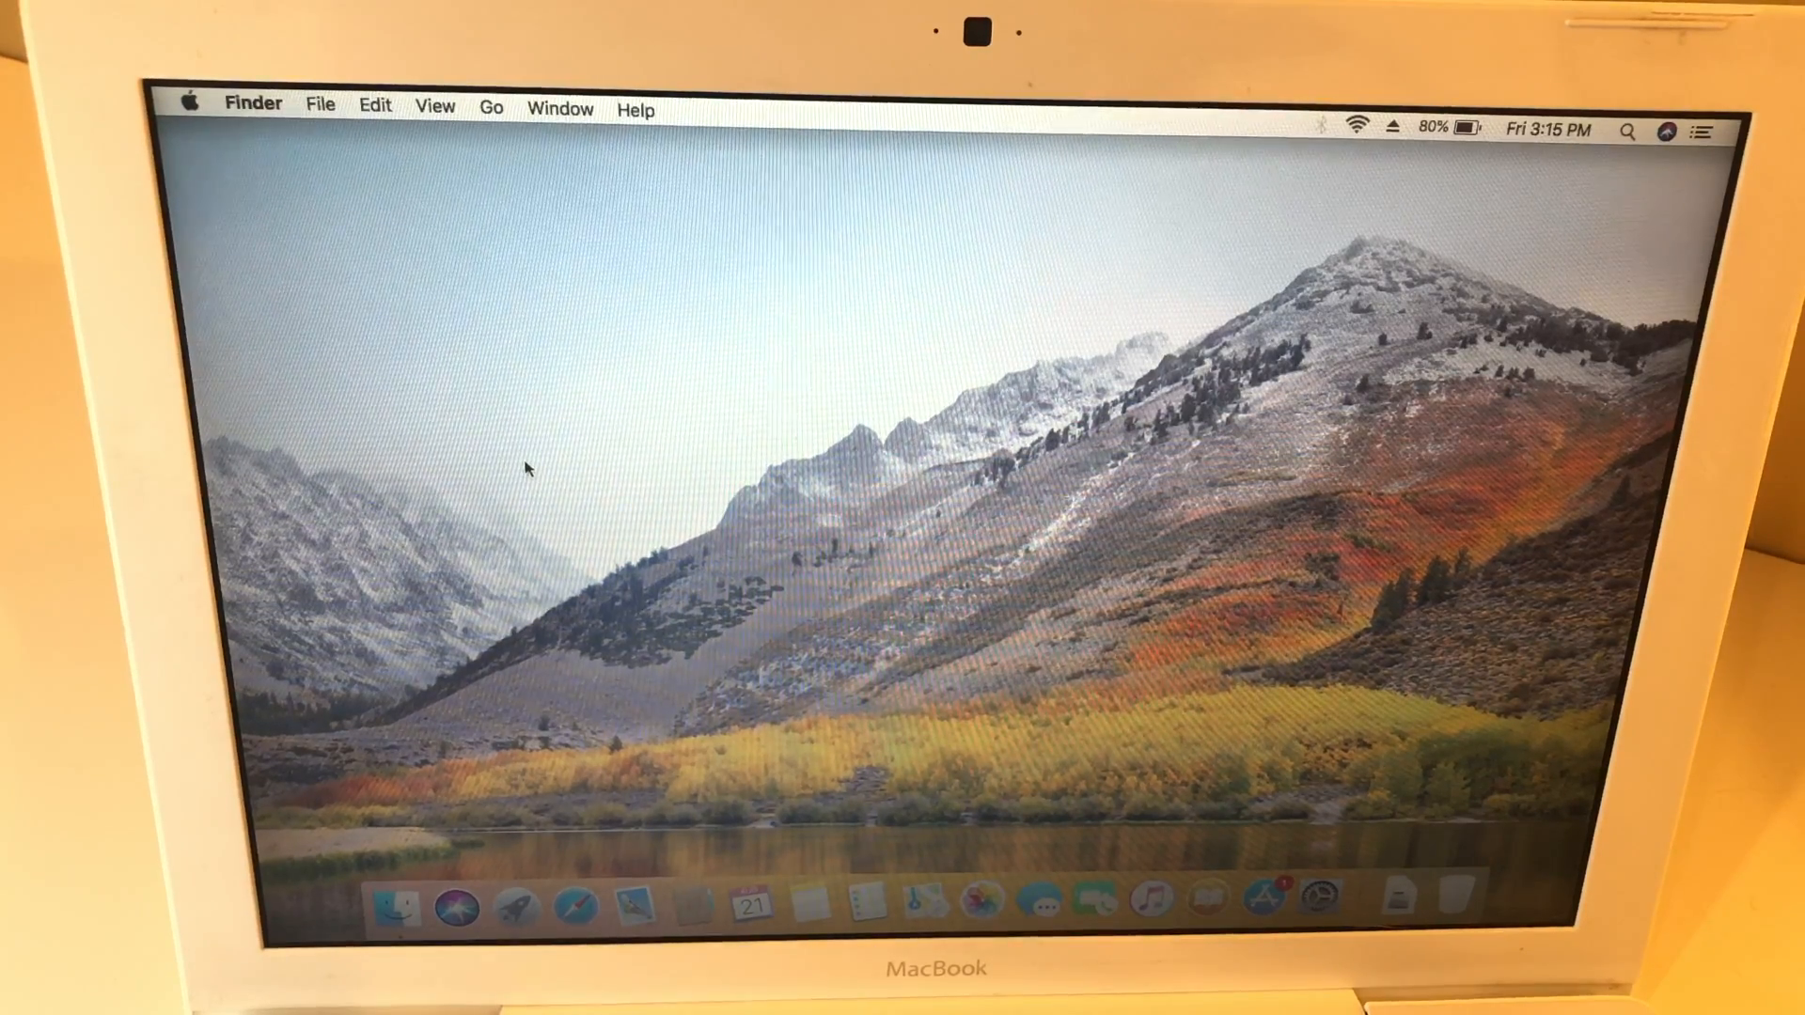
{"action": "mouse_move", "coordinate": [273, 472]}
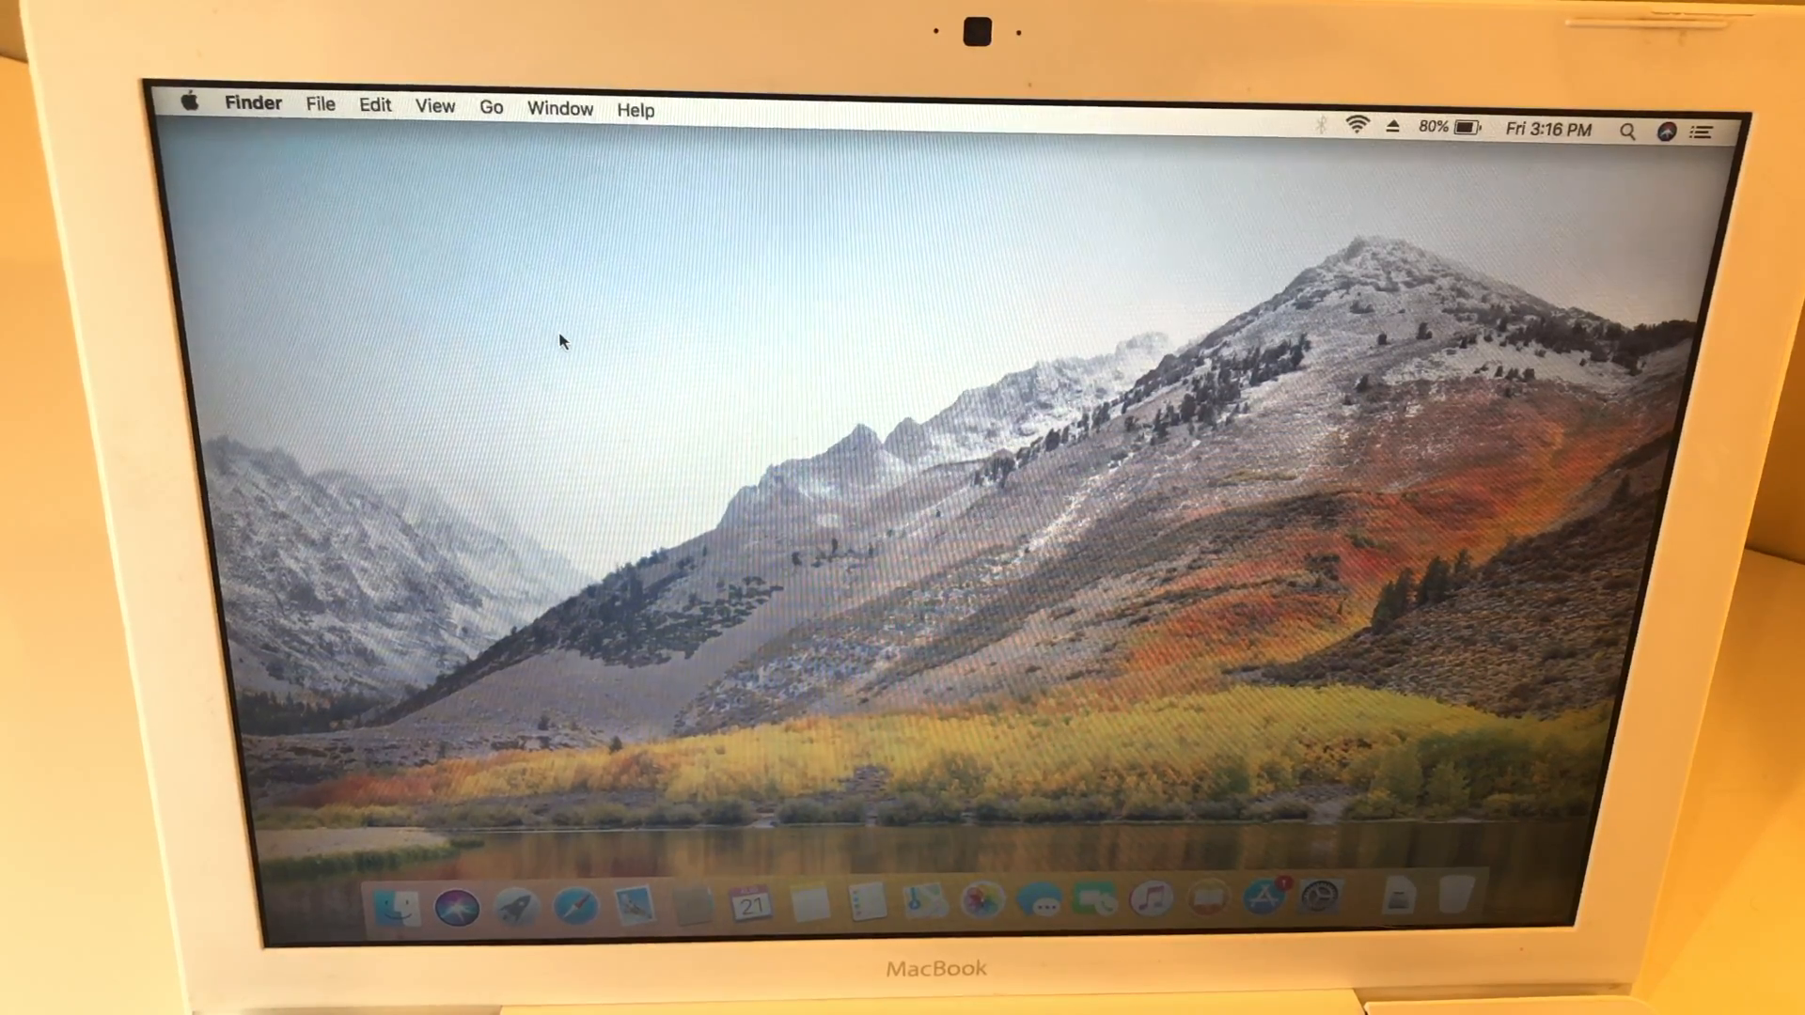
{"action": "mouse_move", "coordinate": [592, 818]}
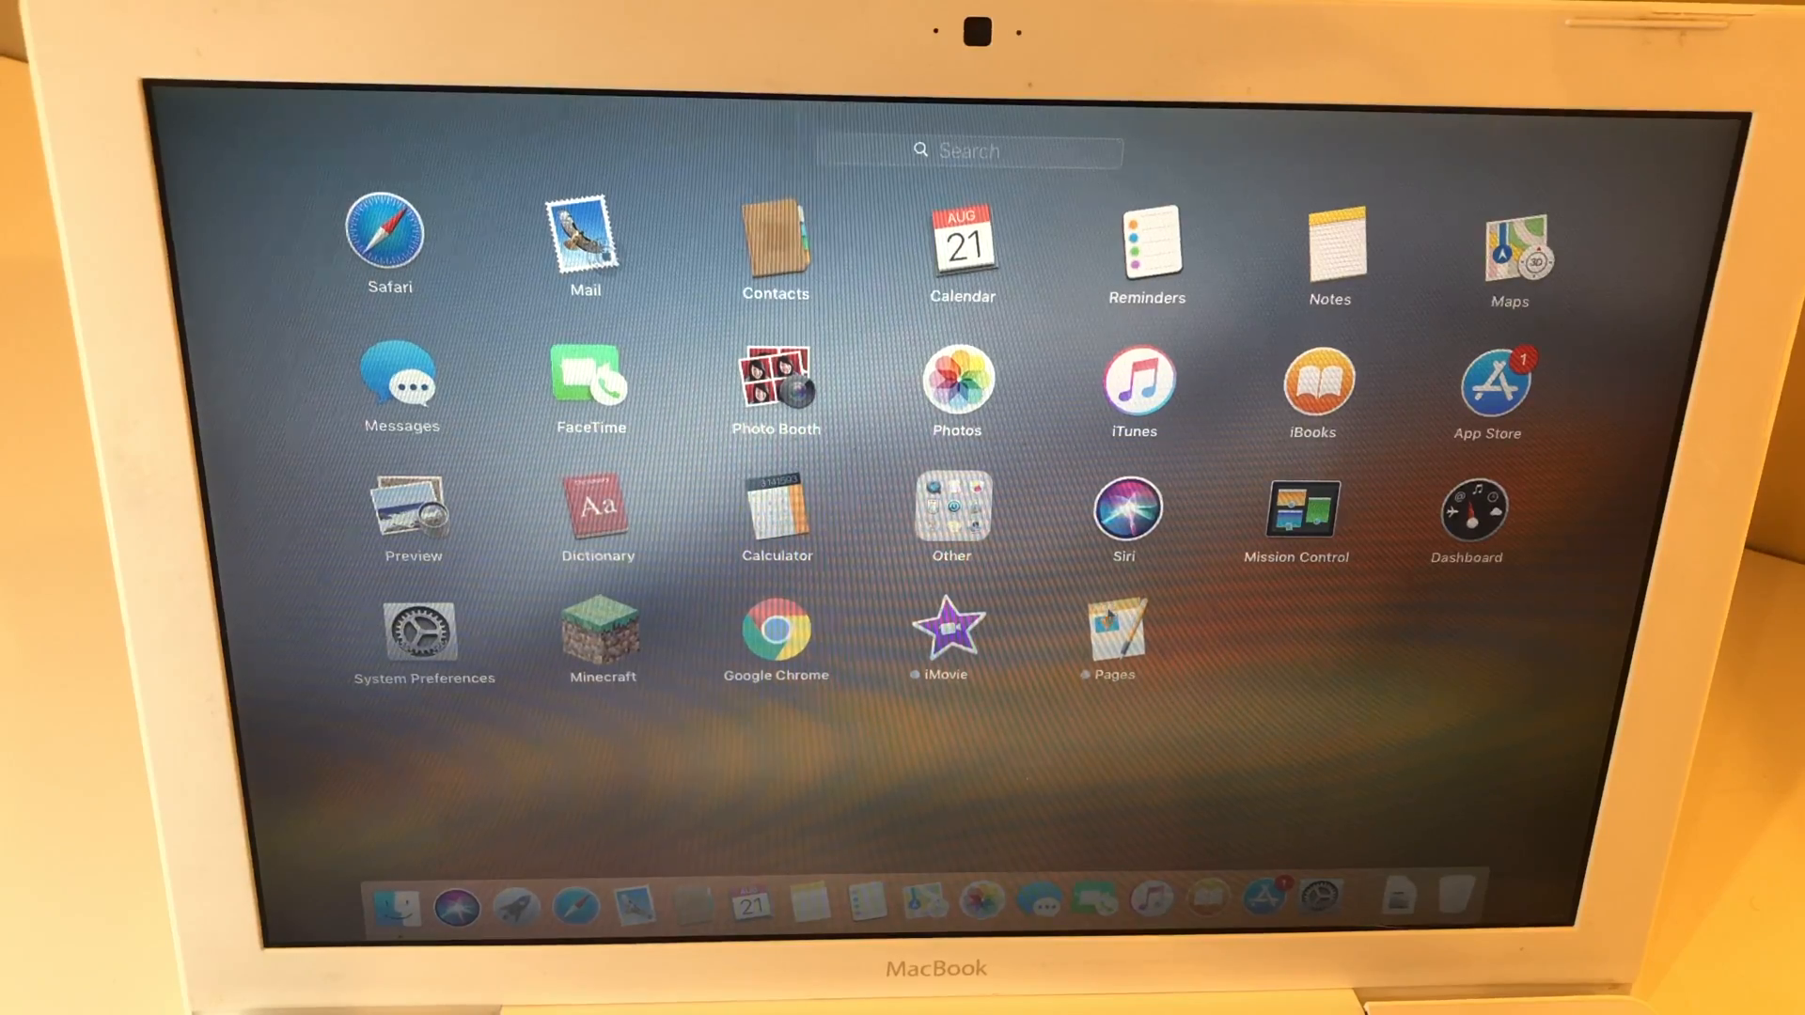
{"action": "mouse_move", "coordinate": [453, 901]}
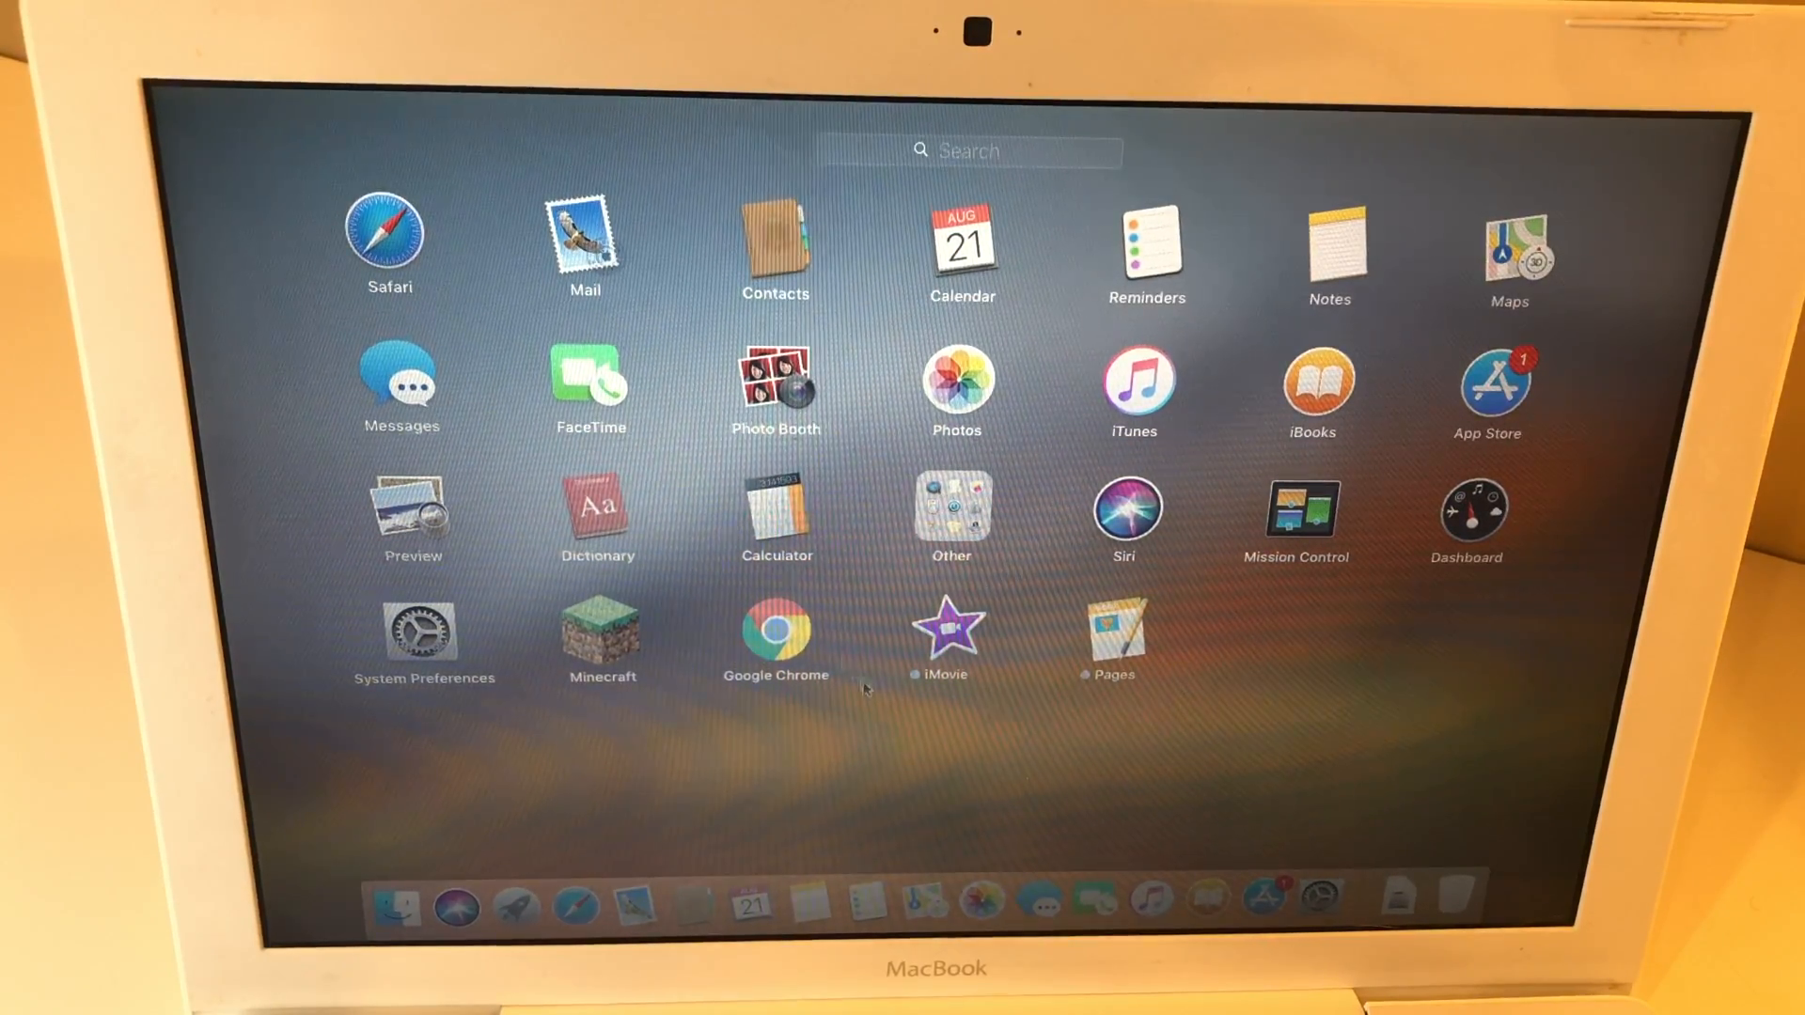
{"action": "mouse_move", "coordinate": [782, 618]}
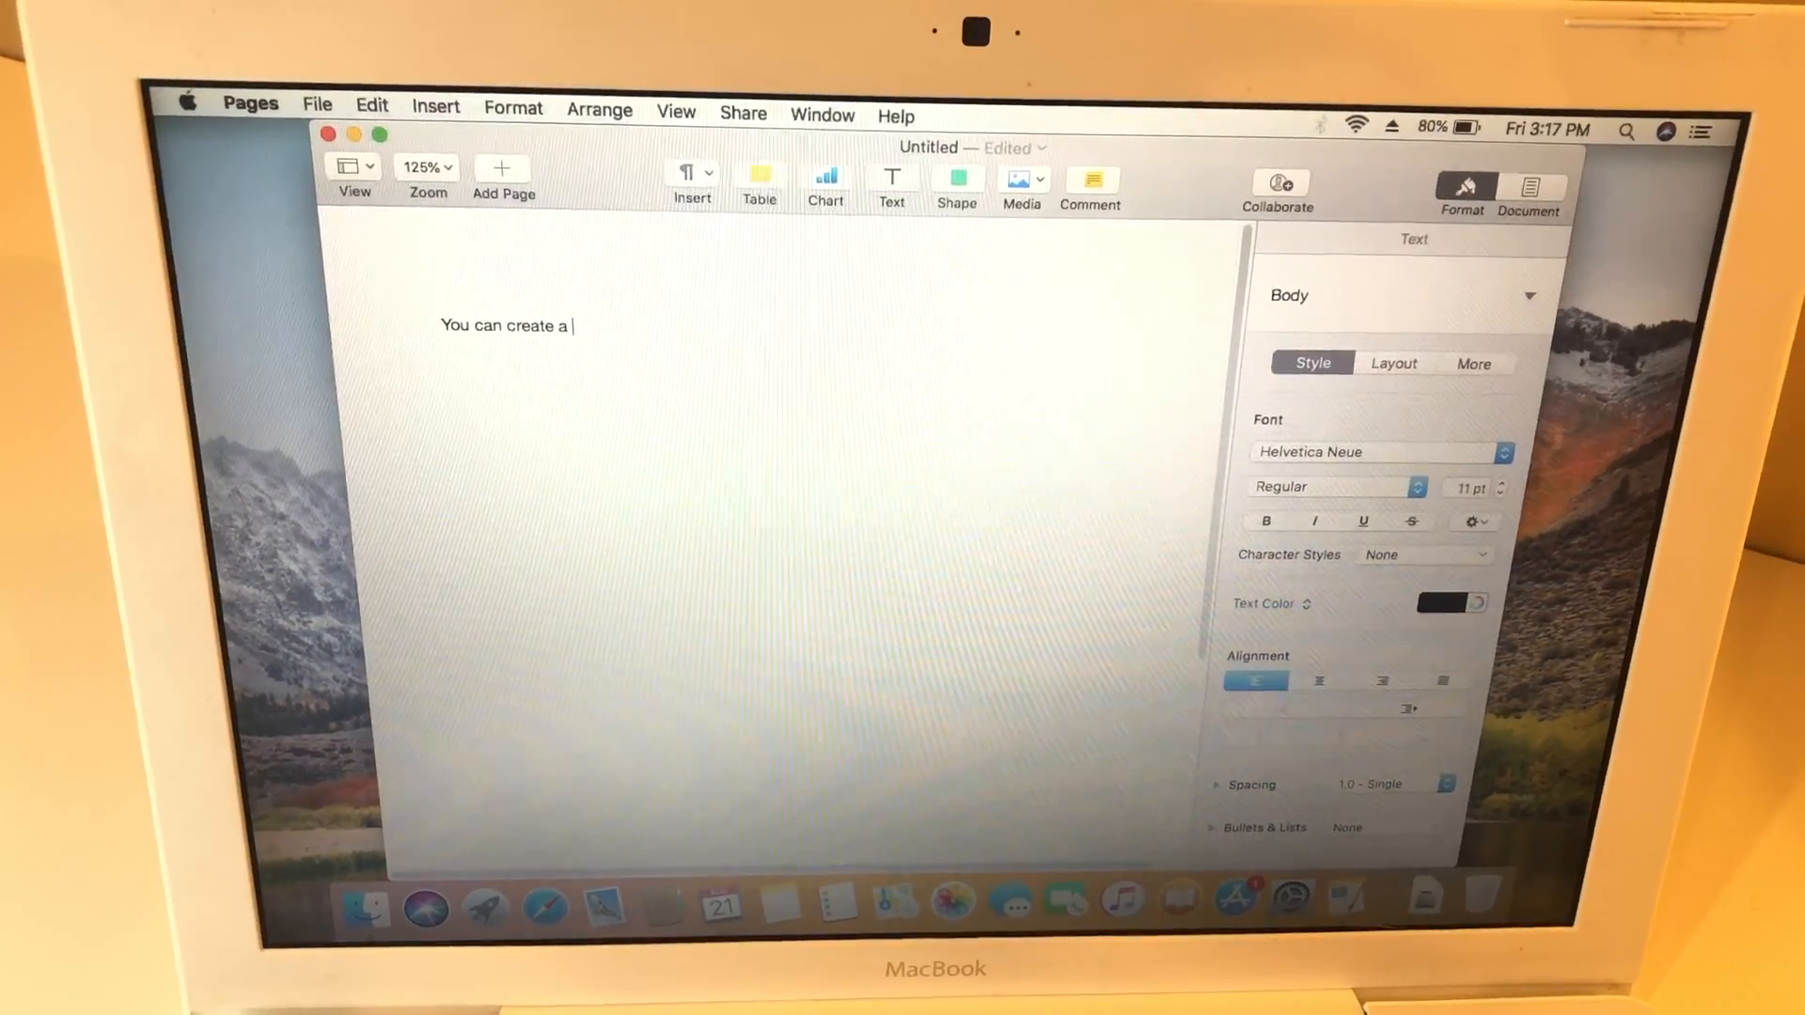
Continue the sentence with 'document about your old MACB' in the Pages document.
{"action": "type", "text": "document about you"}
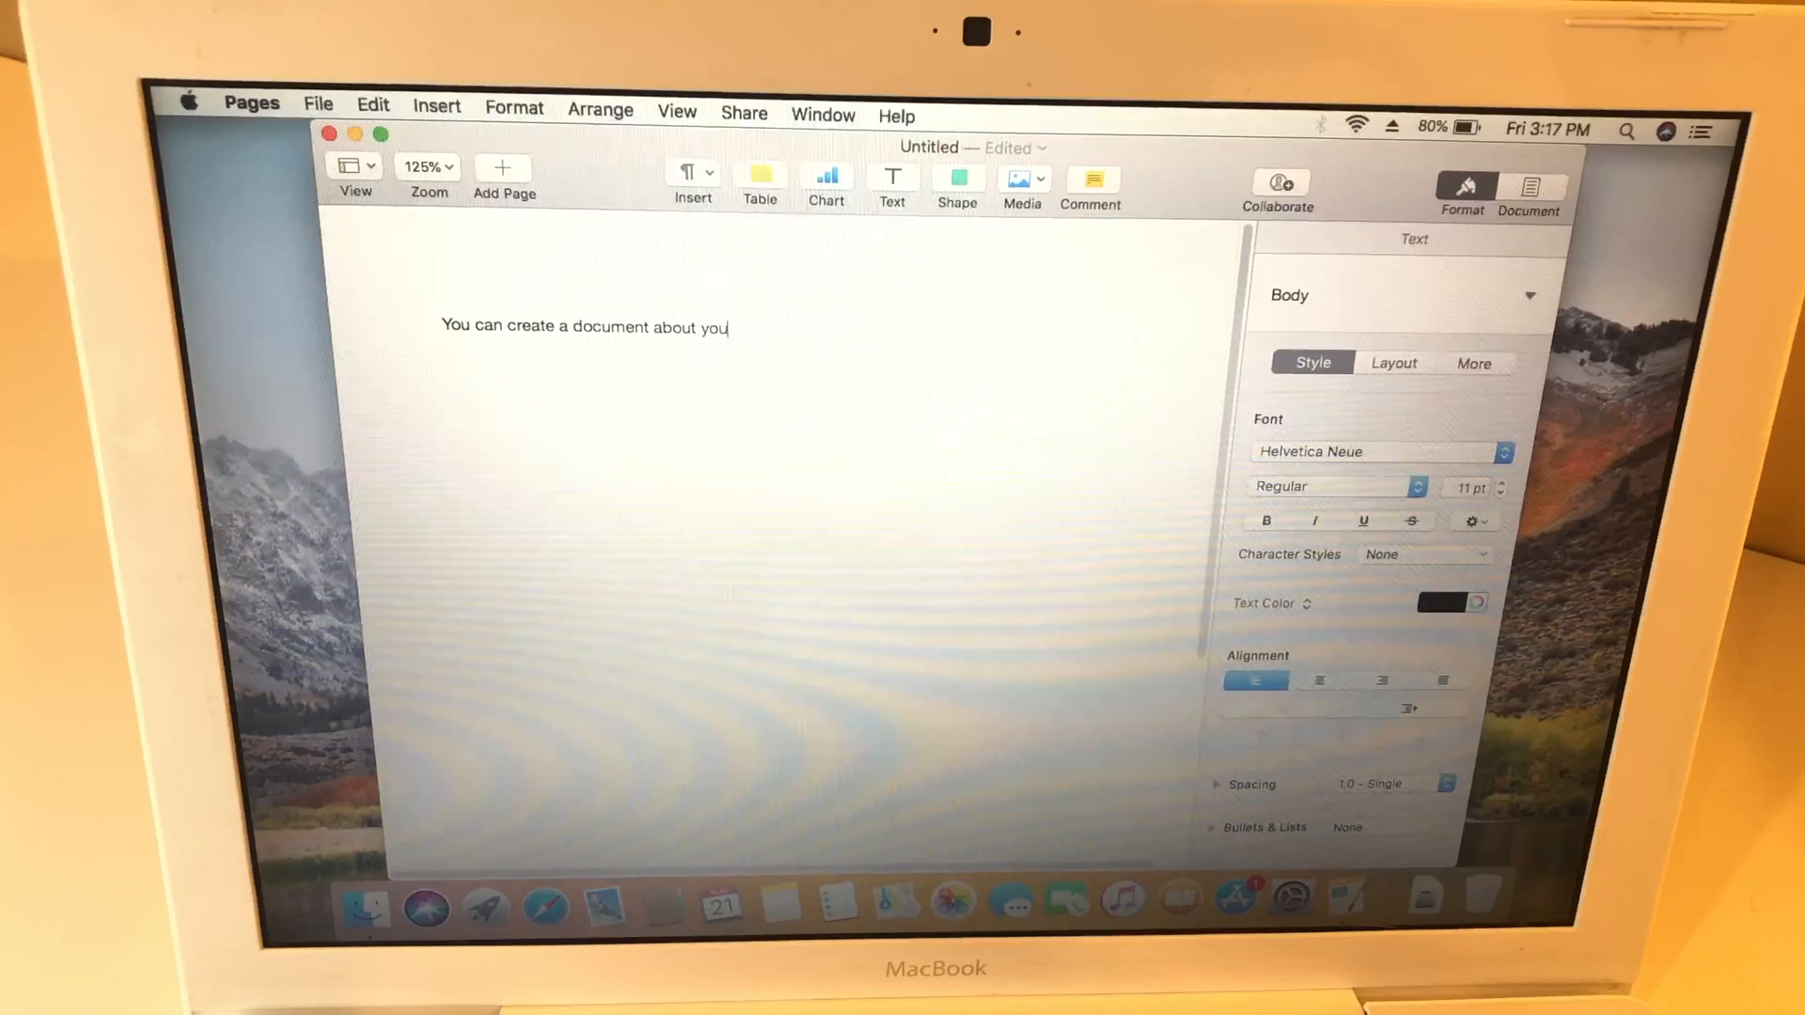
{"action": "type", "text": "r old MACB"}
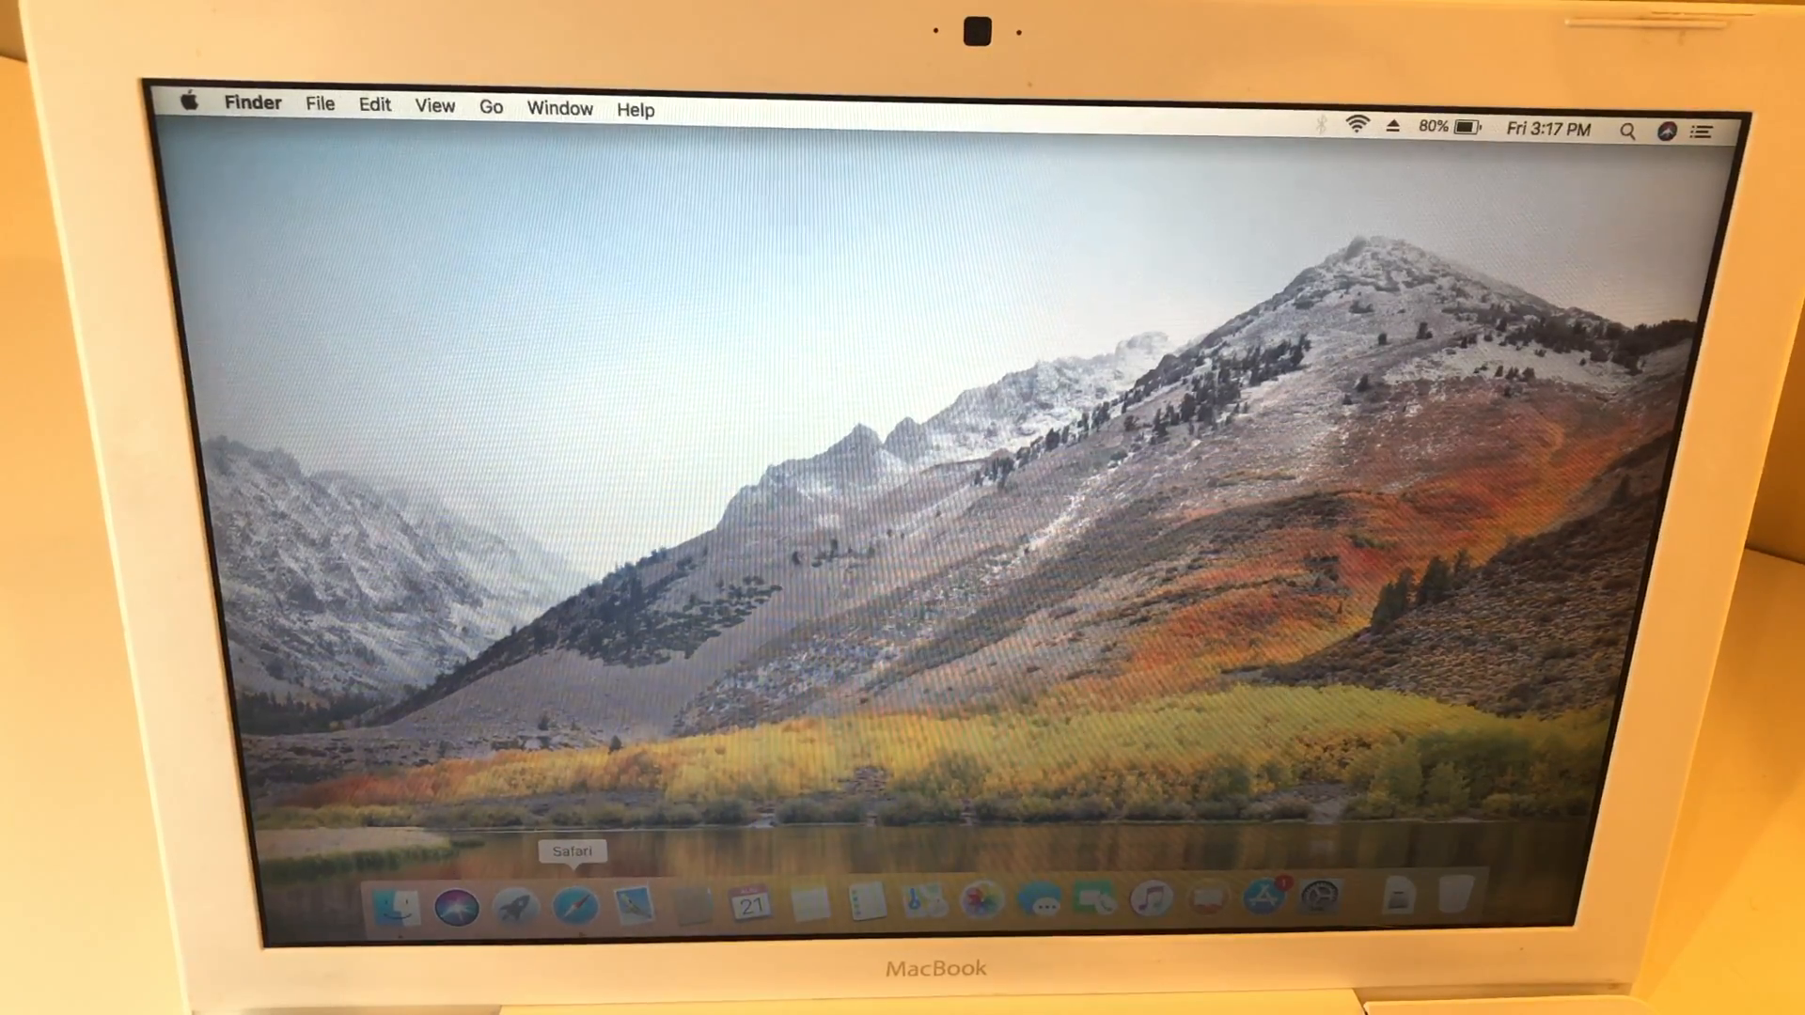
Launch Safari from the Dock and load youtube.com to reach the Pinch Soft channel page.
{"action": "left_click", "coordinate": [575, 900]}
{"action": "type", "text": "youtube."}
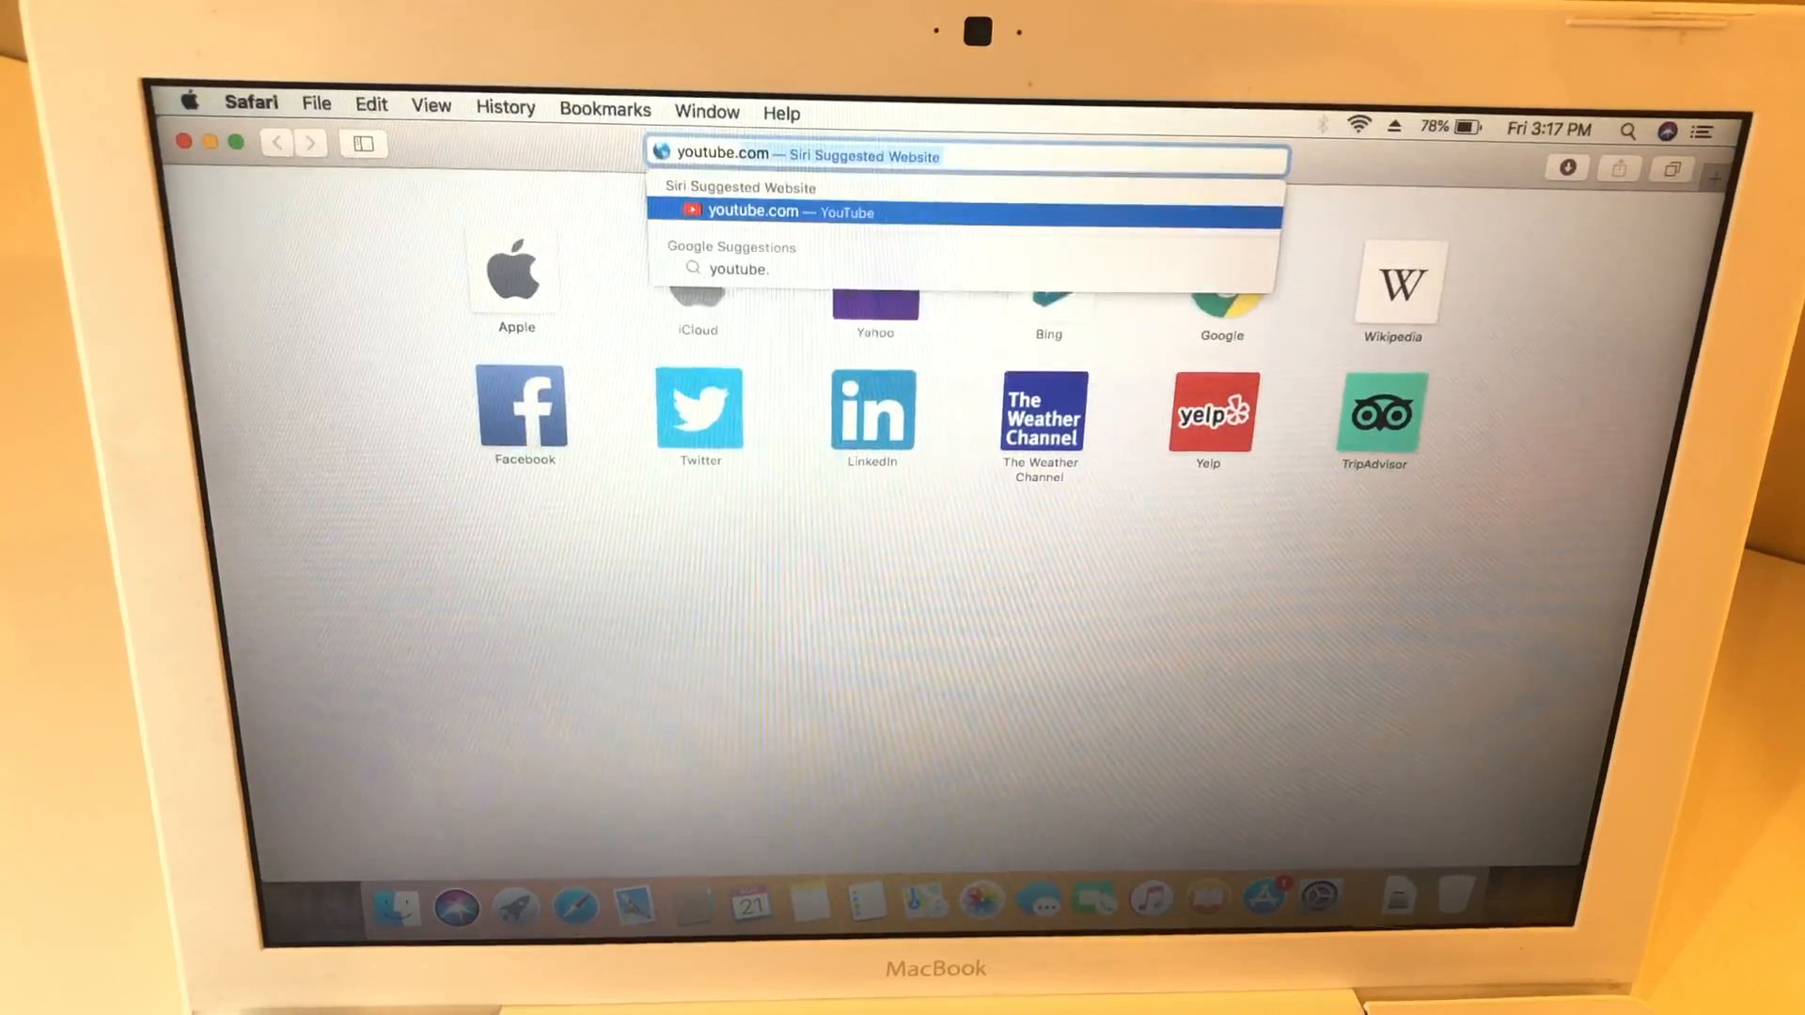
{"action": "key", "text": "Backspace"}
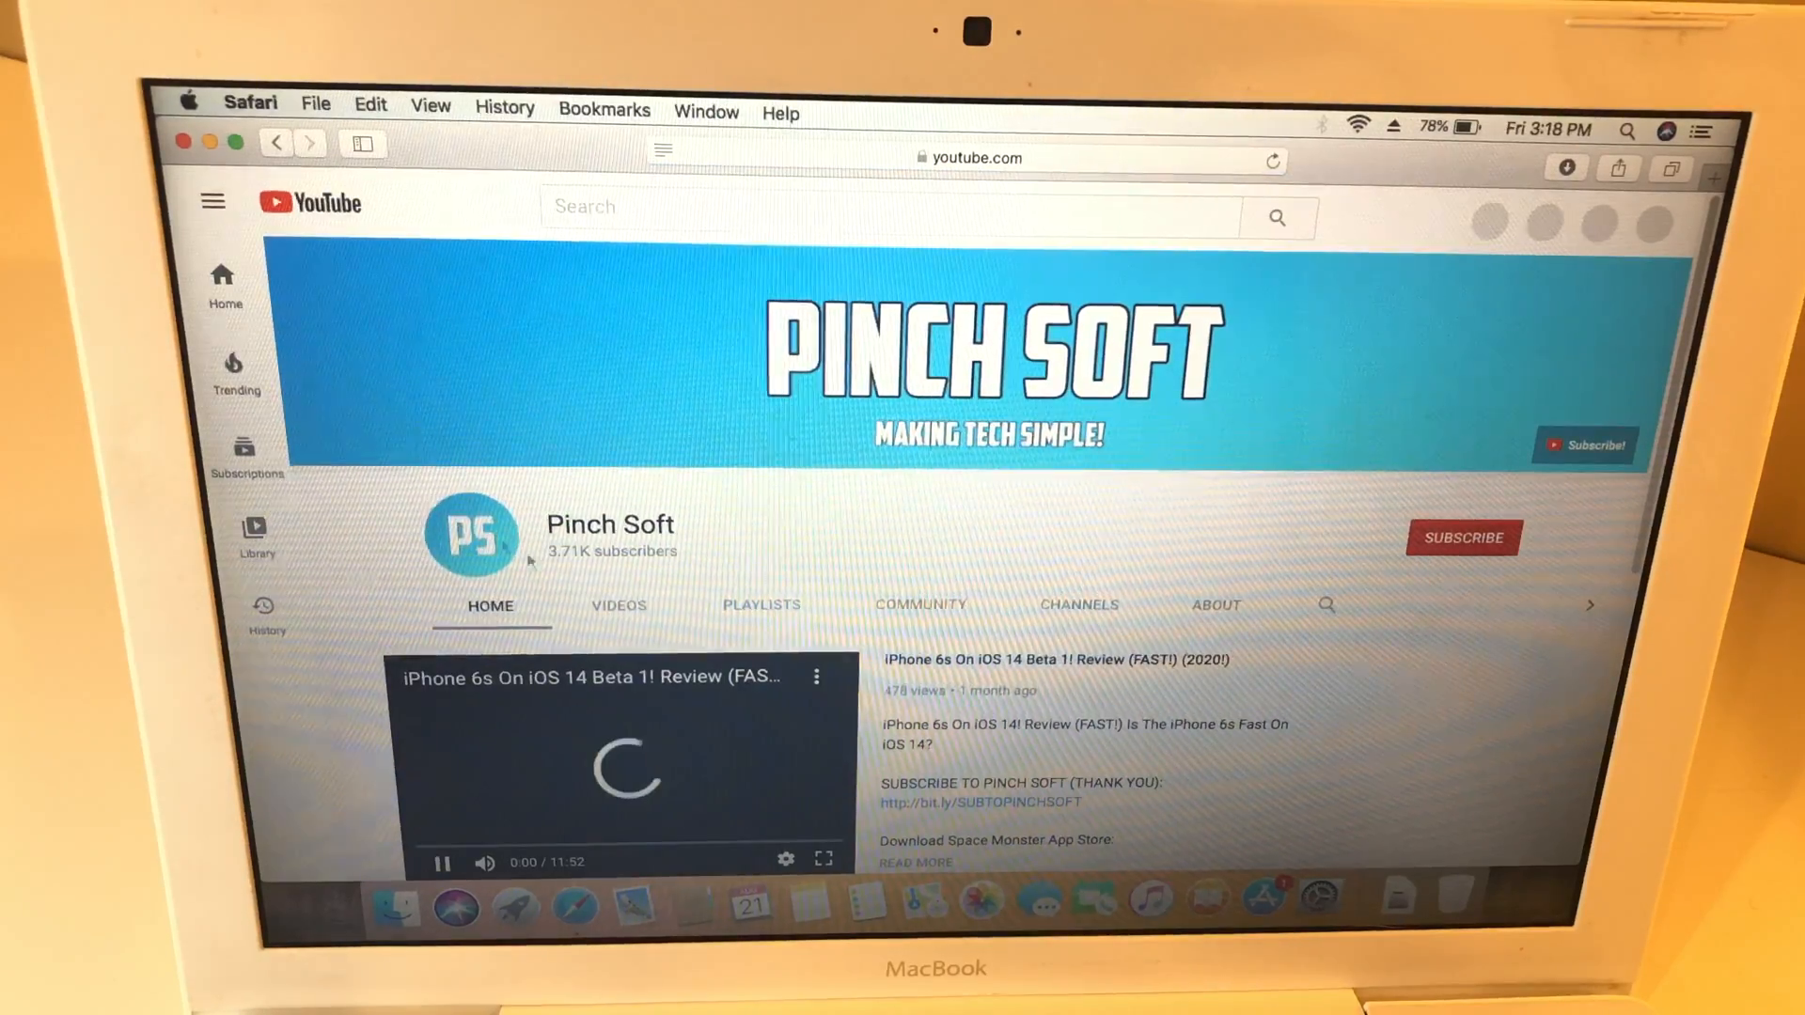
Show the Pinch Soft channel's Videos list and scroll through its uploads, including Downgrade iTunes To 12.6.
{"action": "left_click", "coordinate": [617, 604]}
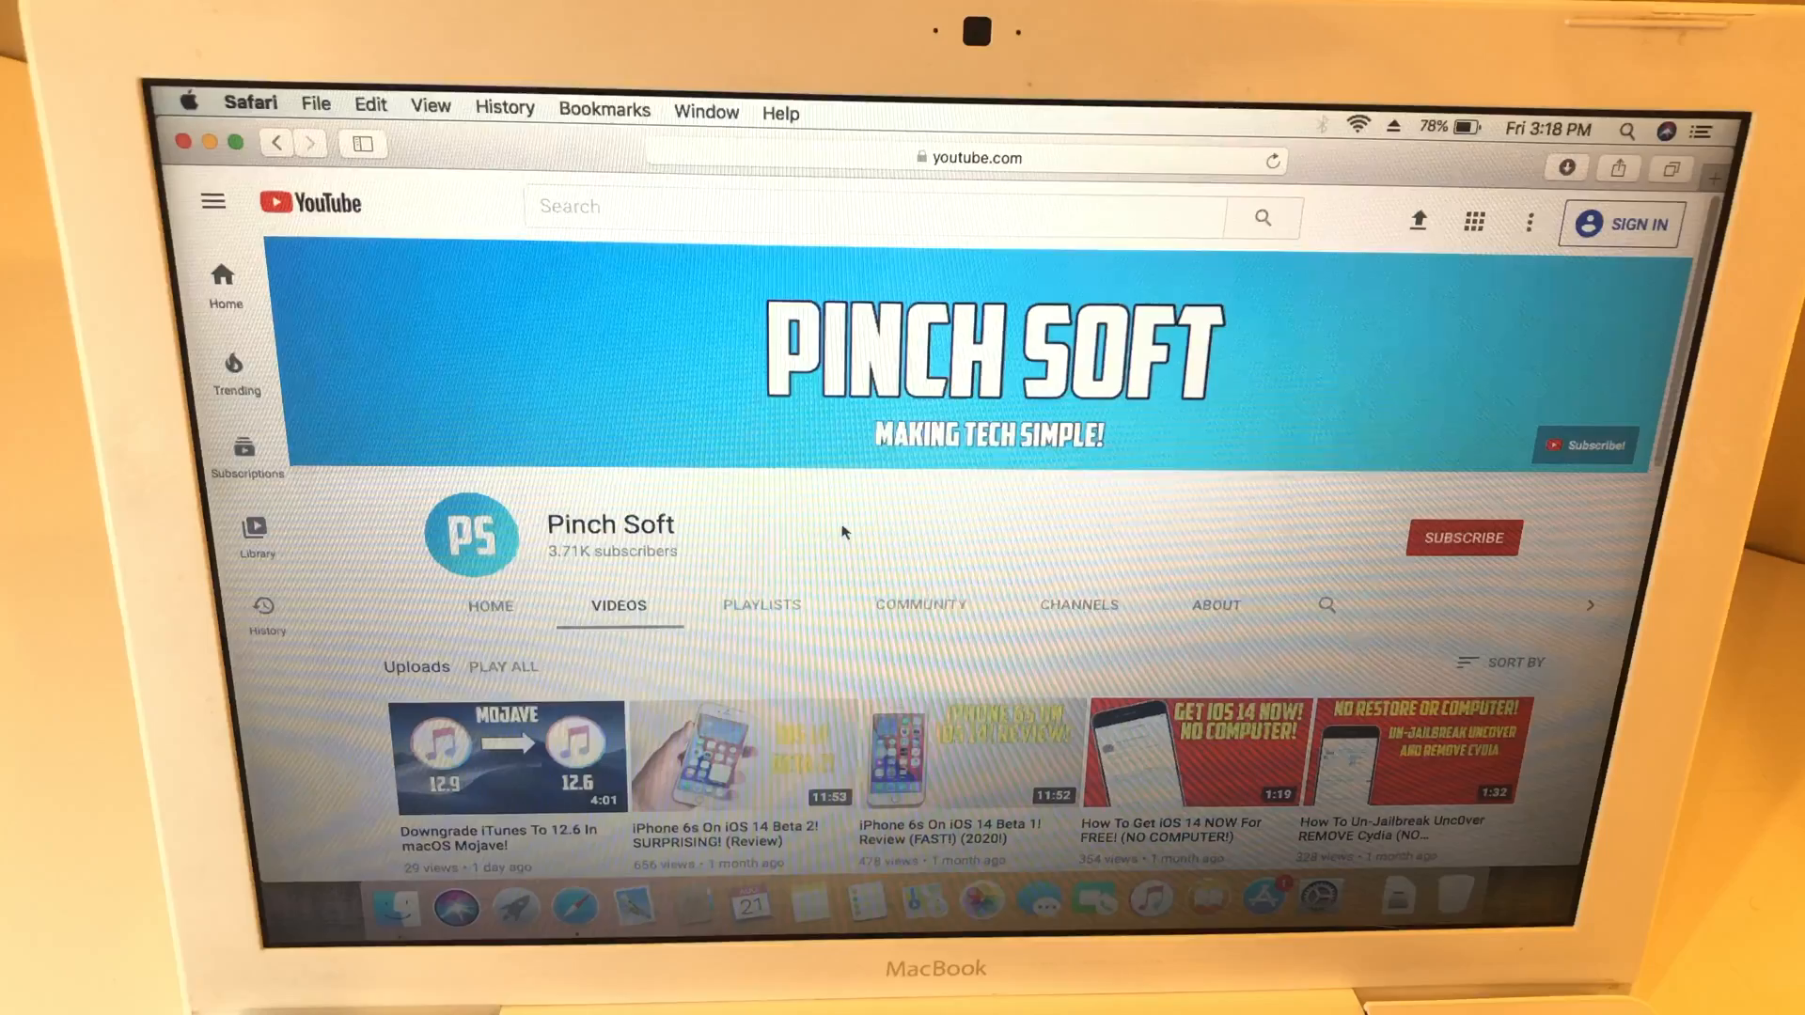
{"action": "scroll", "scroll_direction": "down", "scroll_amount": 3}
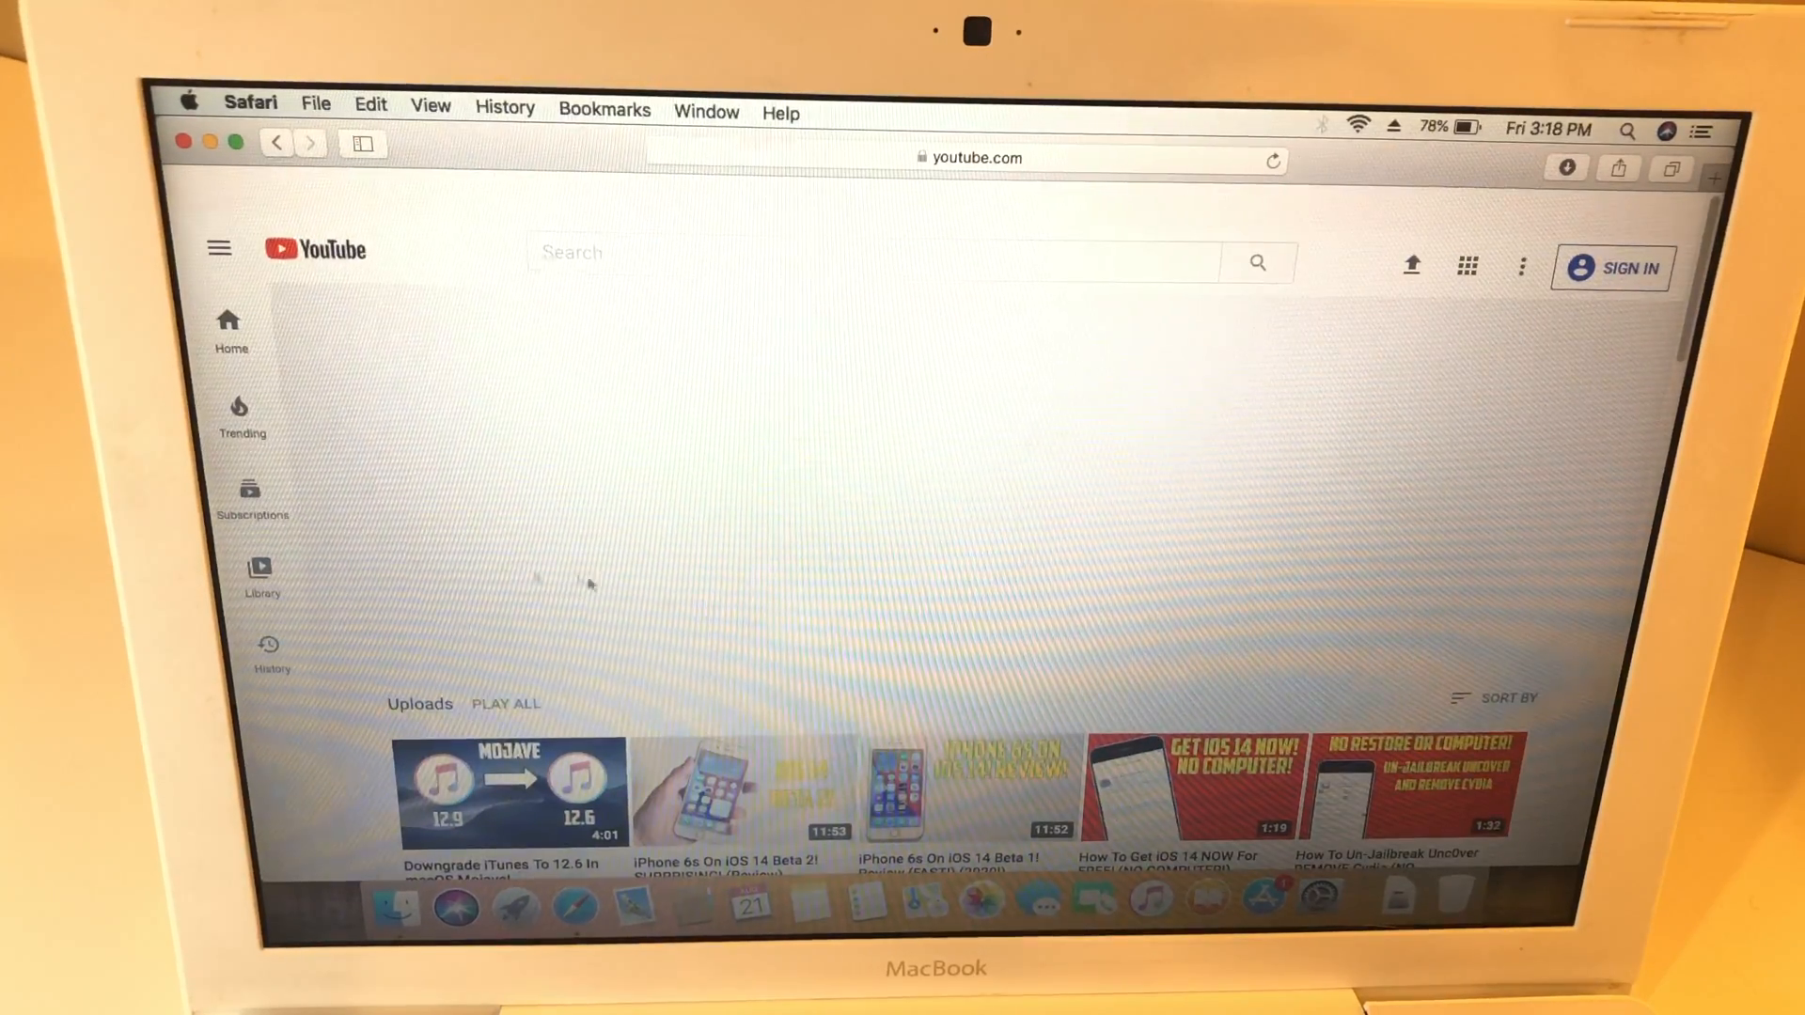
{"action": "mouse_move", "coordinate": [846, 496]}
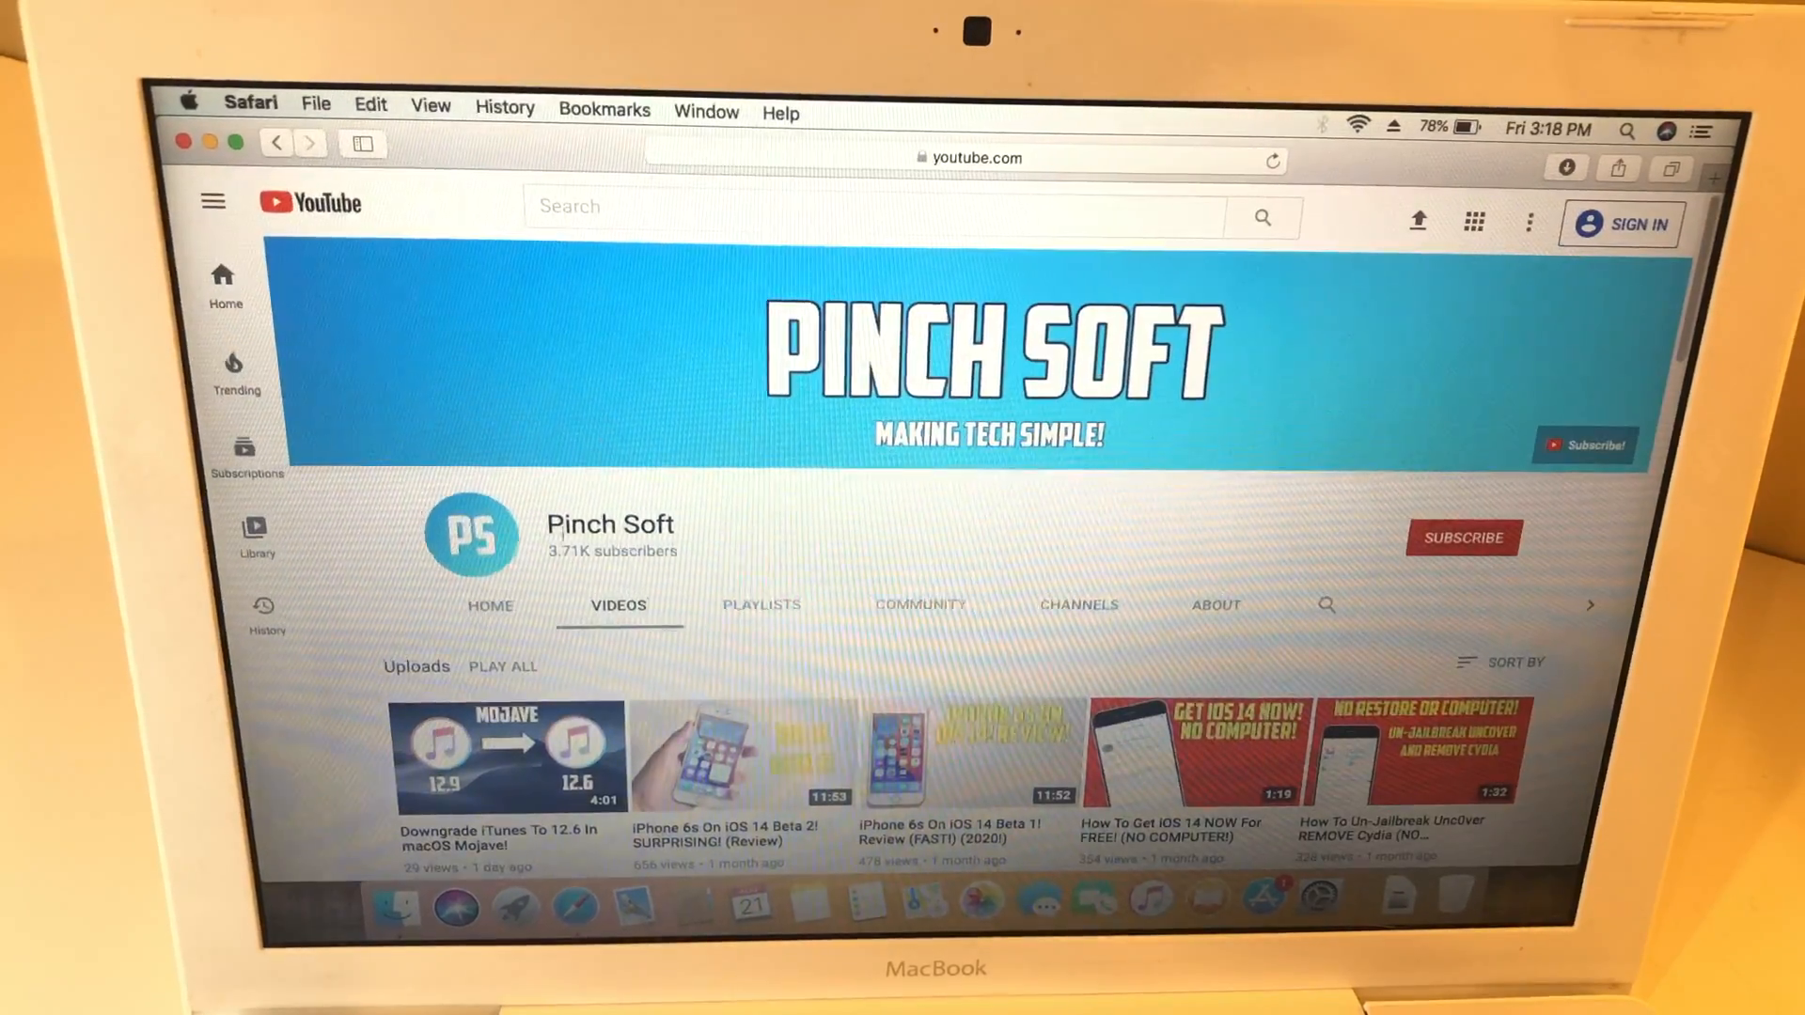
{"action": "scroll", "scroll_direction": "down", "scroll_amount": 3}
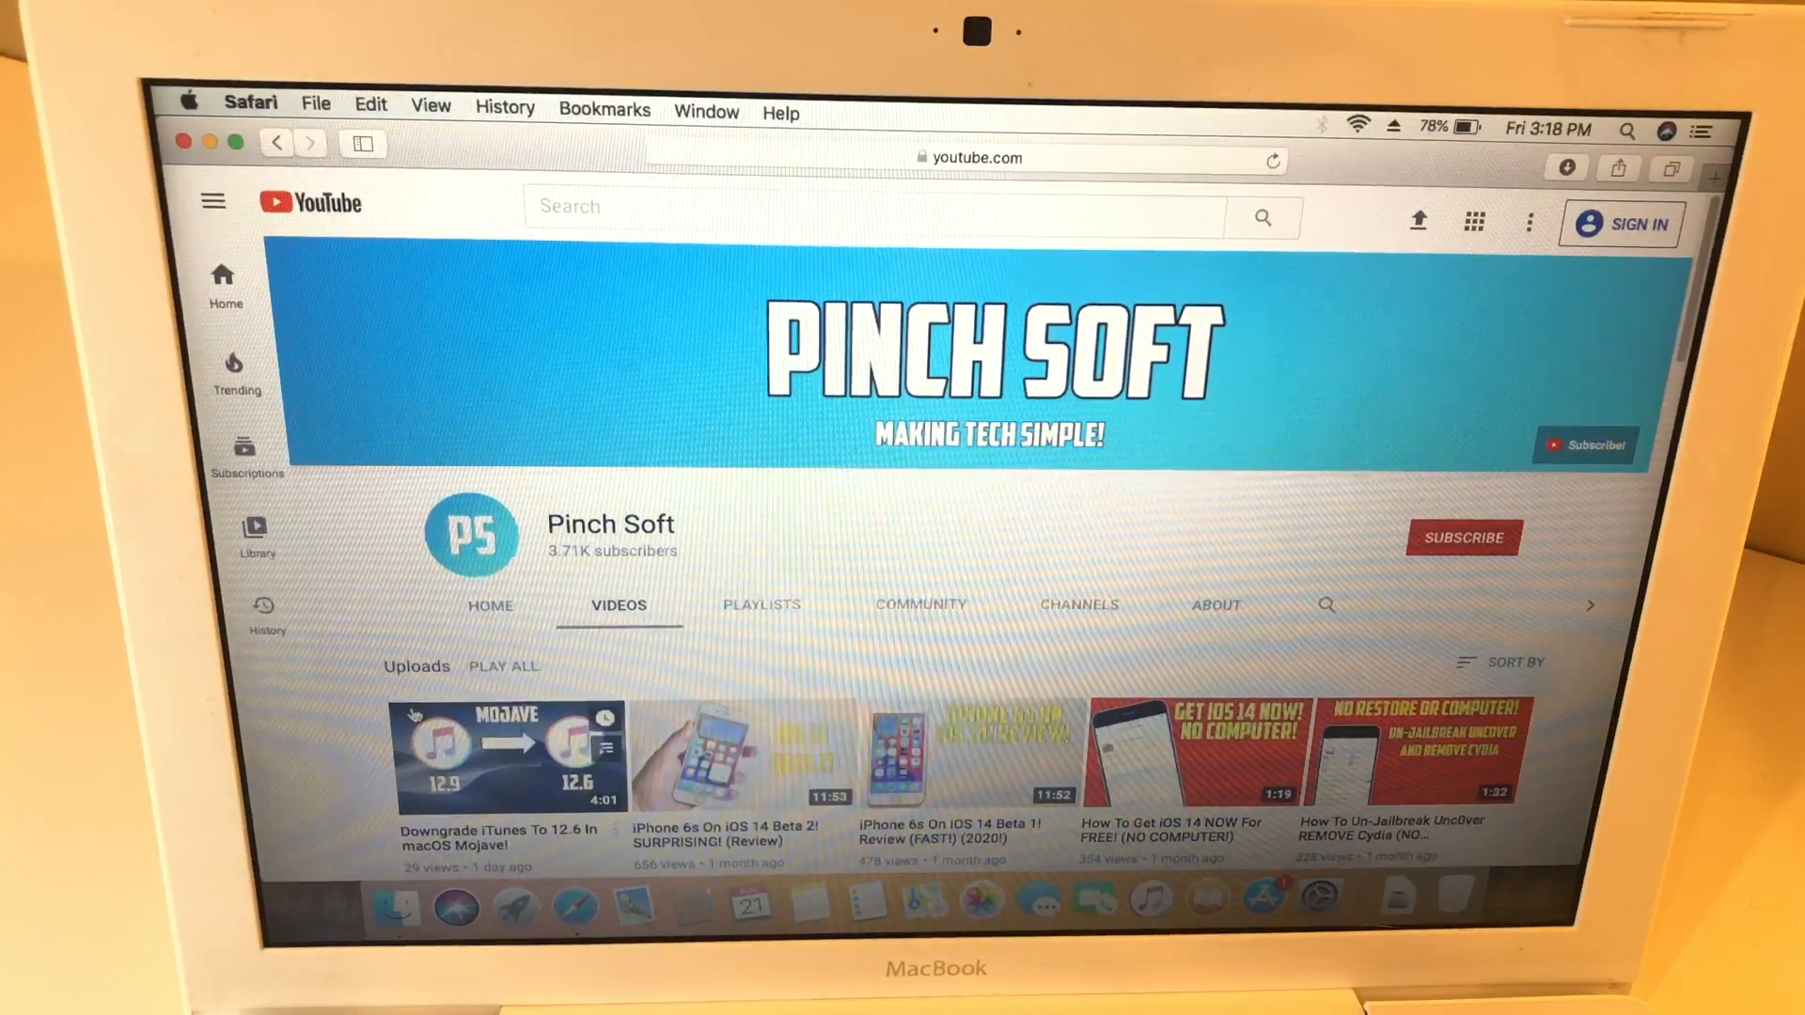
{"action": "scroll", "scroll_direction": "down", "scroll_amount": 3}
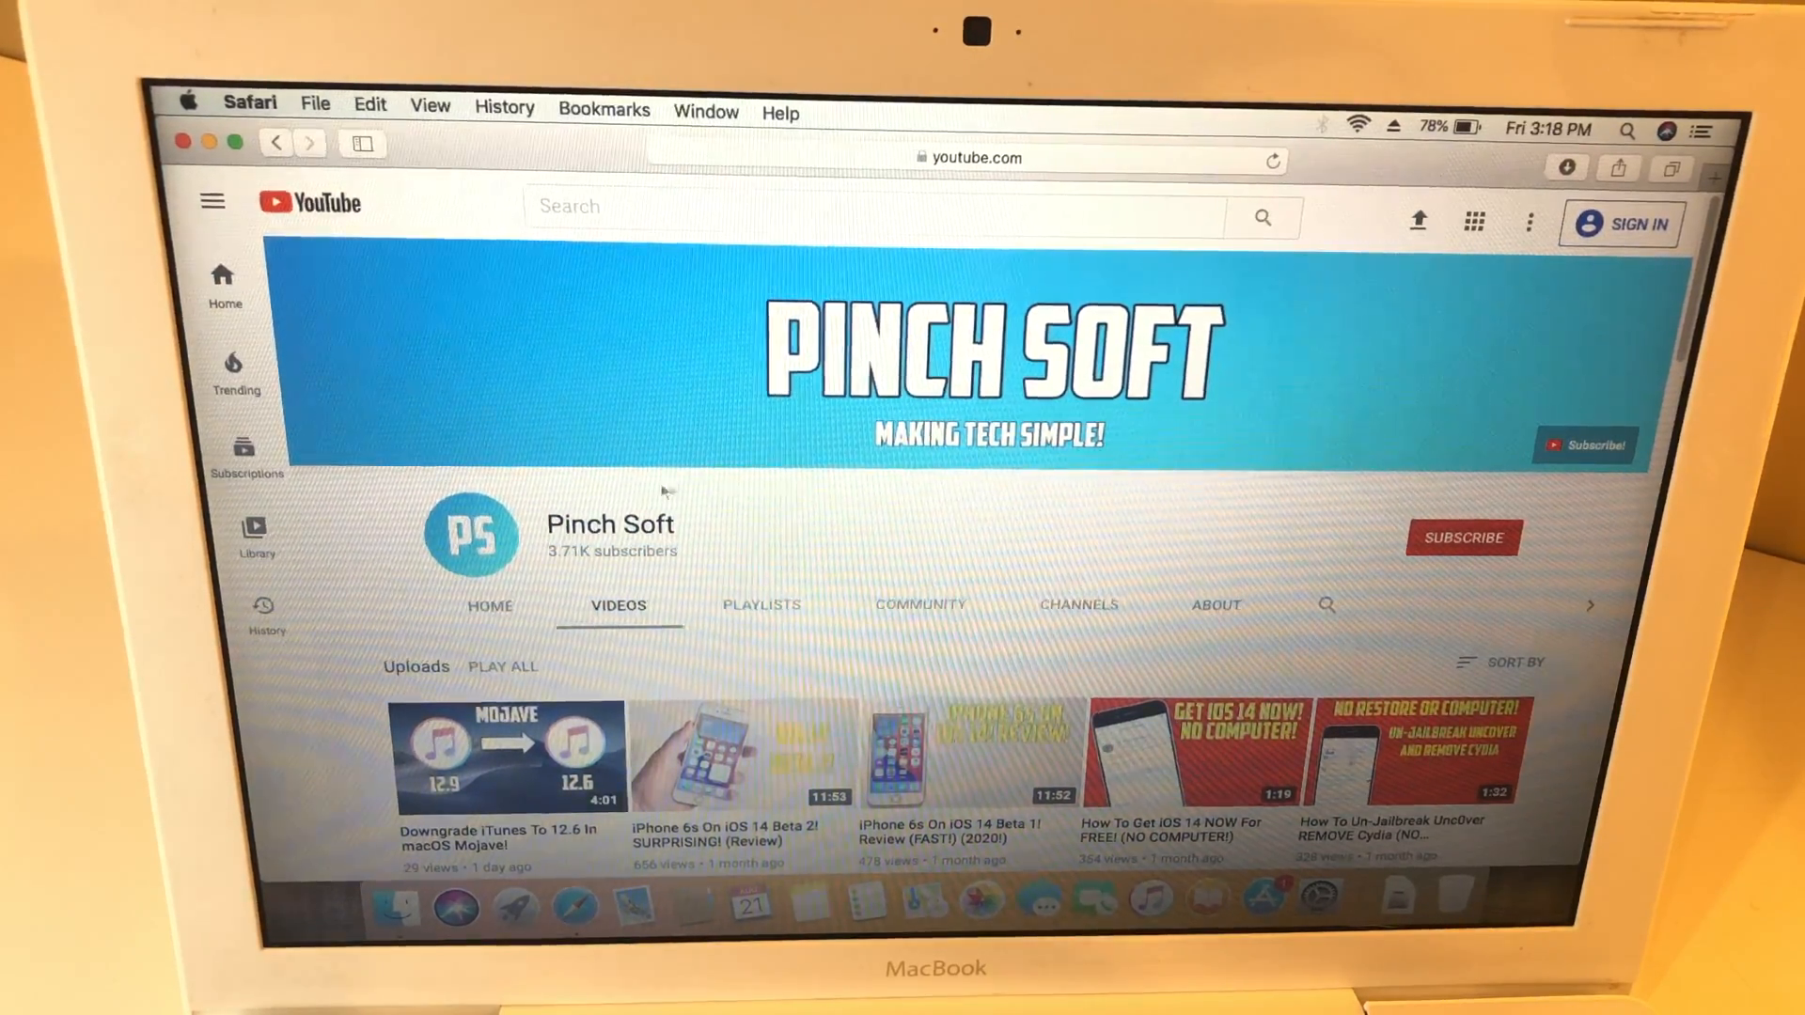
{"action": "mouse_move", "coordinate": [847, 508]}
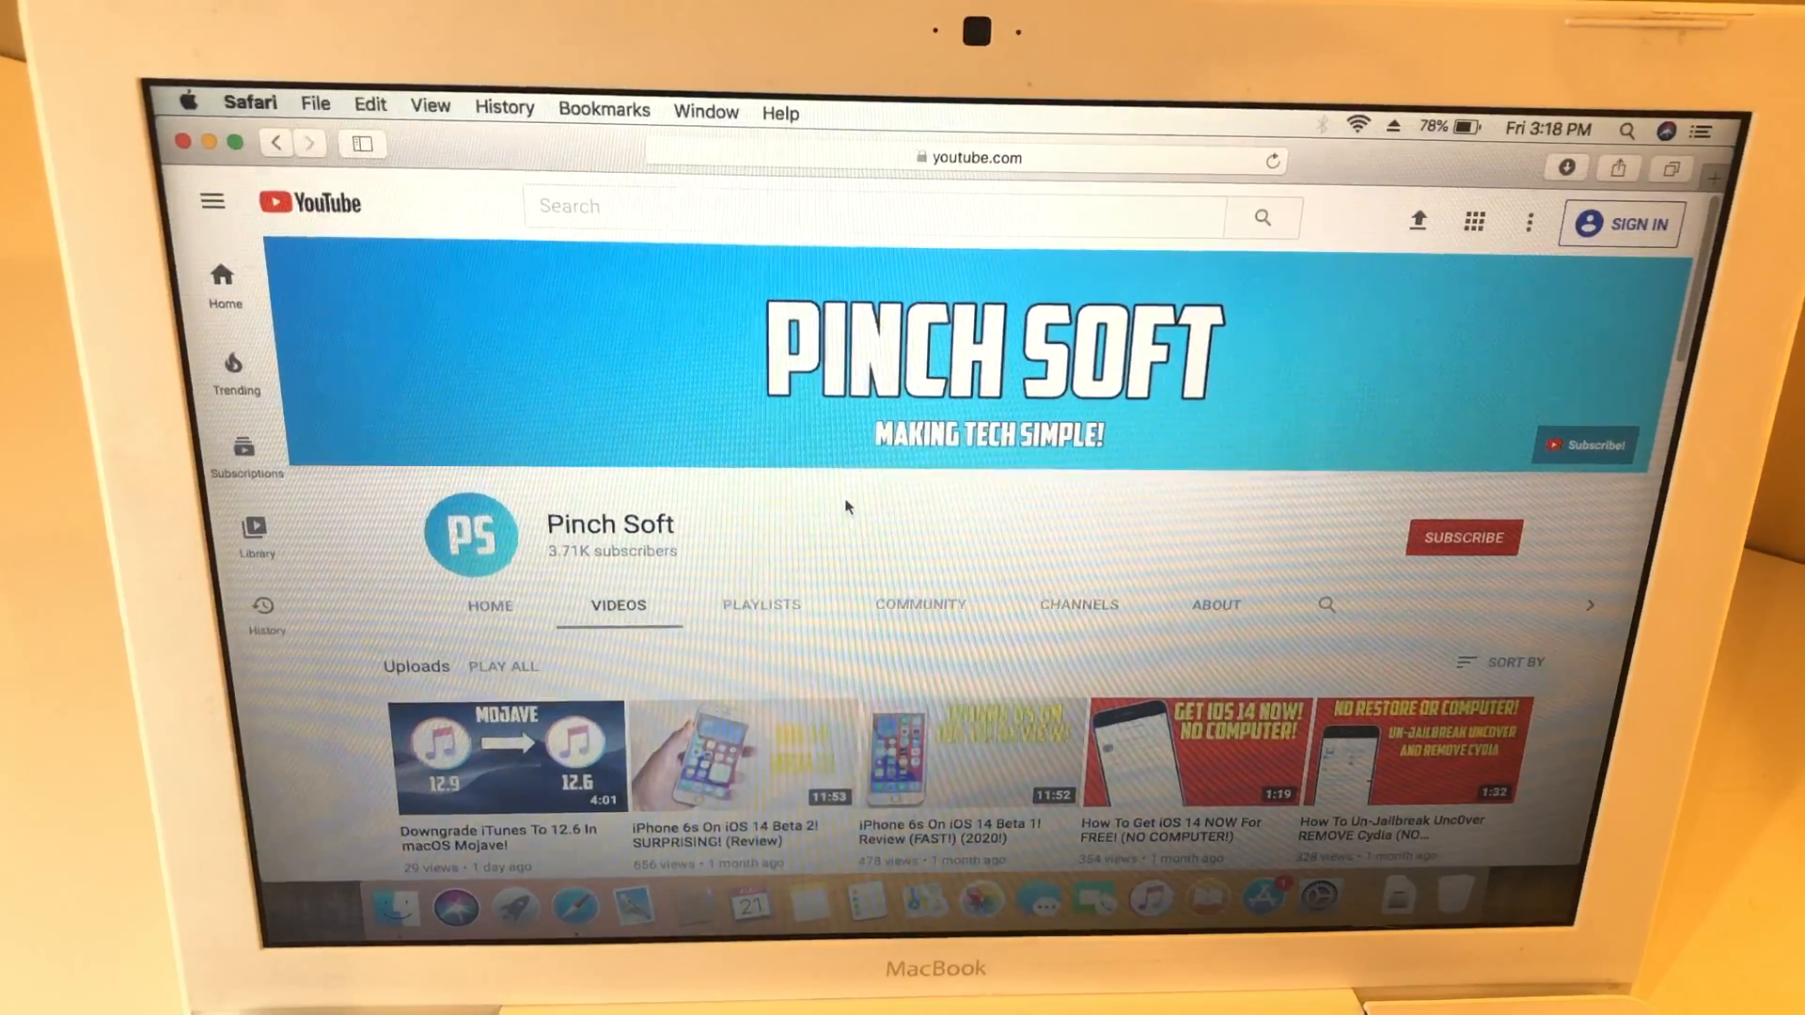